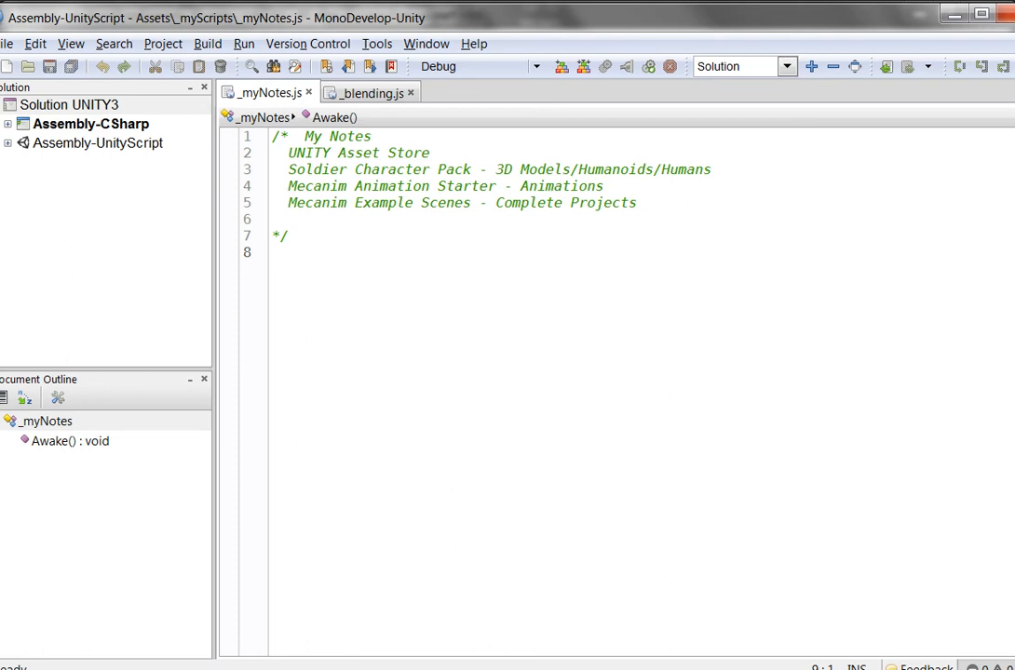
mouse_move(363, 209)
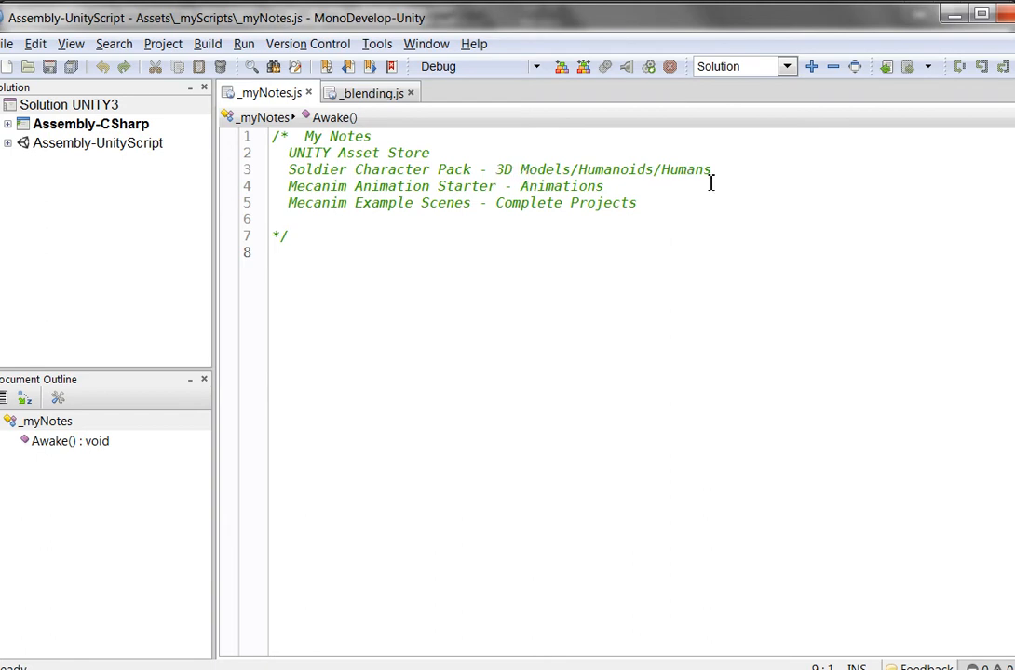
mouse_move(283, 197)
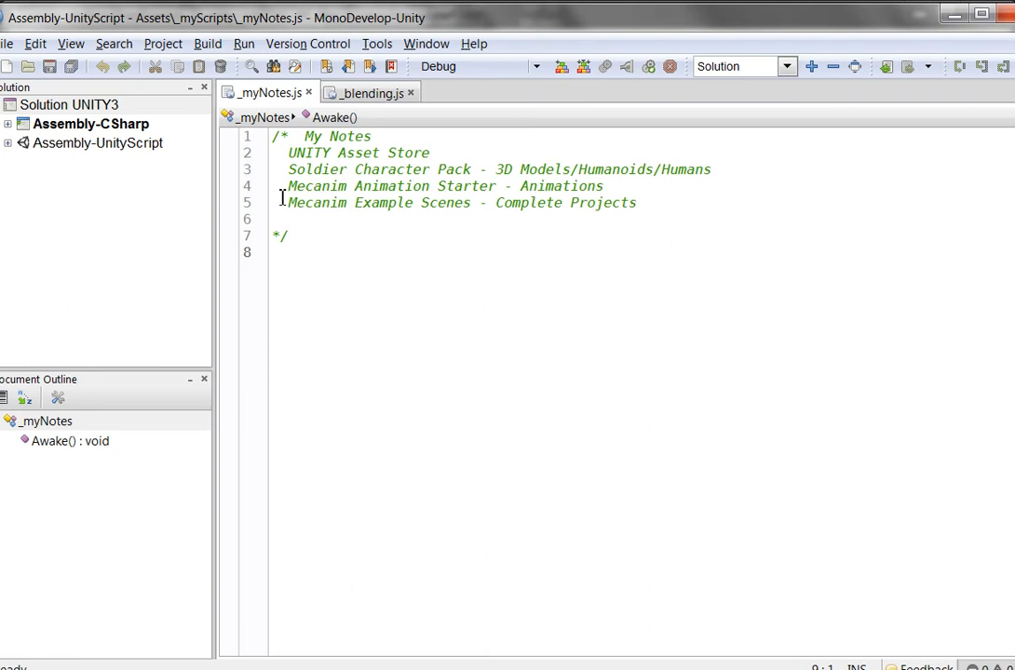
mouse_move(363, 190)
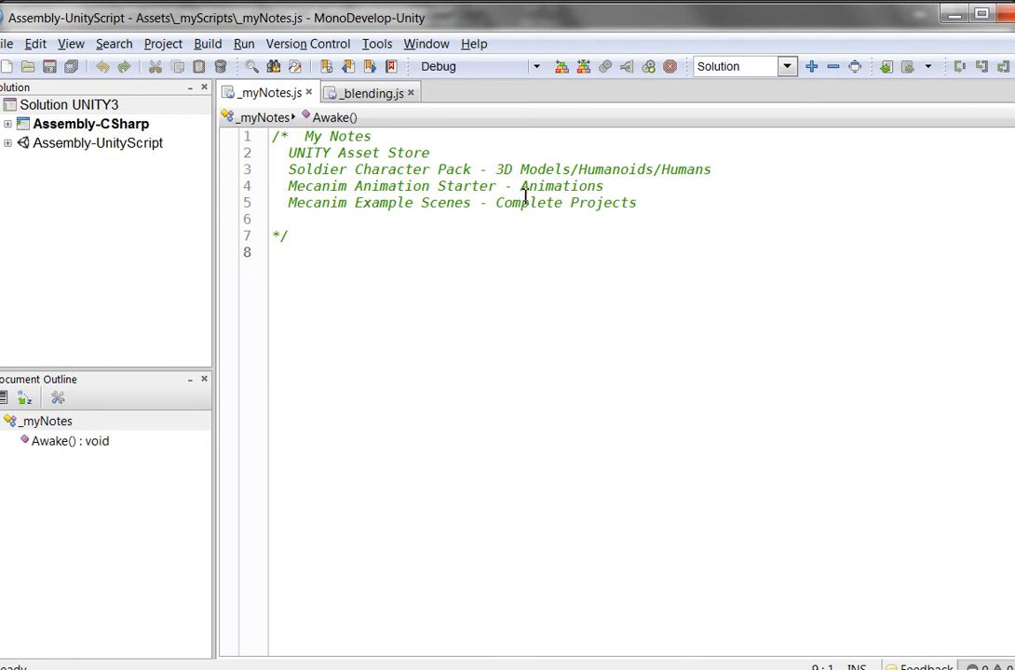
mouse_move(627, 188)
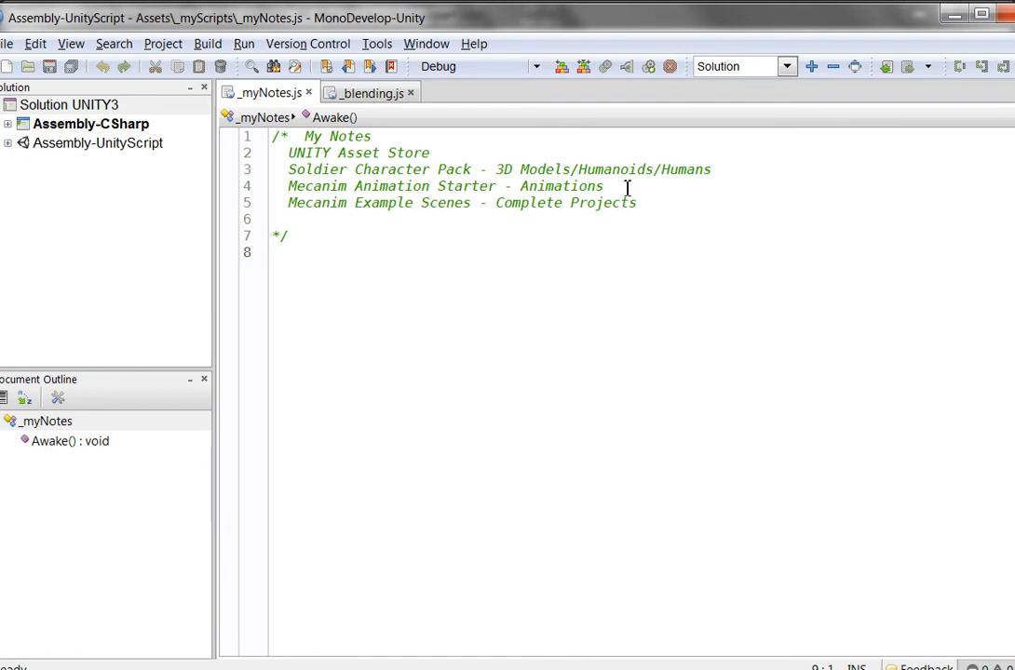
mouse_move(365, 250)
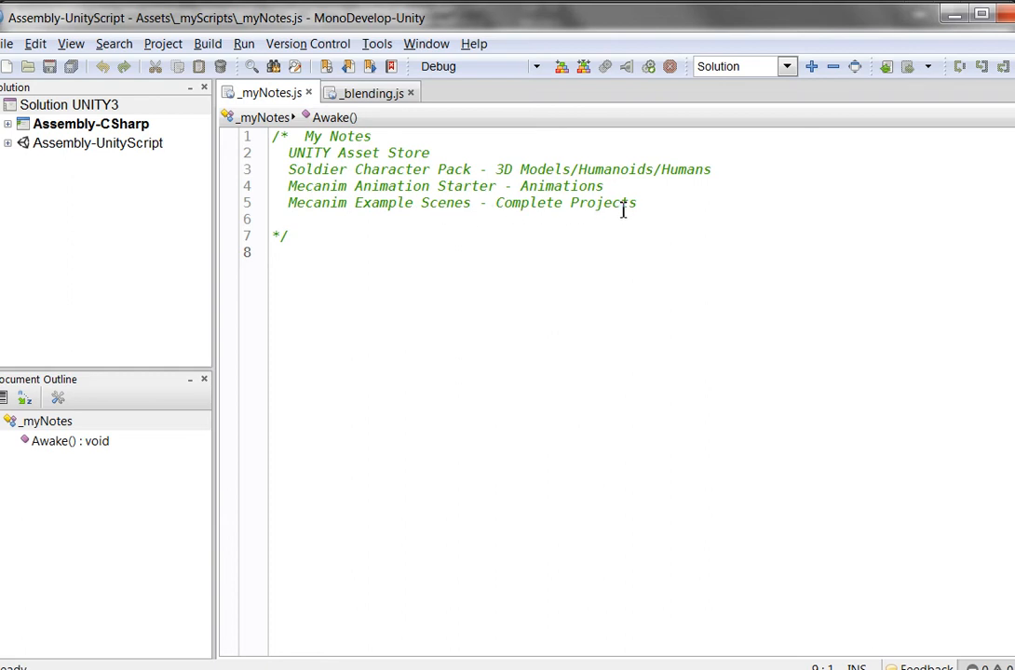
mouse_move(510, 223)
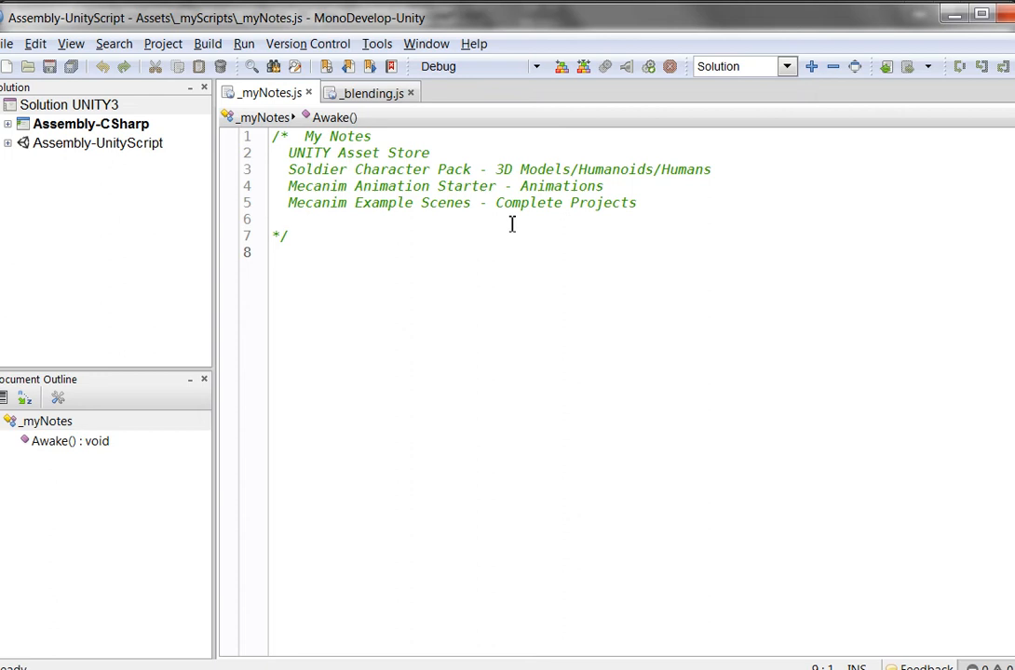
mouse_move(525, 186)
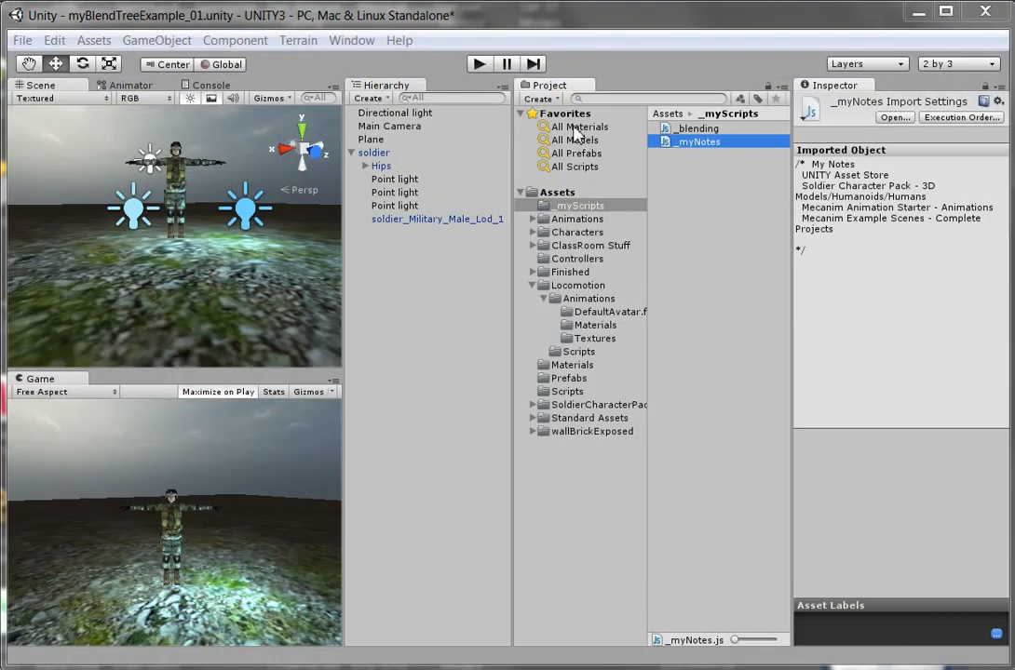
mouse_move(577, 205)
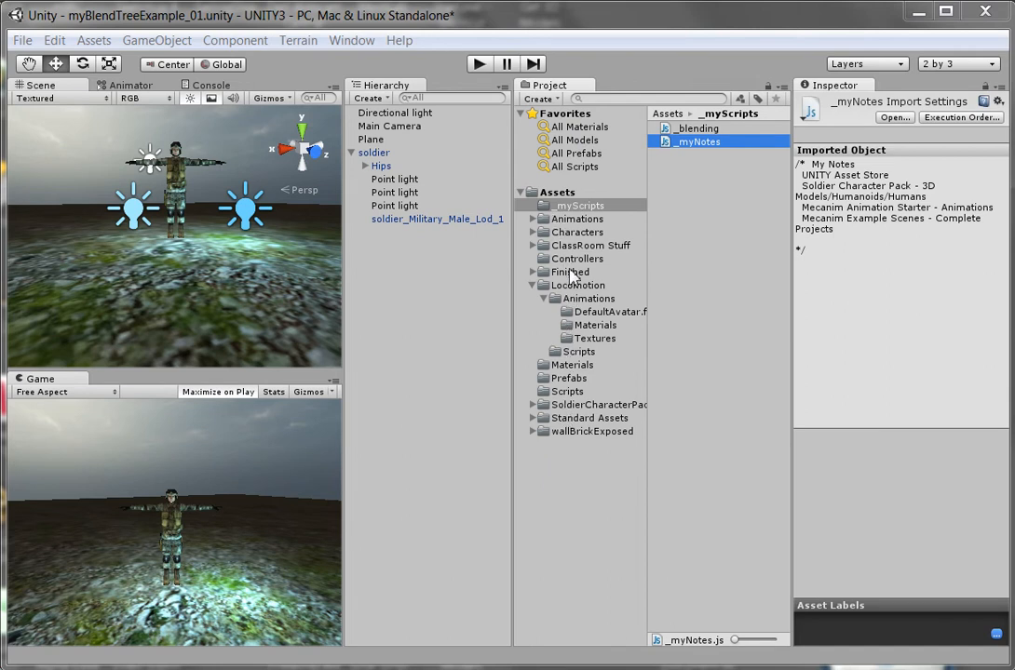
mouse_move(543, 212)
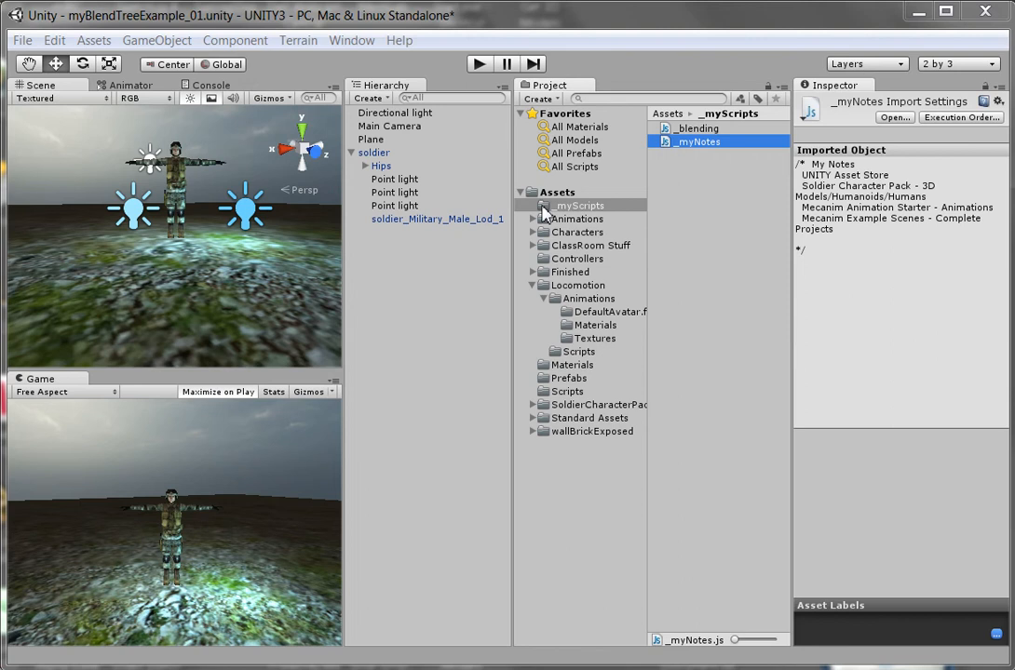
mouse_move(614, 205)
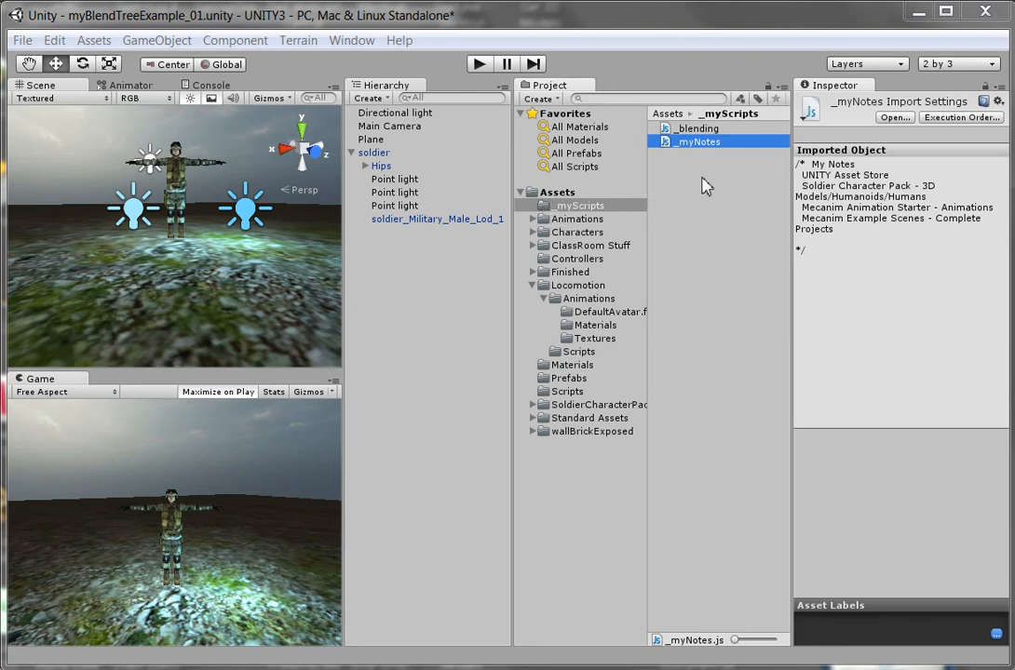
mouse_move(692, 172)
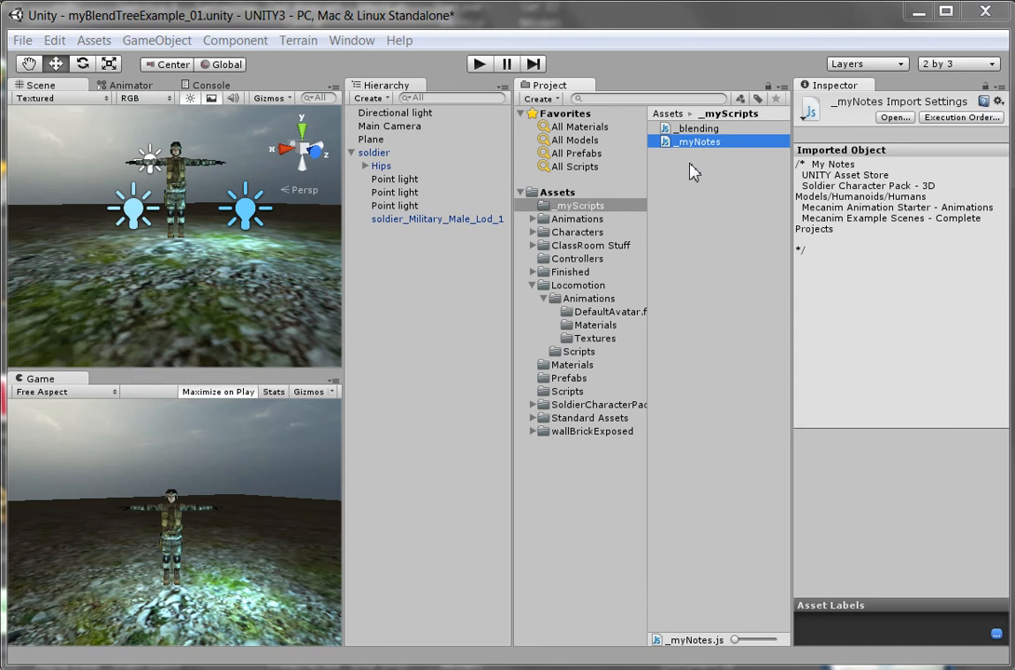
mouse_move(681, 192)
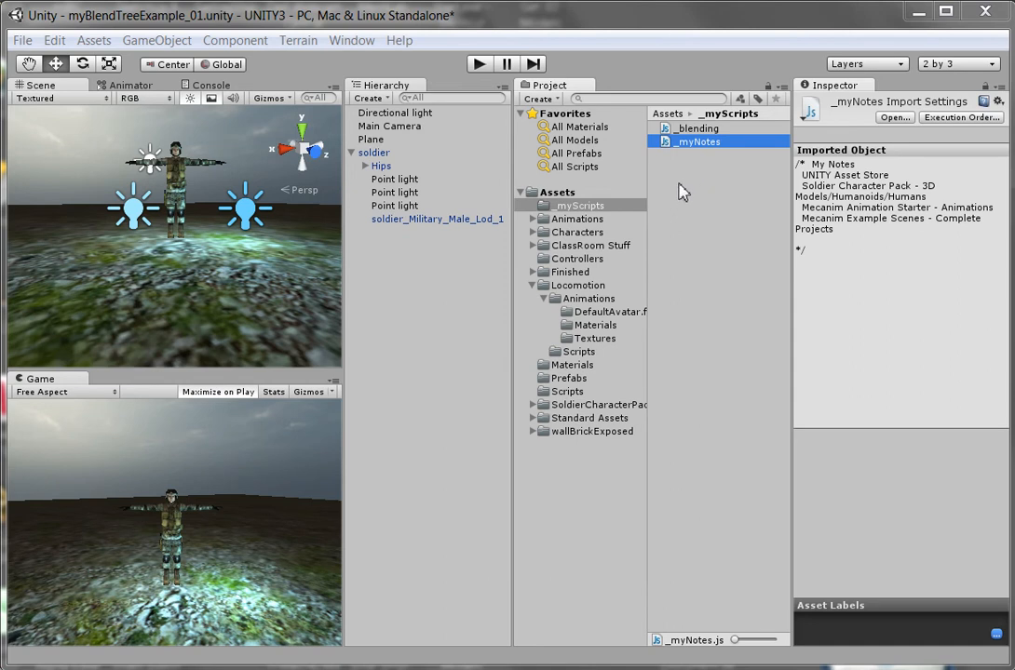
mouse_move(675, 205)
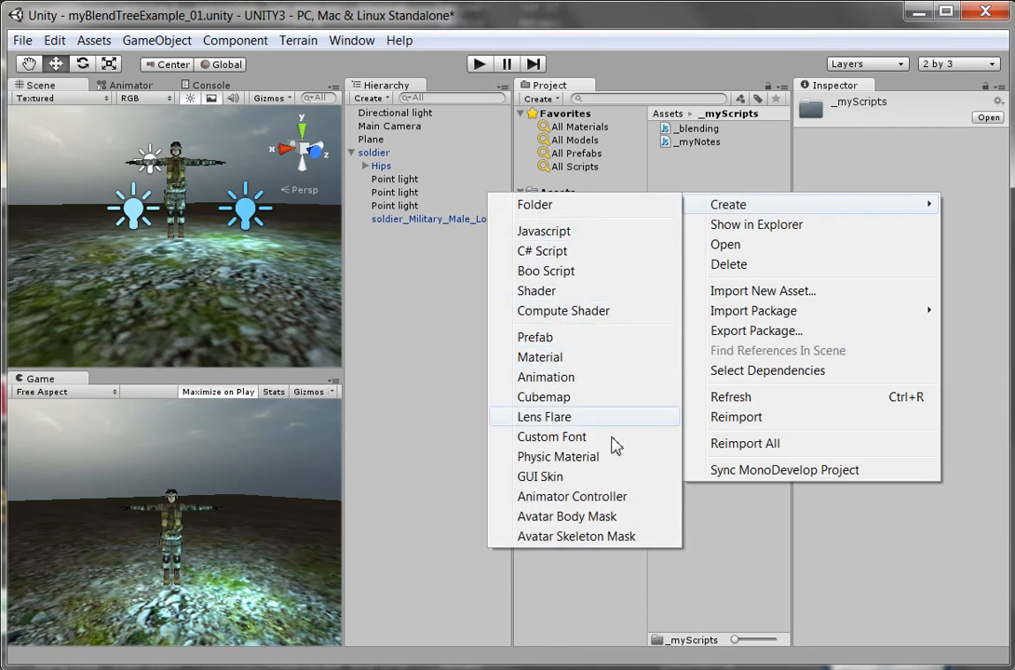
Step: Create a new Animator Controller in _myScripts and start naming it myBlendTree
click(572, 495)
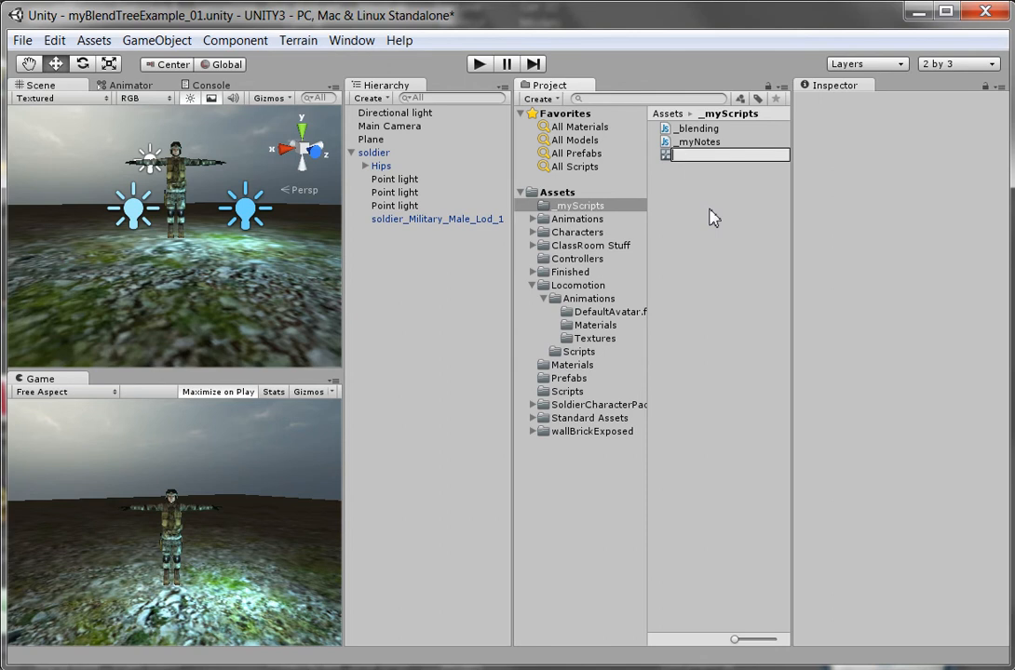
text(myBlendTree)
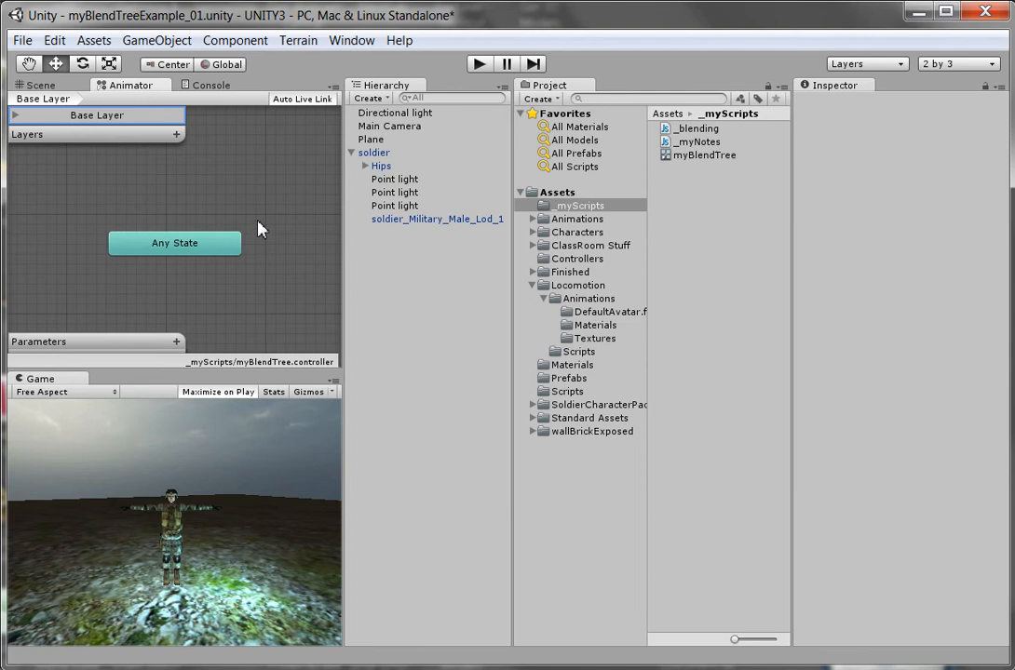
mouse_move(268, 231)
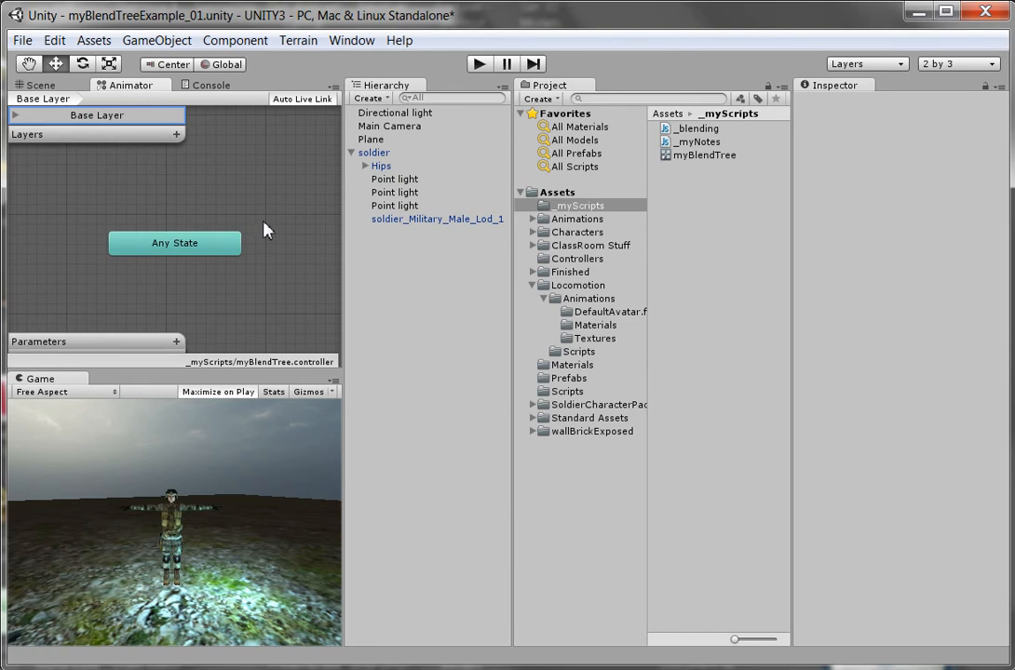
mouse_move(271, 231)
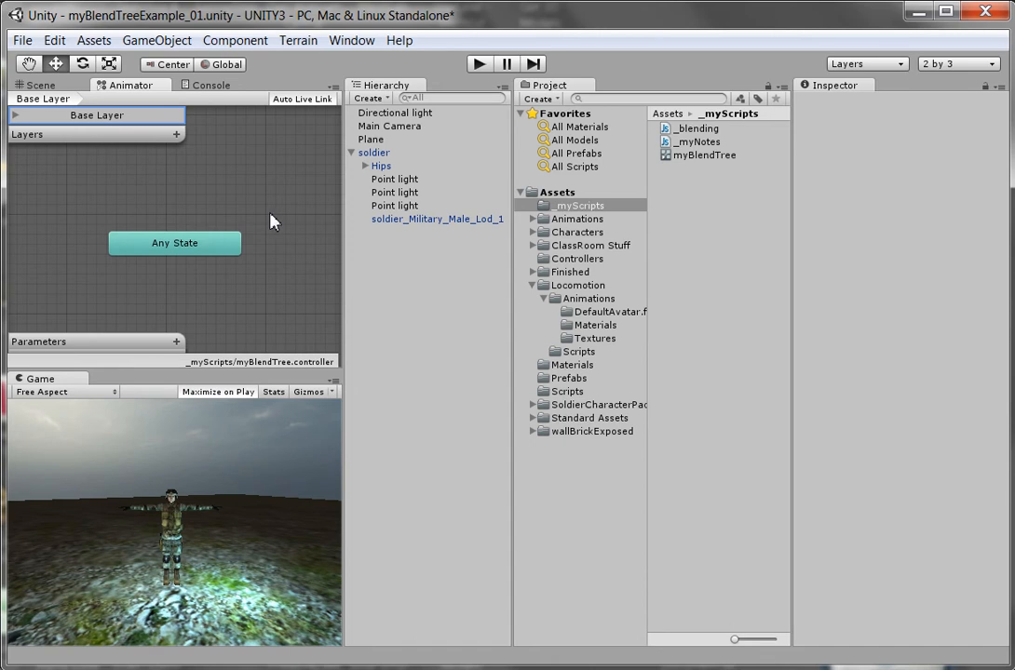
mouse_move(164, 212)
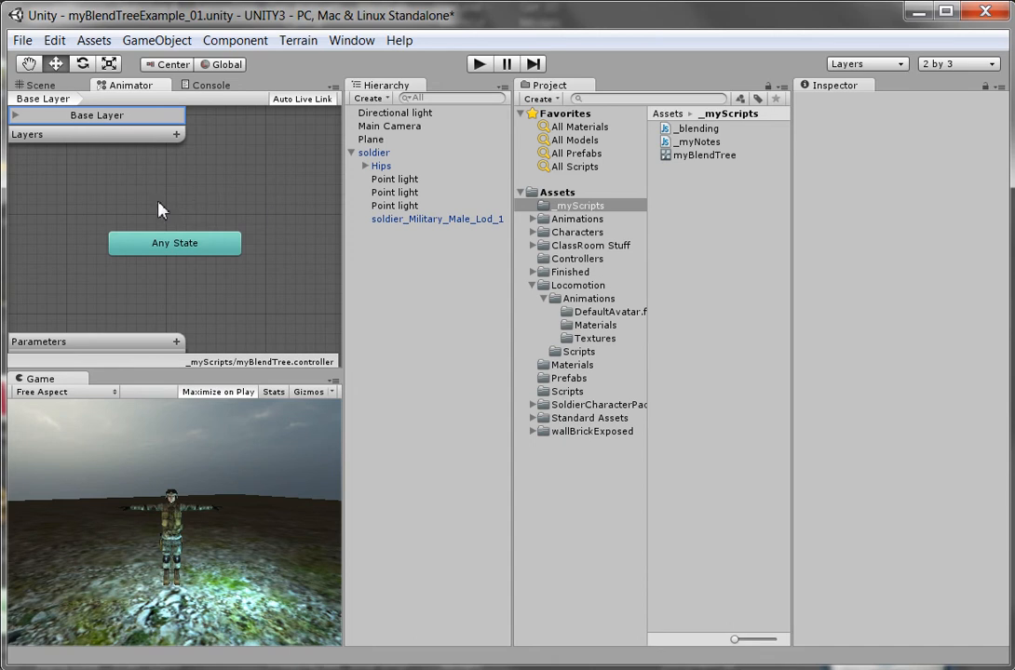
mouse_move(136, 199)
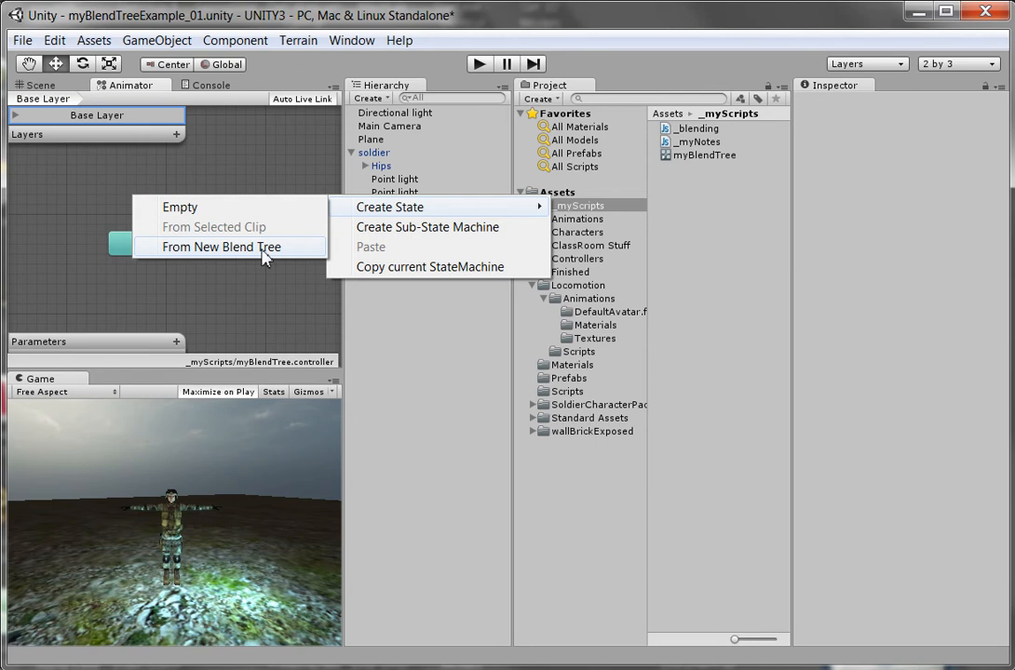
Step: Create a Blend Tree state above Any State and enter it to reveal its Blend parameter
click(223, 246)
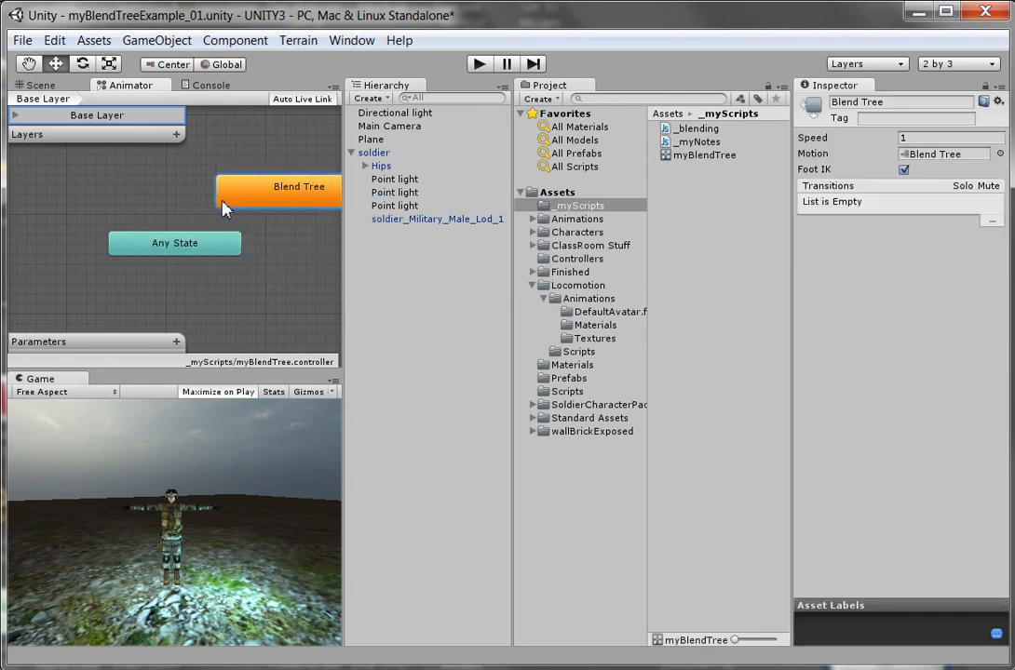
drag(279, 186, 179, 186)
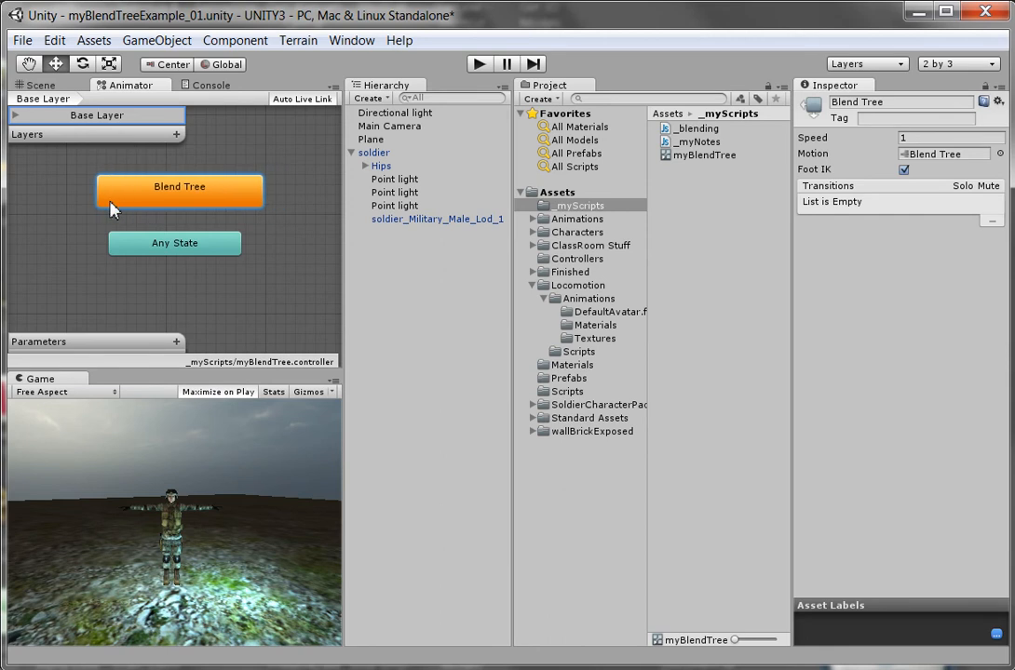
mouse_move(291, 257)
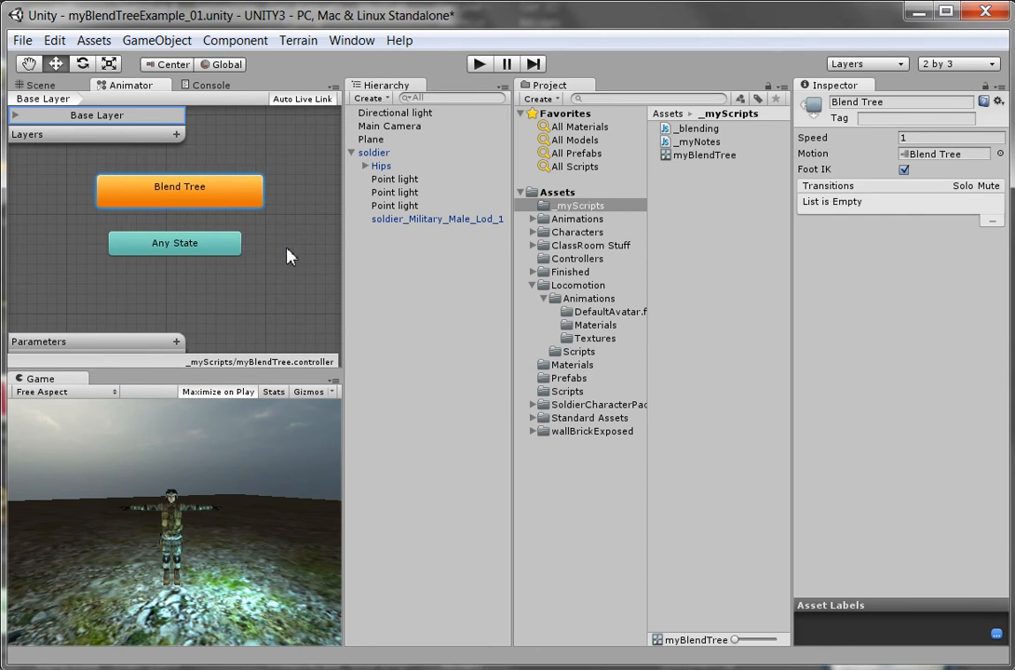
mouse_move(231, 205)
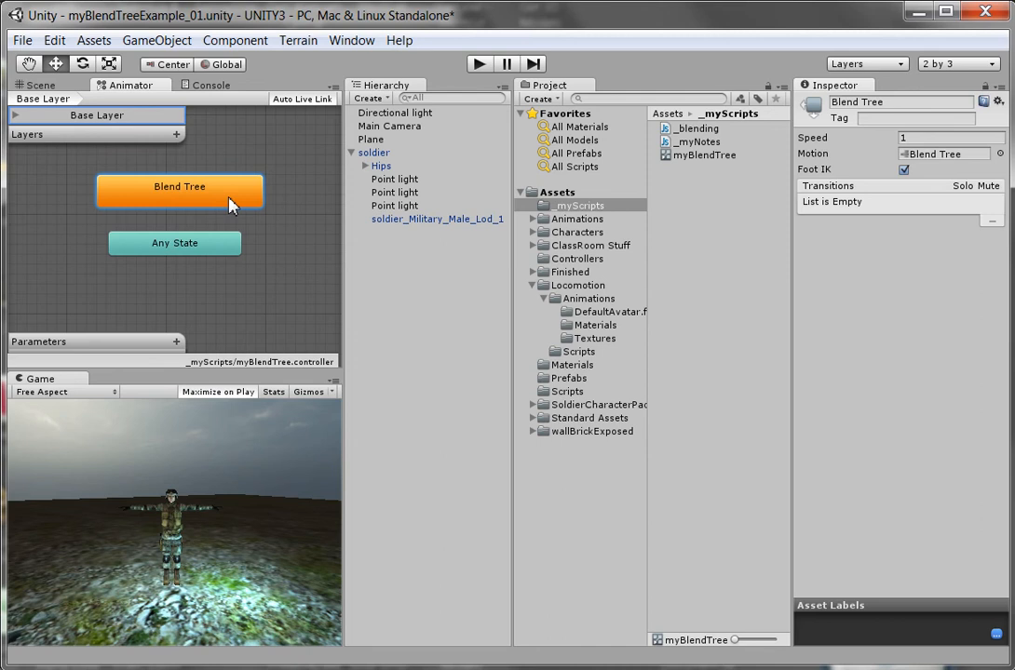
double_click(179, 186)
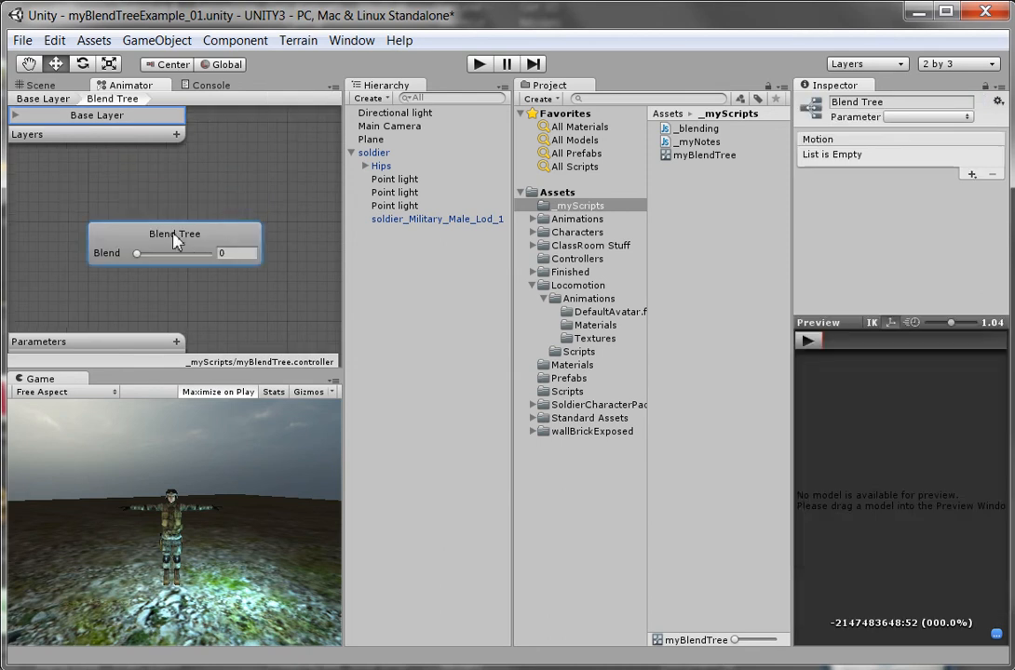
mouse_move(39, 105)
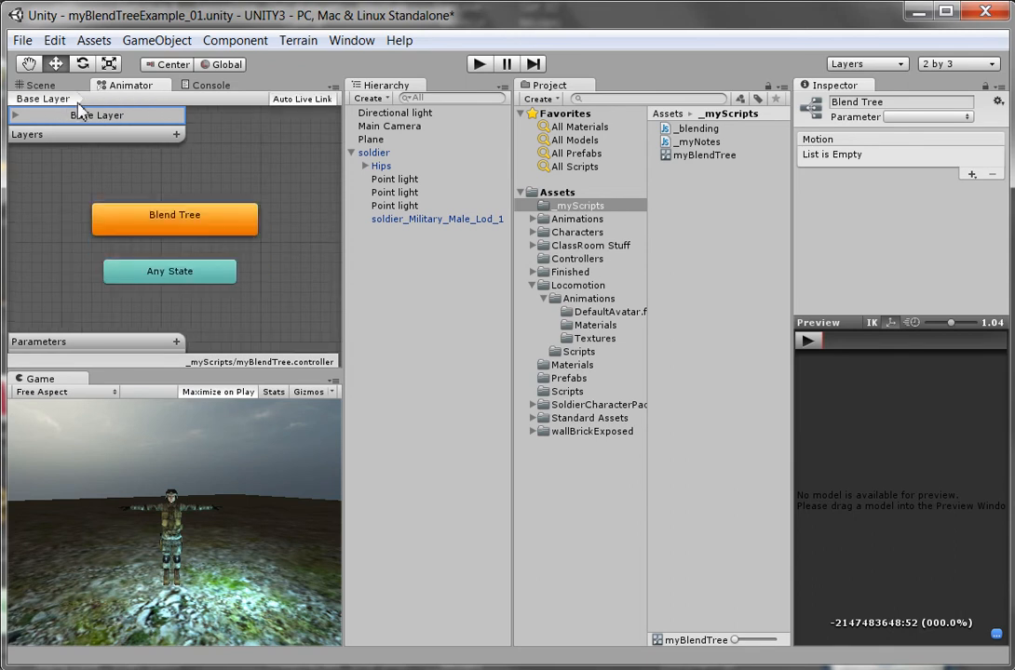
click(175, 217)
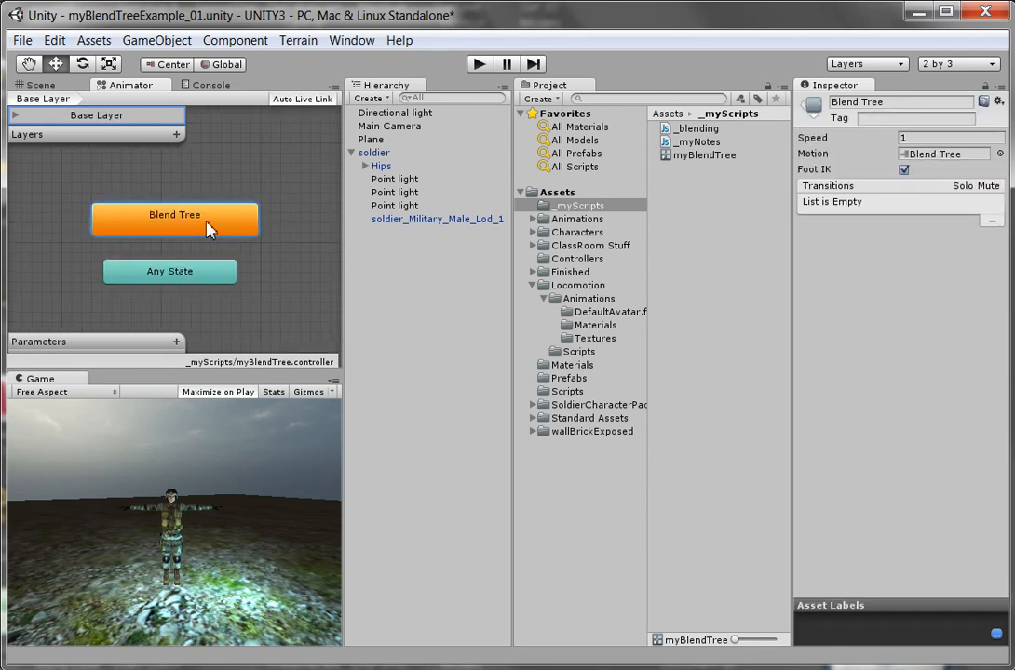
double_click(175, 216)
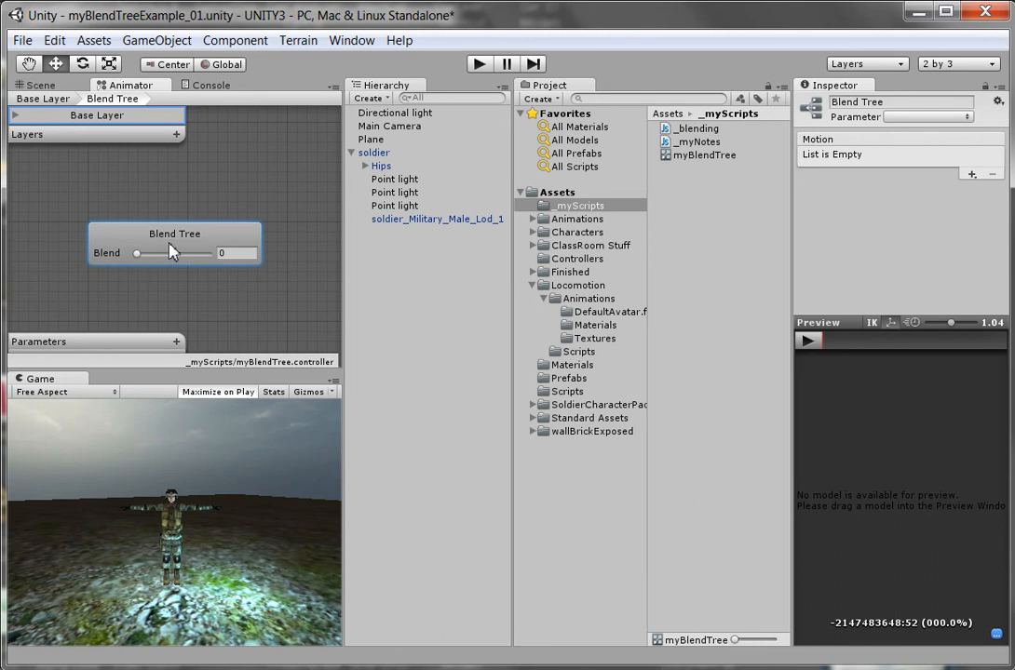
mouse_move(194, 265)
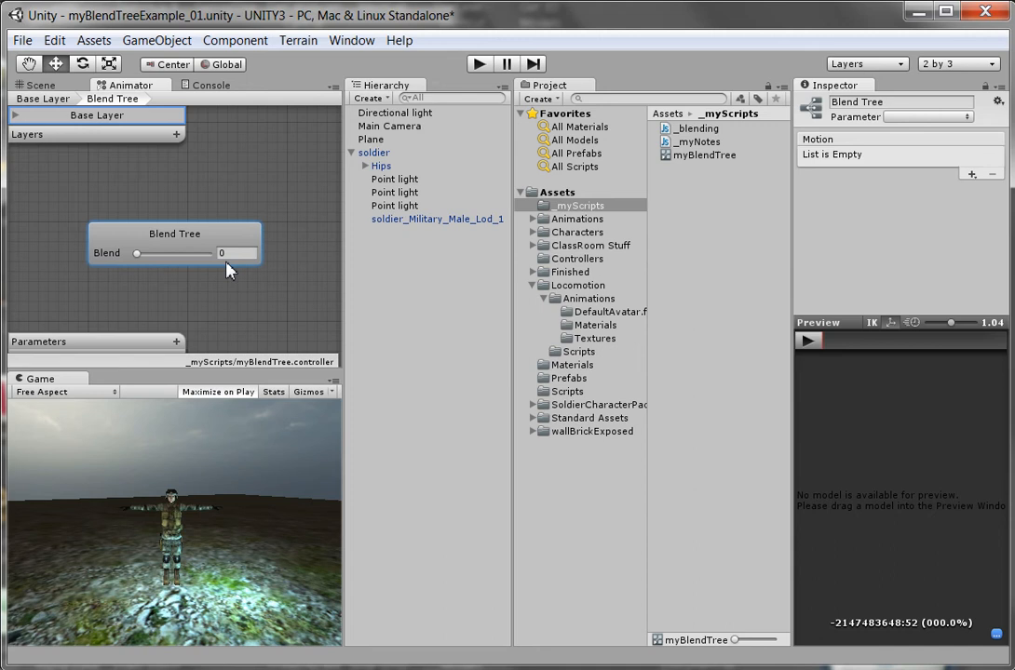
mouse_move(208, 324)
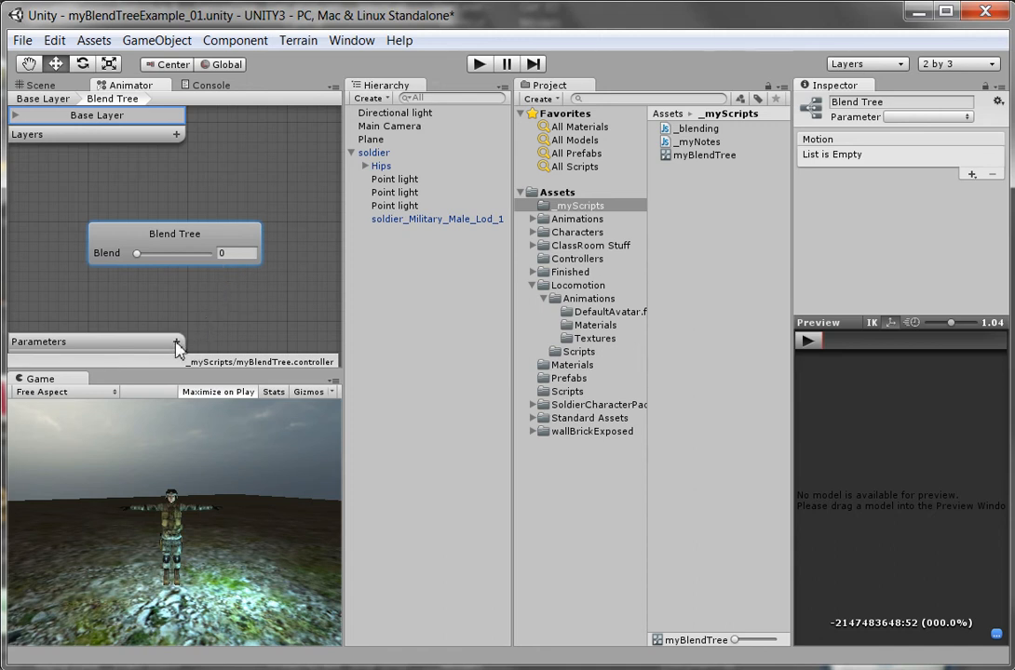
Step: Add a Float parameter and rename it Direction
click(175, 343)
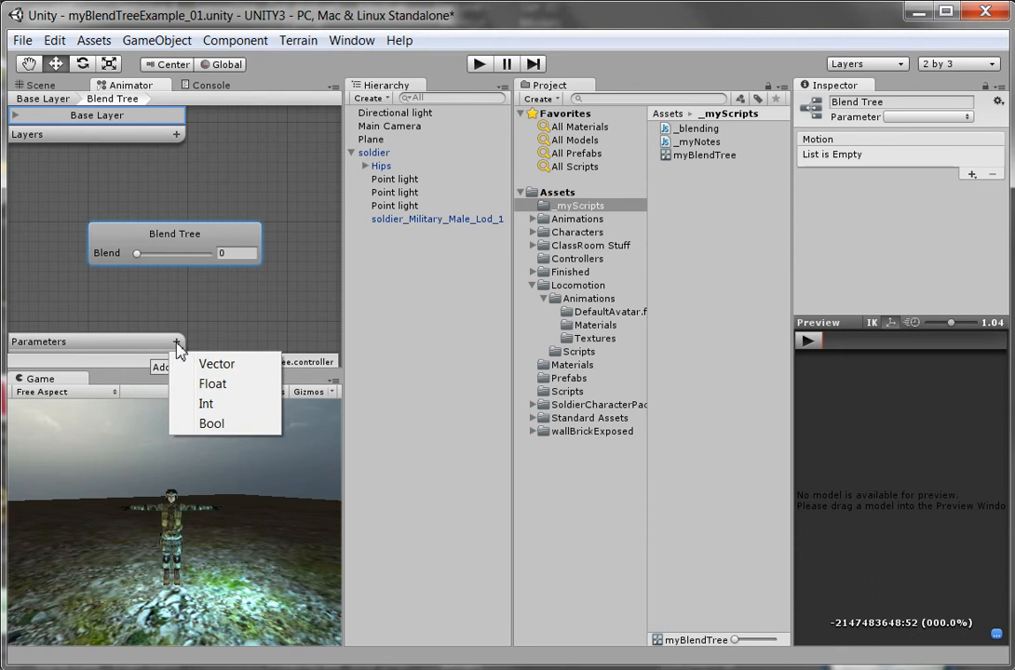
mouse_move(212, 384)
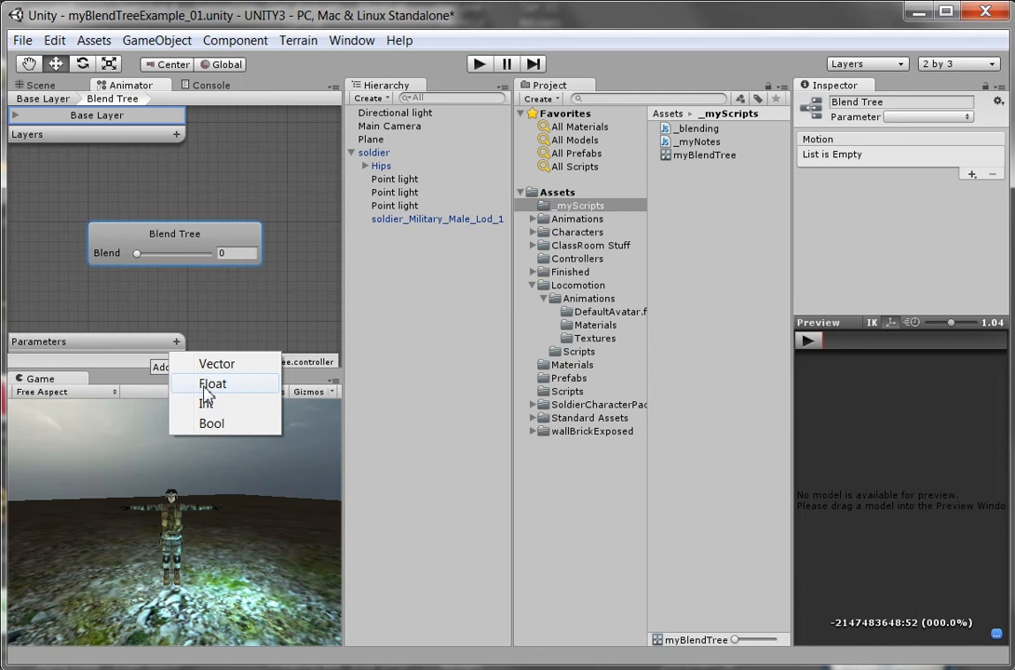
click(213, 384)
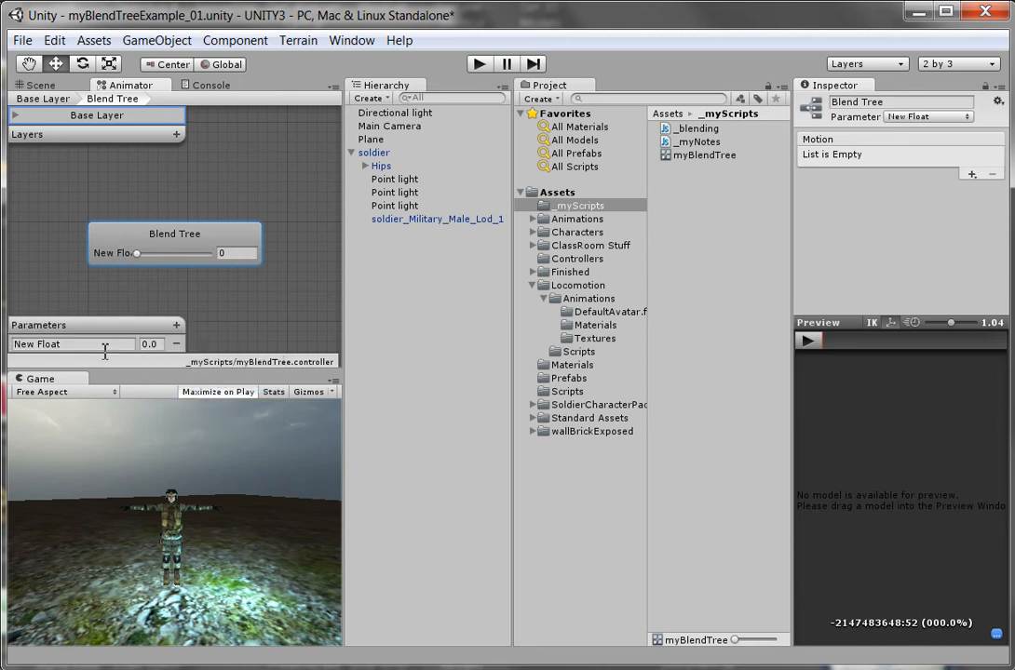
double_click(52, 344)
text(Diection)
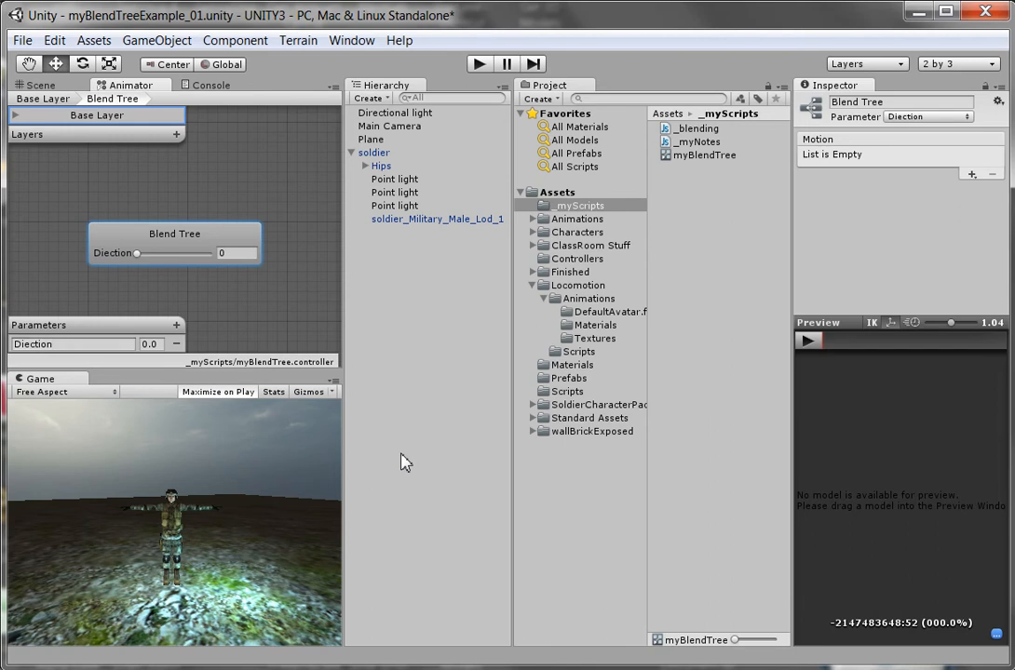
mouse_move(138, 260)
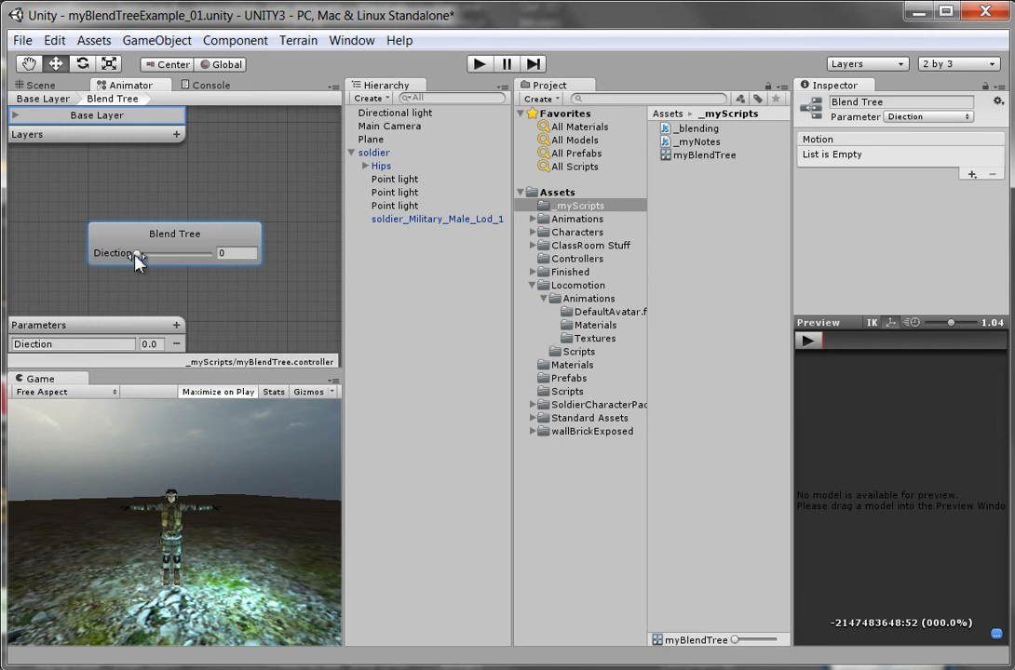
mouse_move(126, 268)
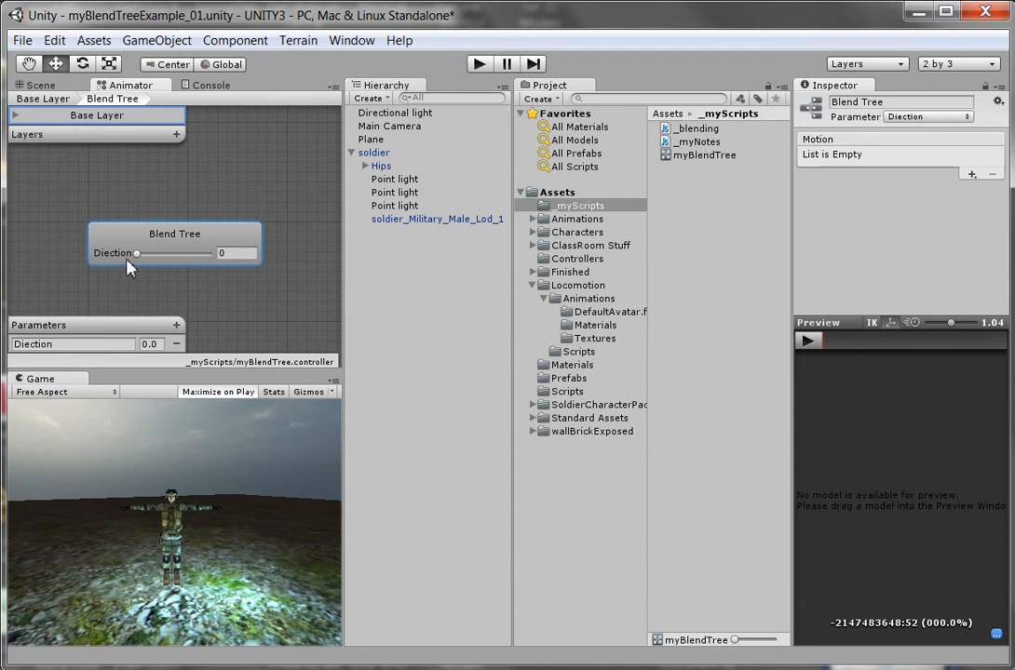
Step: Slide the Blend Tree node's Direction value up and down to test the blend
drag(138, 253, 180, 253)
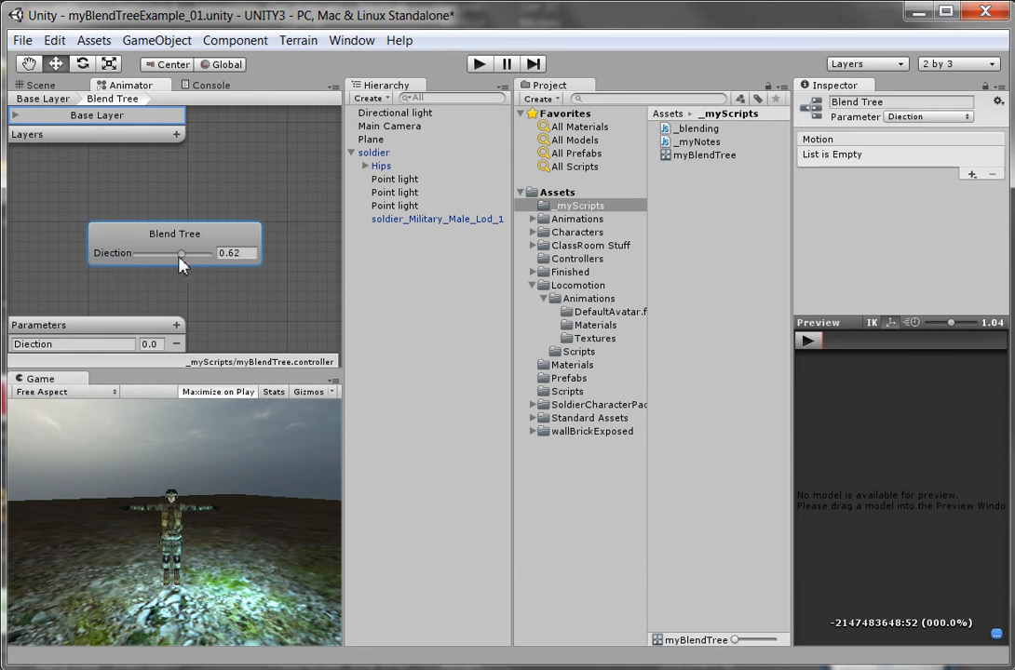
drag(181, 253, 138, 253)
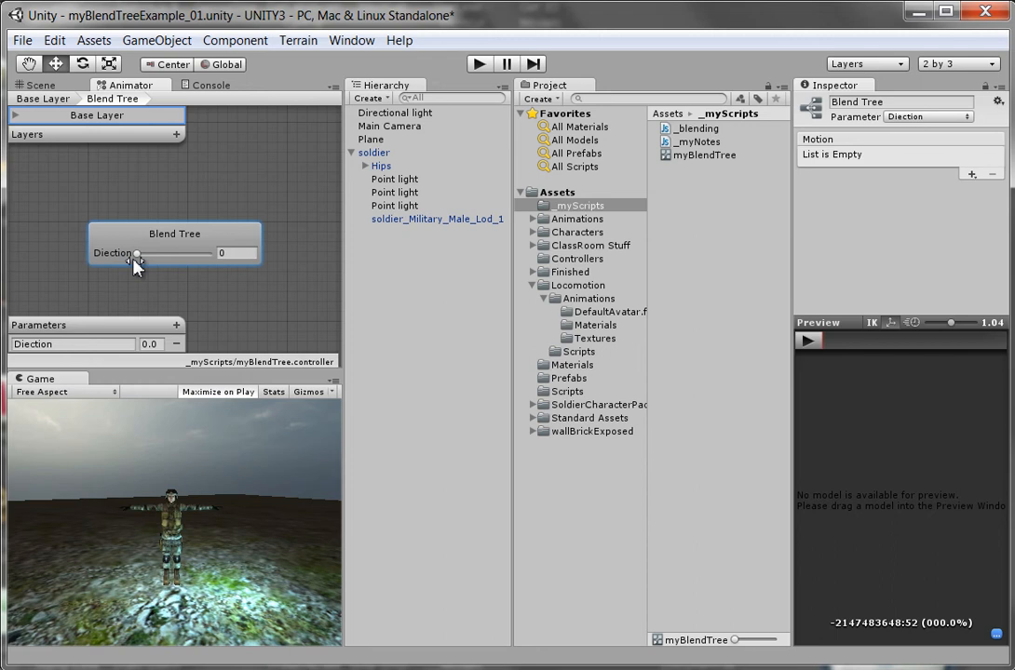
drag(138, 253, 209, 253)
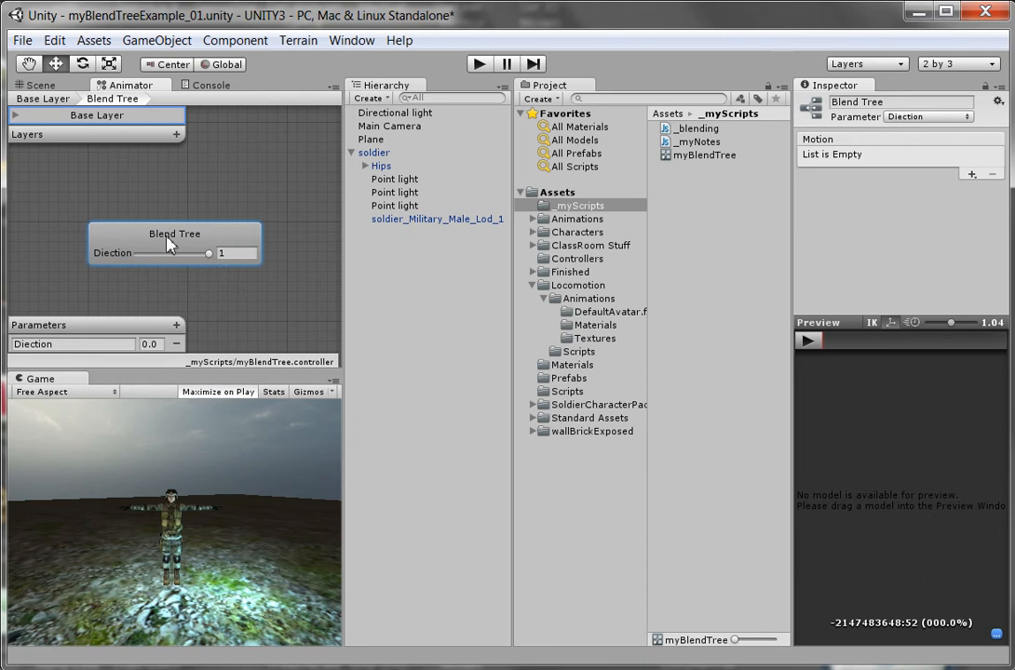
mouse_move(179, 253)
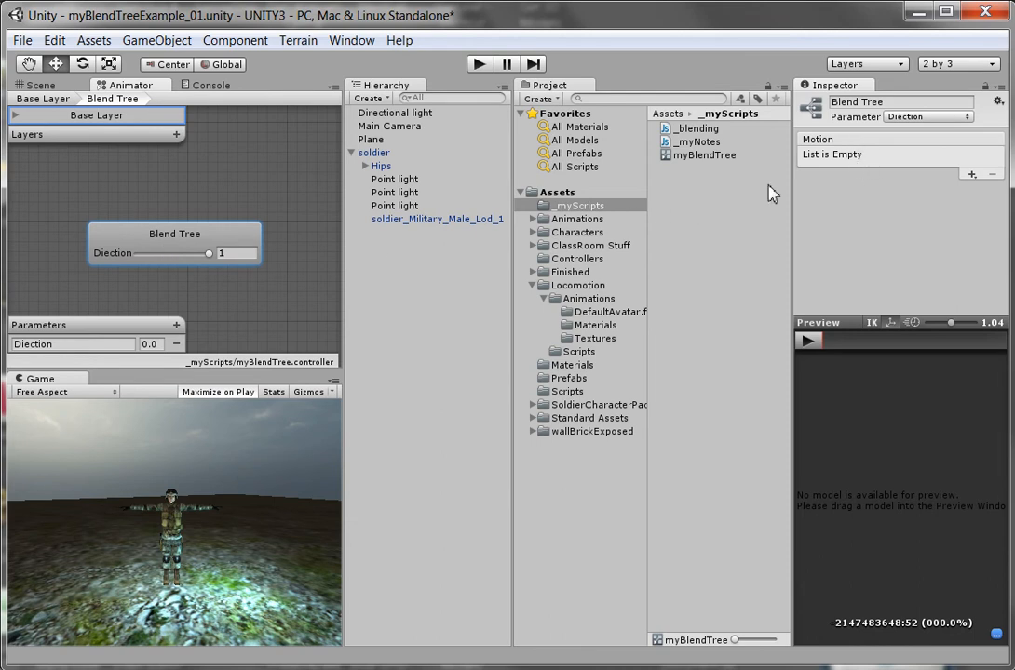
mouse_move(197, 242)
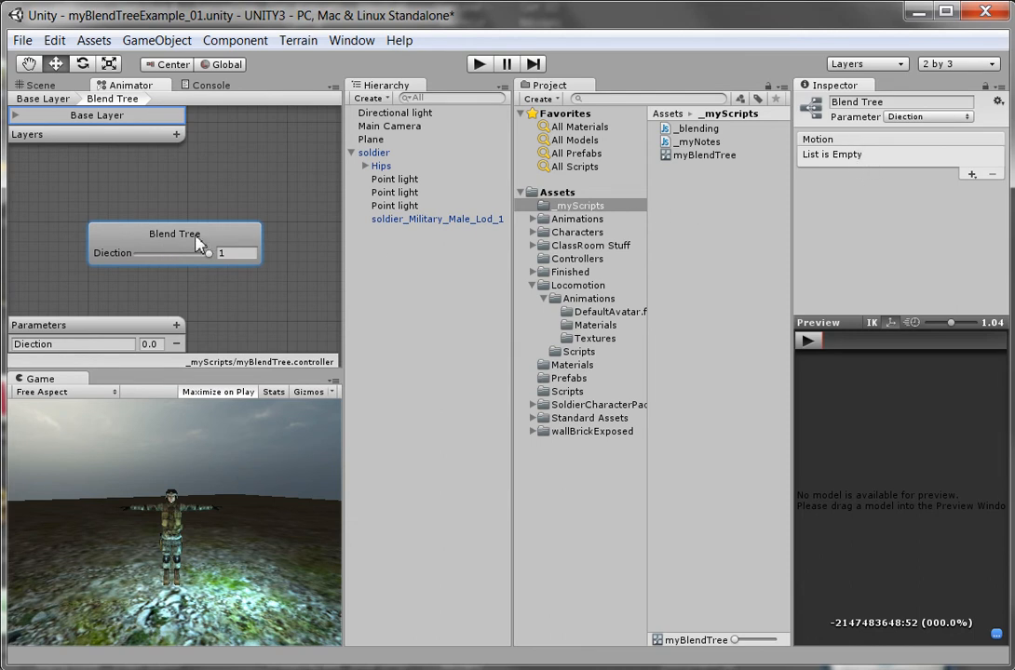
mouse_move(242, 245)
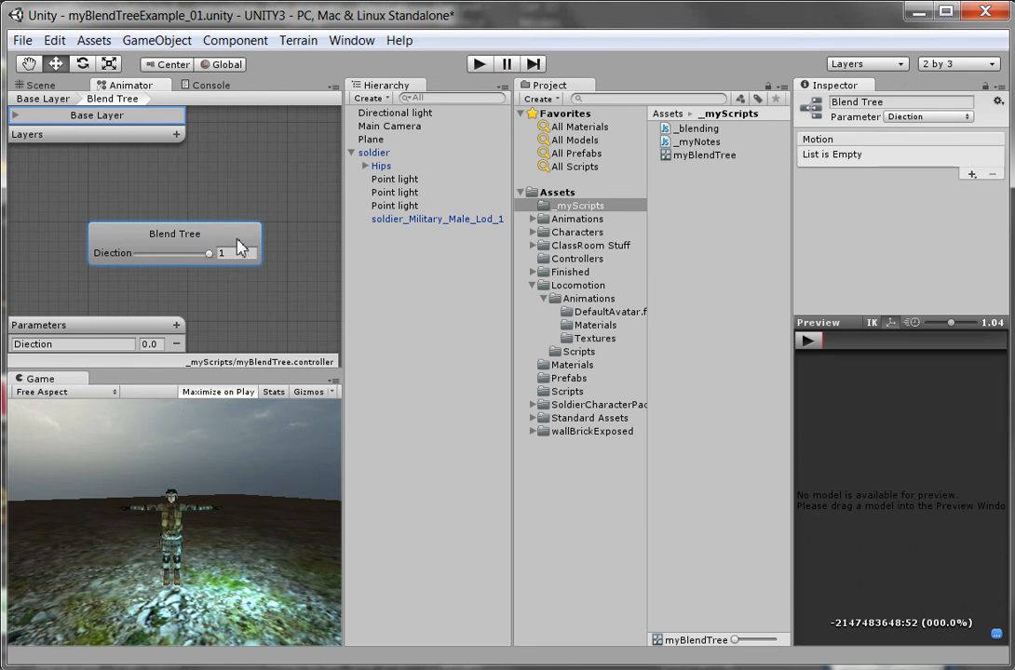
mouse_move(826, 160)
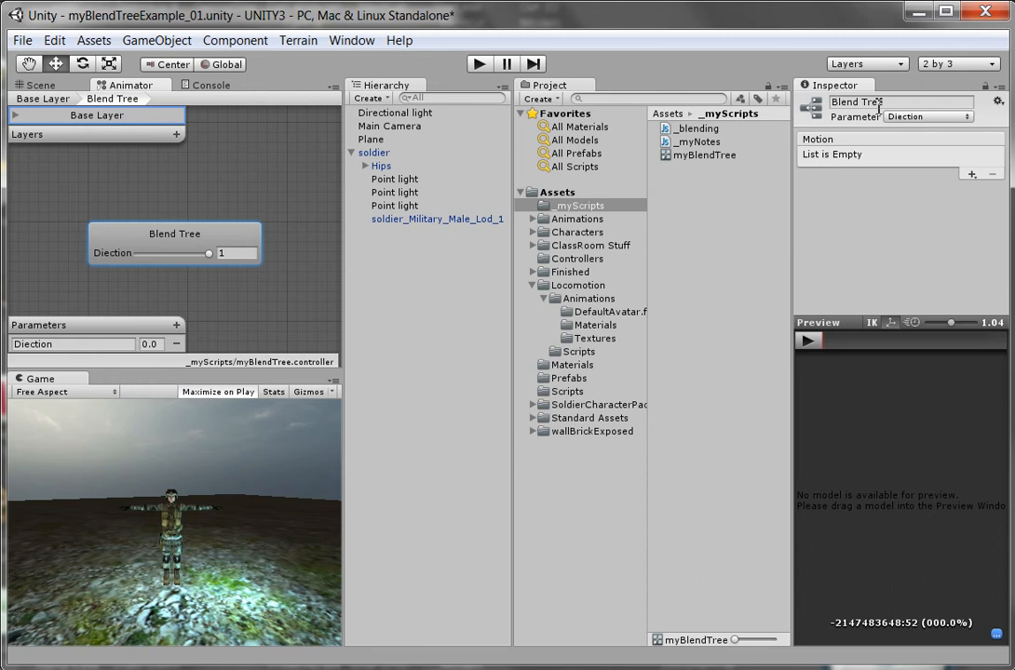
mouse_move(953, 141)
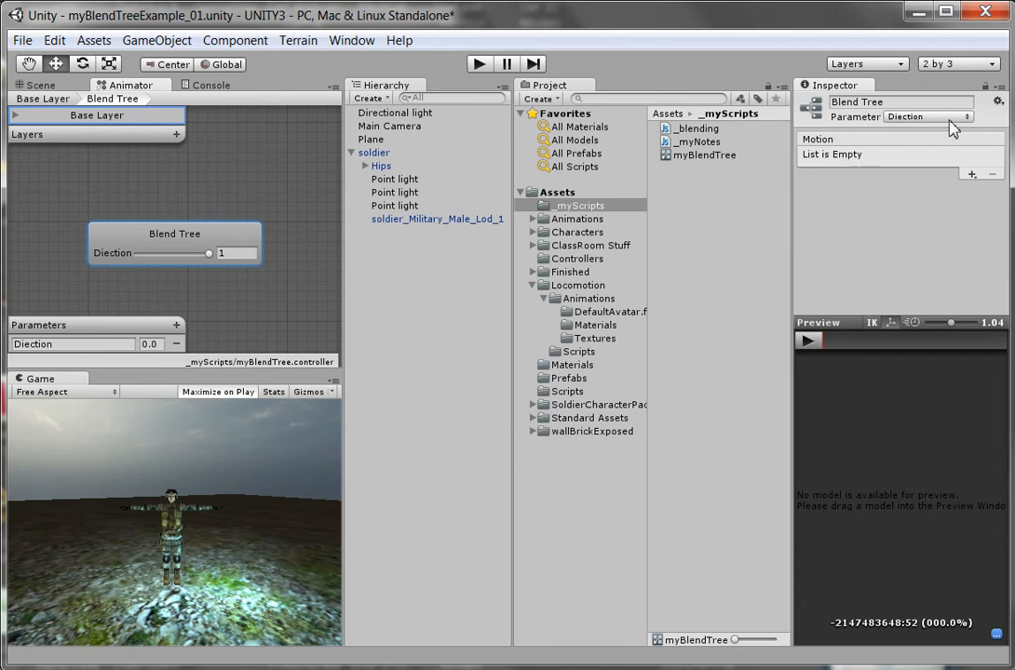
click(942, 116)
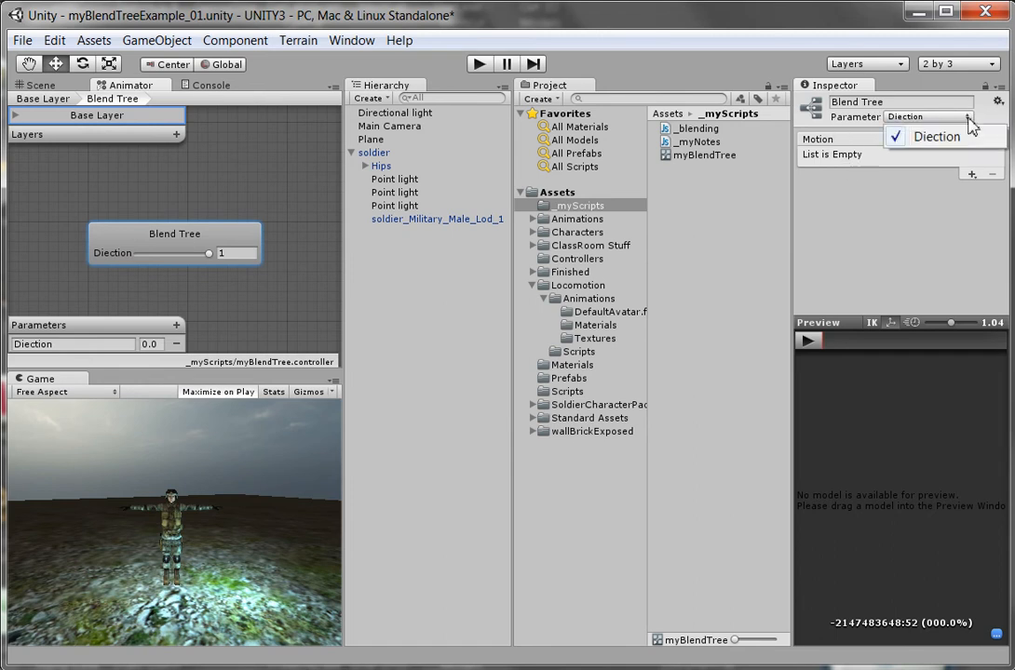
click(934, 136)
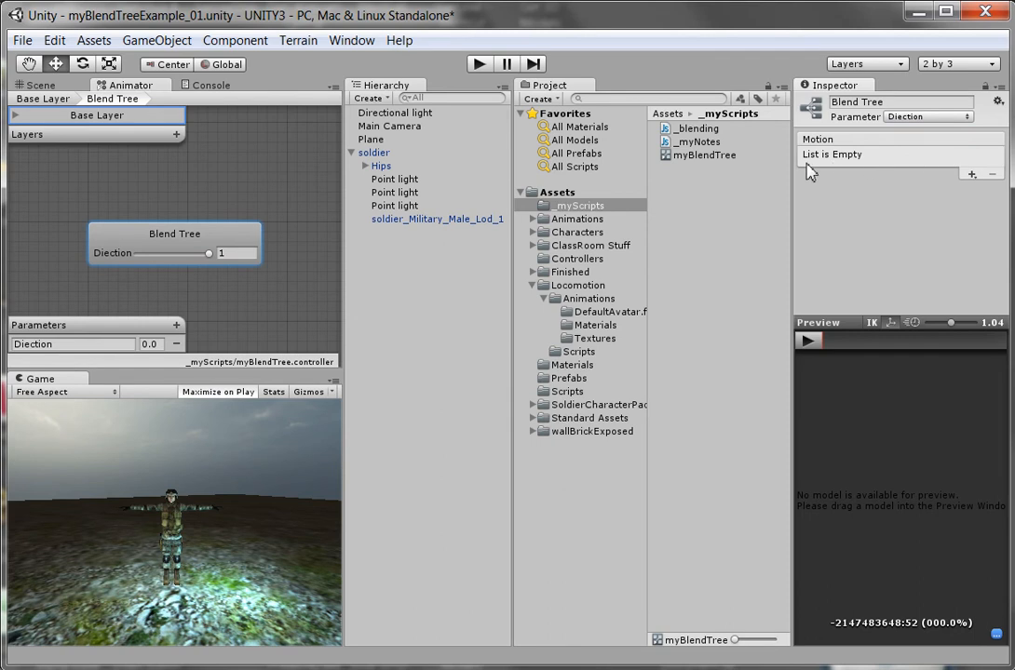
mouse_move(829, 182)
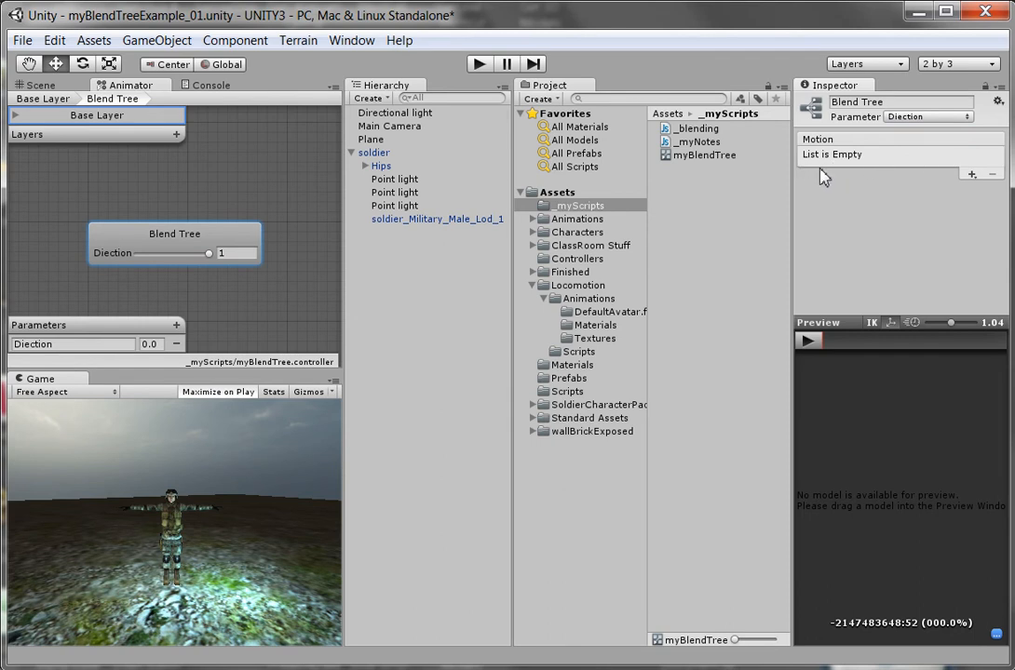
mouse_move(845, 184)
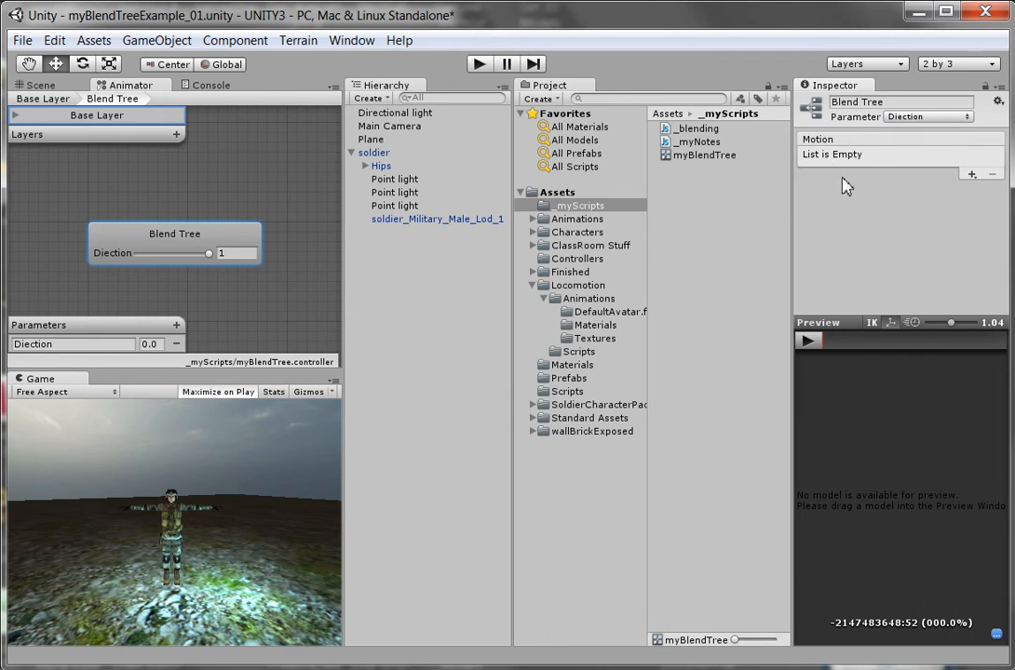
Step: Add empty motion fields to the blend tree's Motion list via Add Motion Field
click(972, 171)
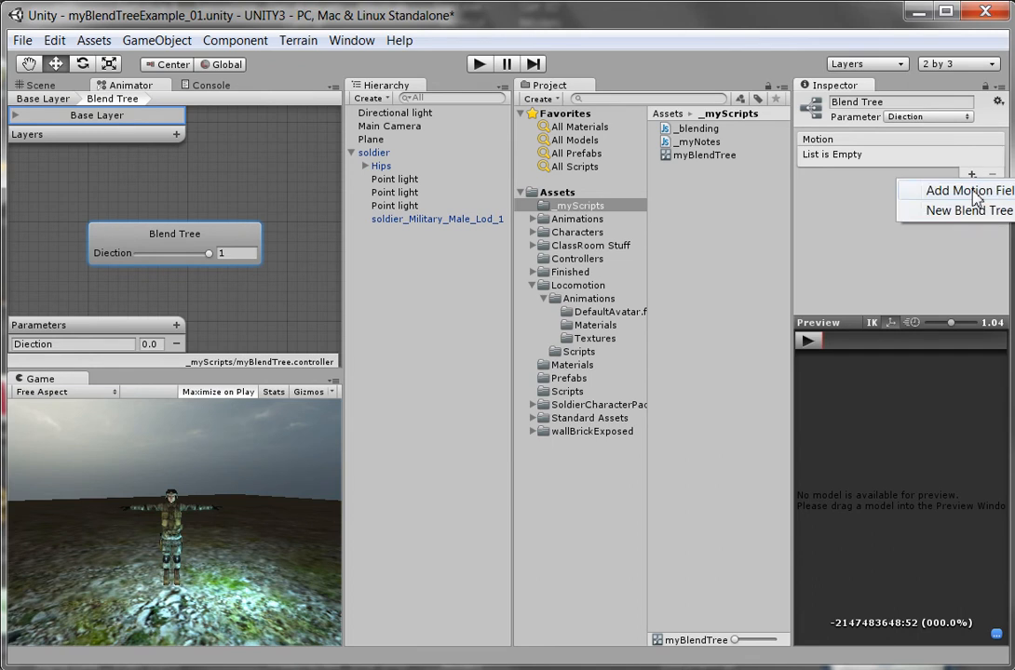
click(959, 189)
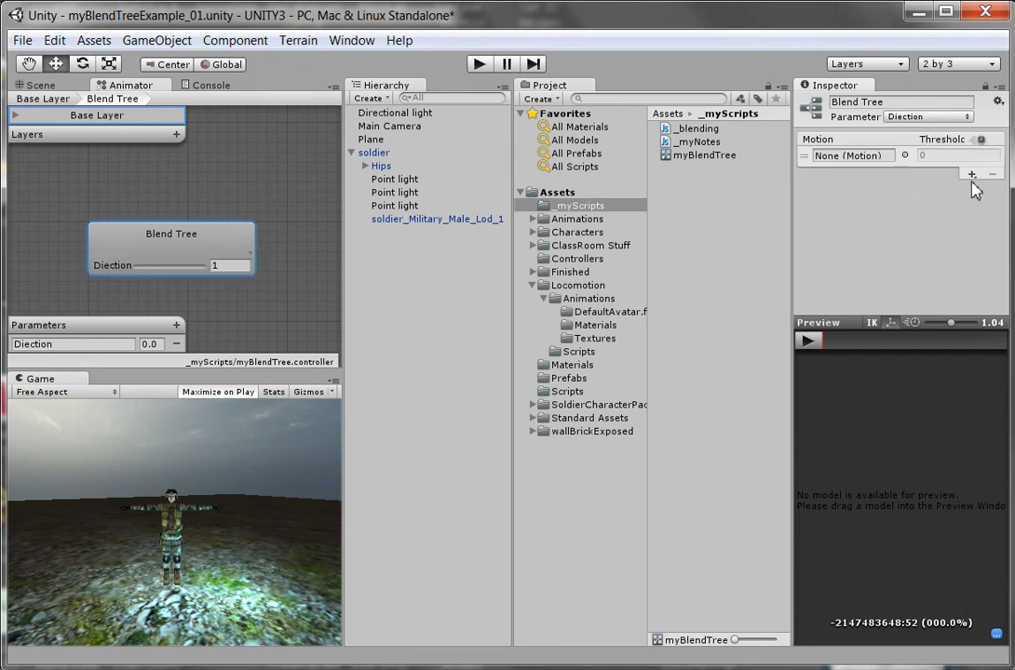
click(968, 172)
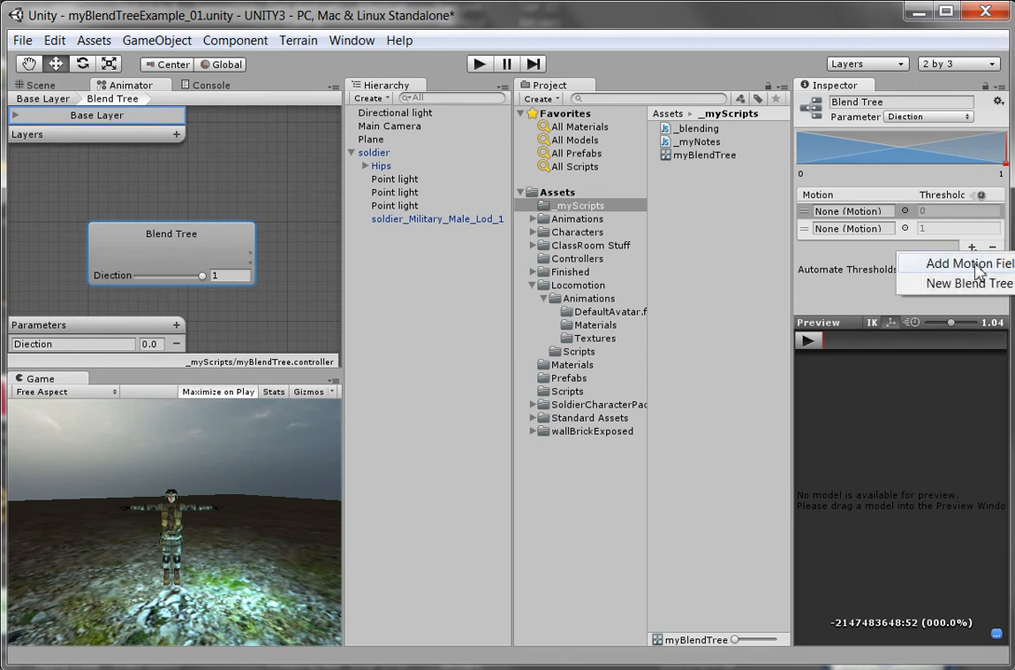
click(953, 264)
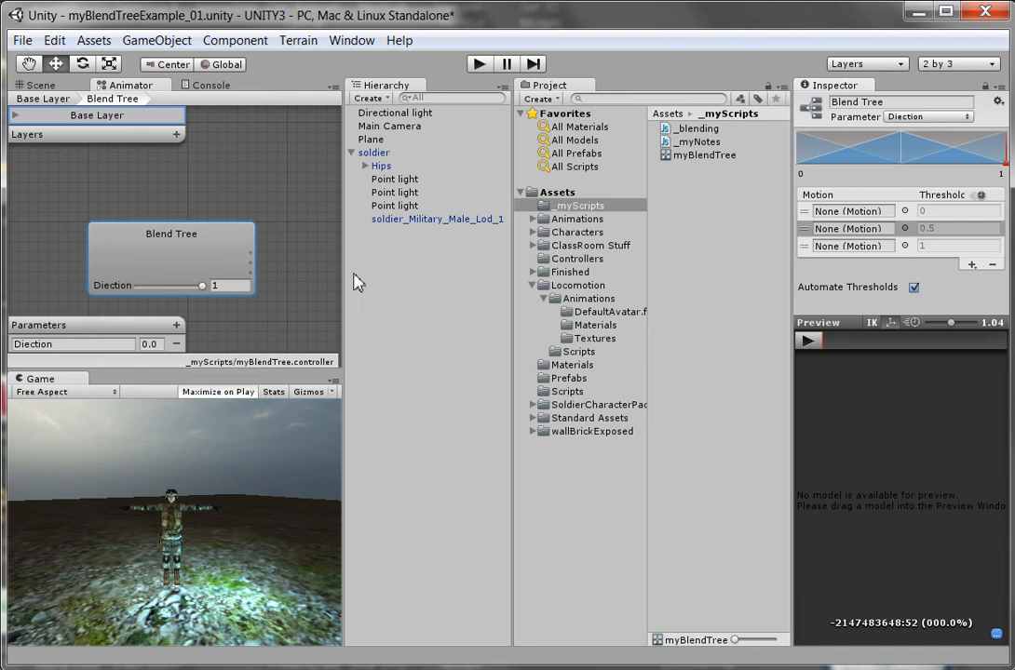
mouse_move(856, 261)
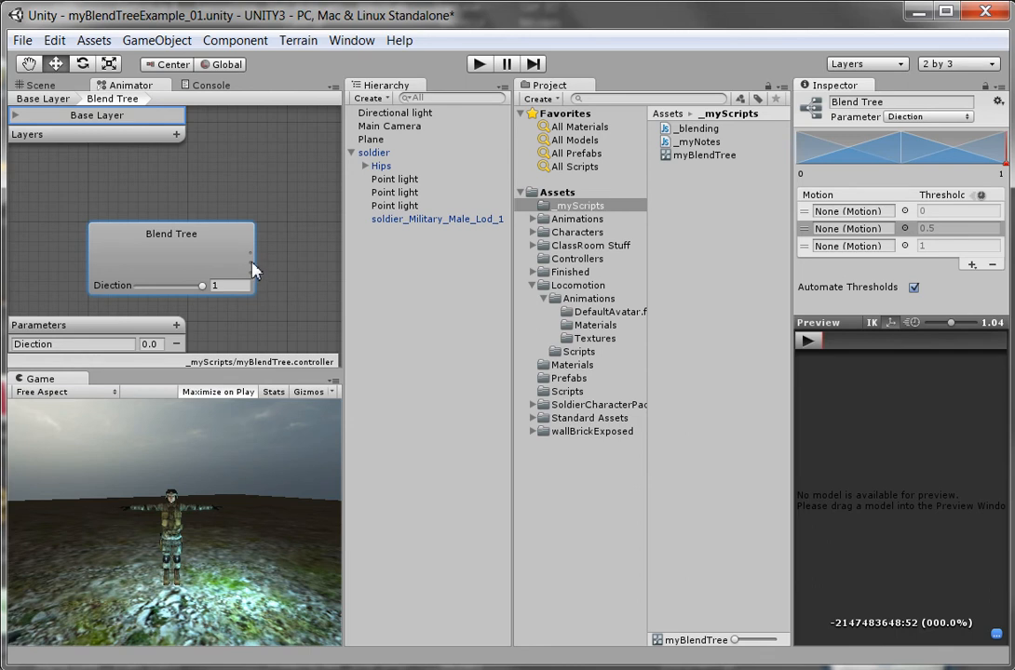
mouse_move(260, 279)
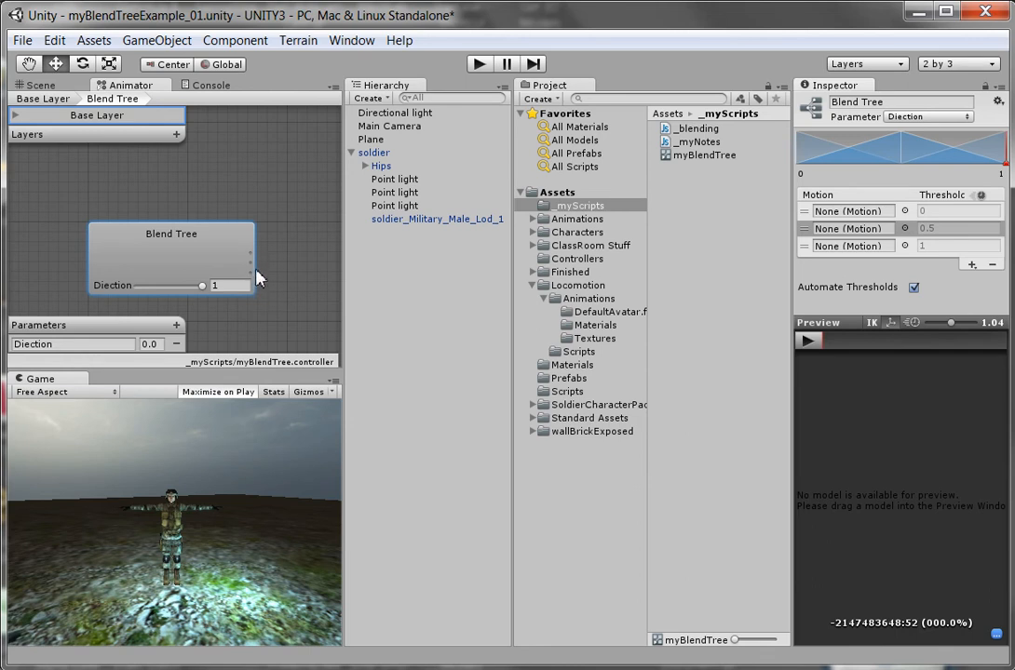
mouse_move(256, 272)
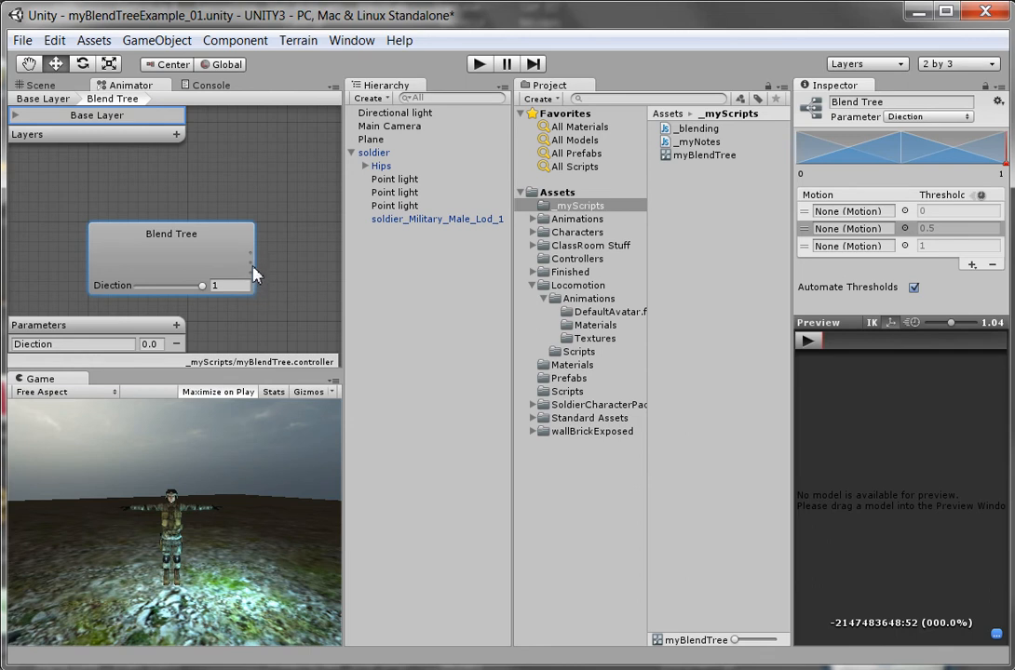
mouse_move(249, 270)
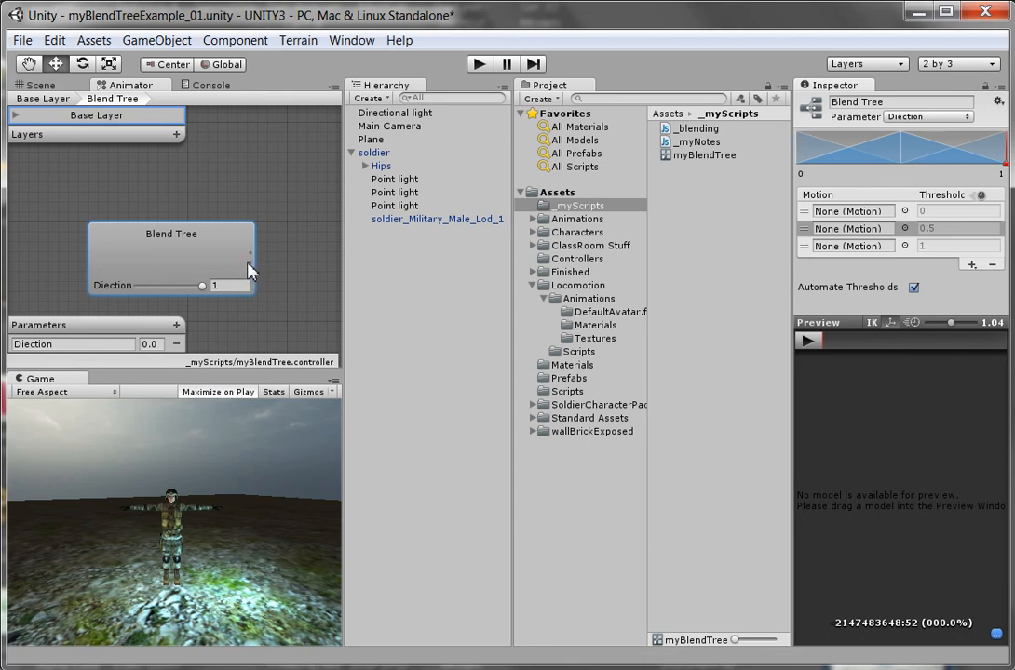
mouse_move(908, 246)
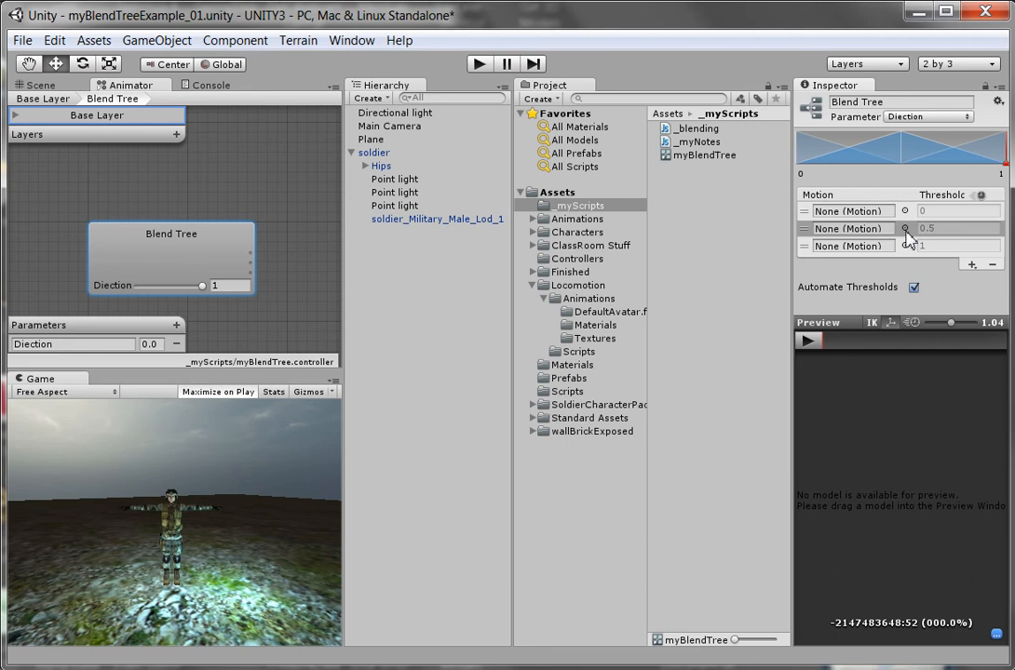
mouse_move(551, 305)
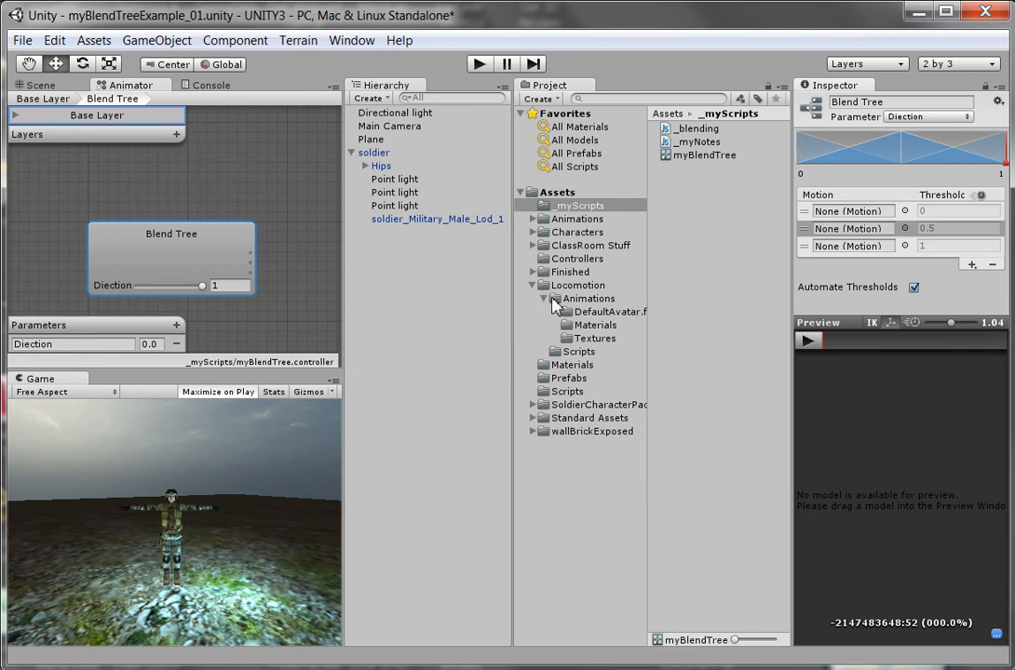
Step: Show the DefaultAvatar walk and run clips in the Locomotion Animations folder
click(588, 298)
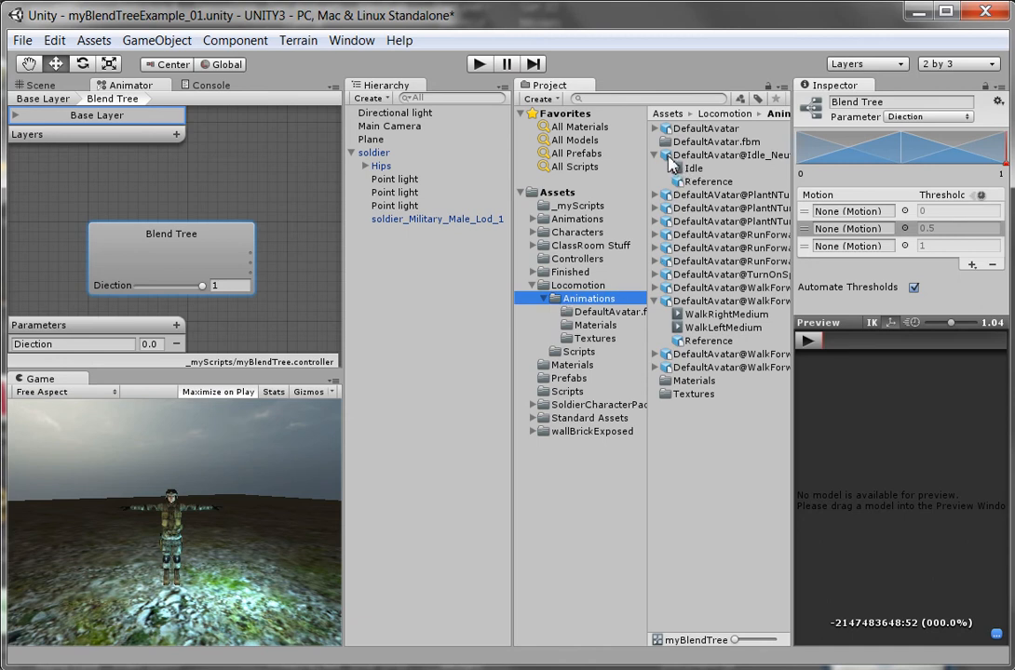
mouse_move(674, 175)
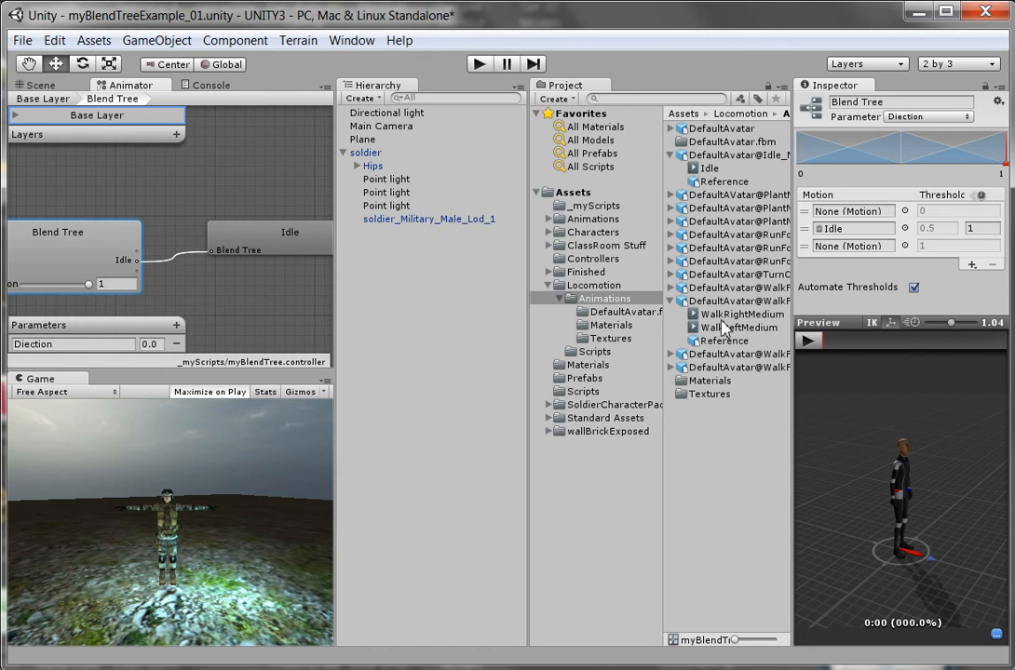
mouse_move(711, 328)
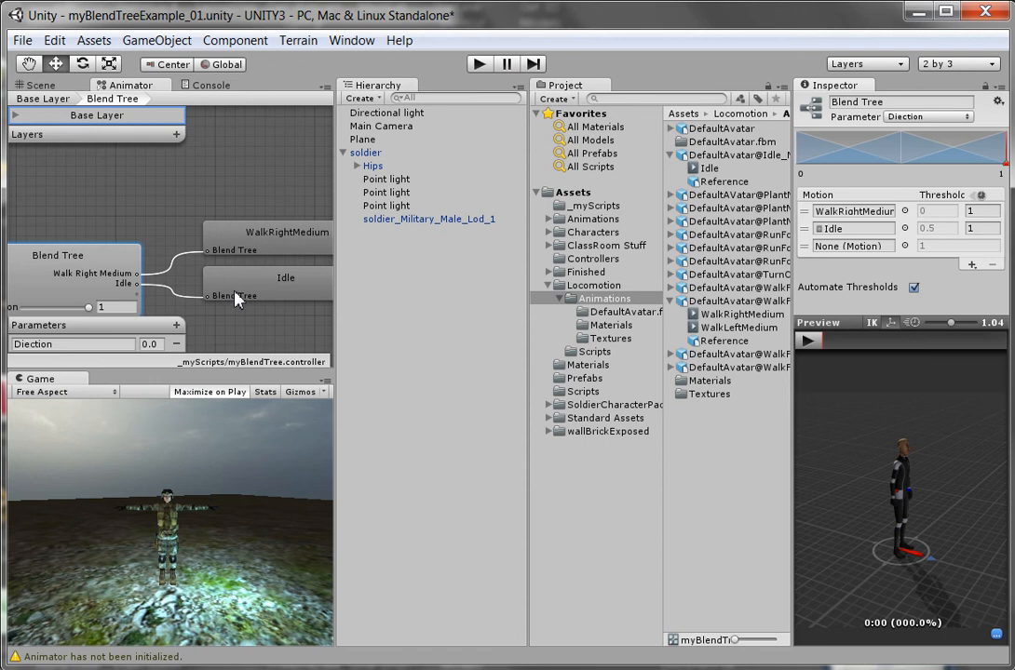
mouse_move(275, 311)
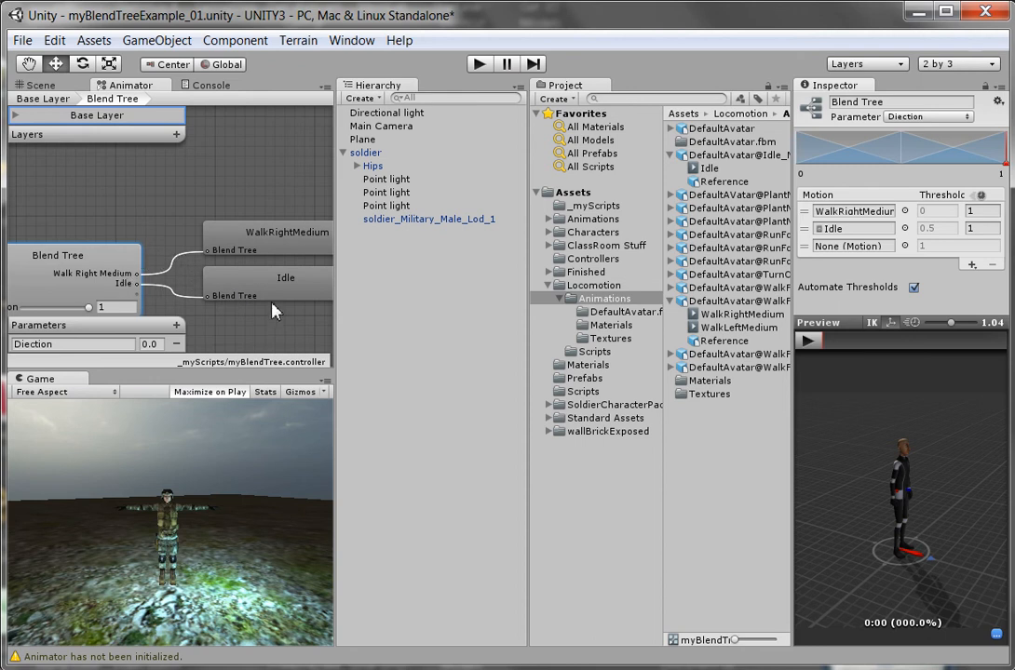
mouse_move(298, 277)
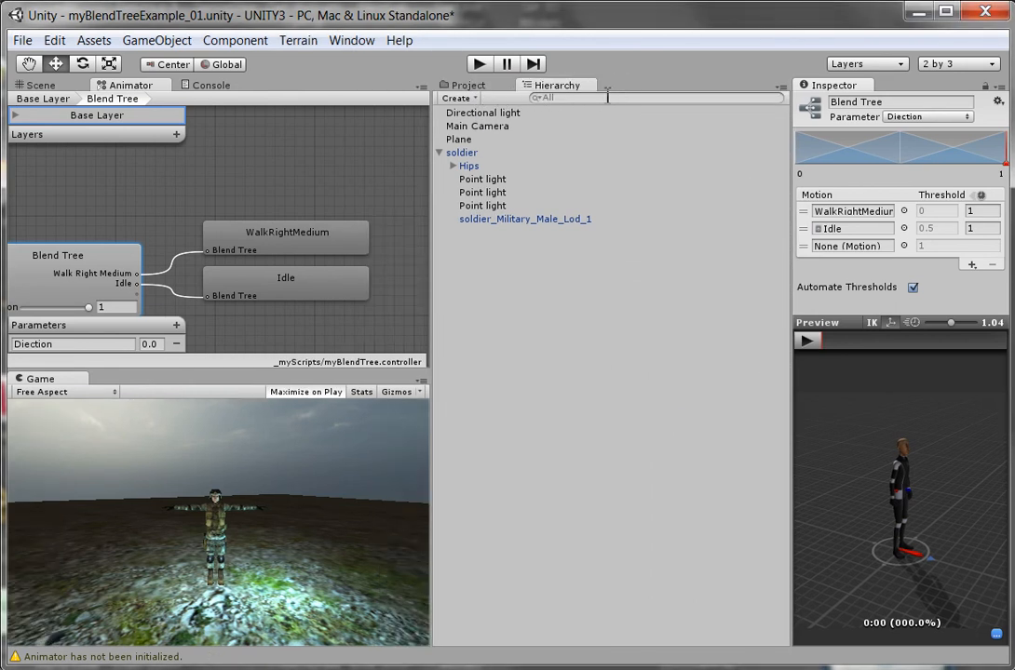
Step: Return to the Project assets and select the Blend Tree node to show its motion slots
click(456, 86)
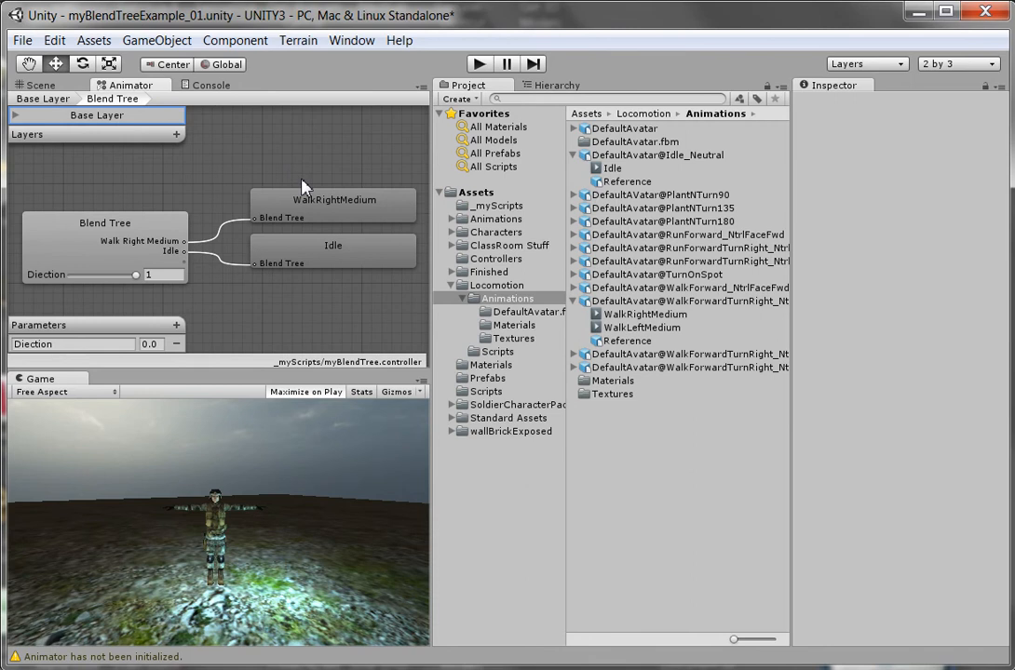
click(105, 223)
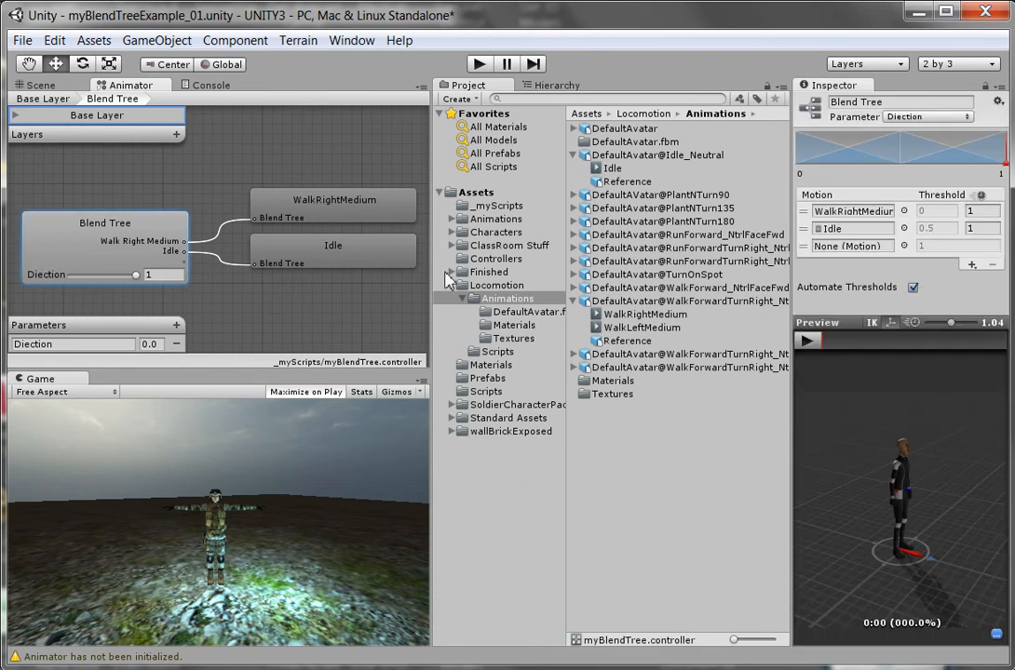
mouse_move(829, 278)
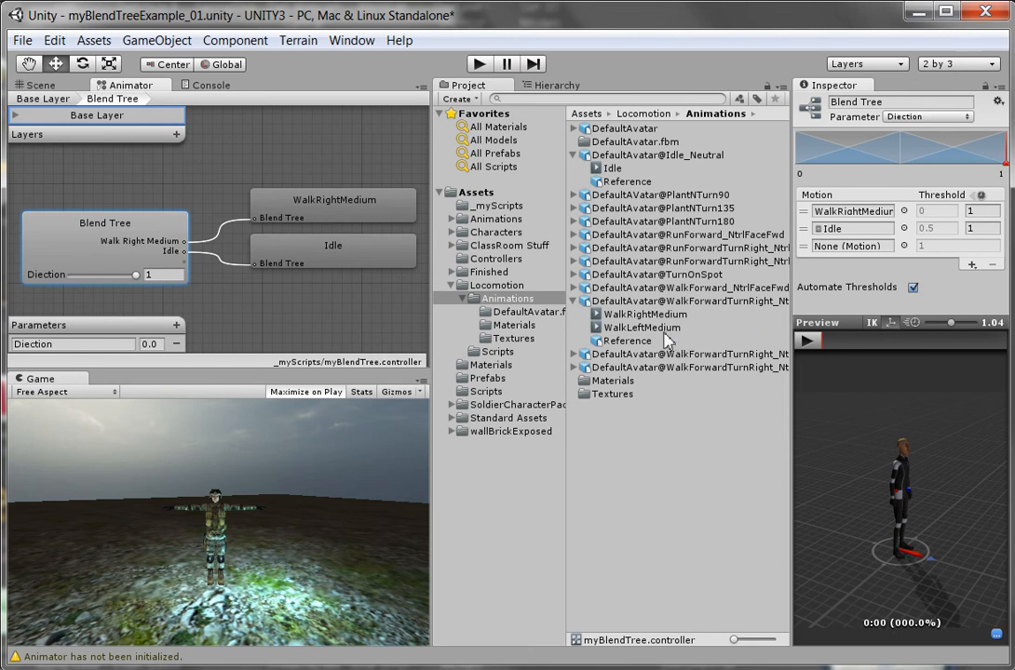
mouse_move(854, 285)
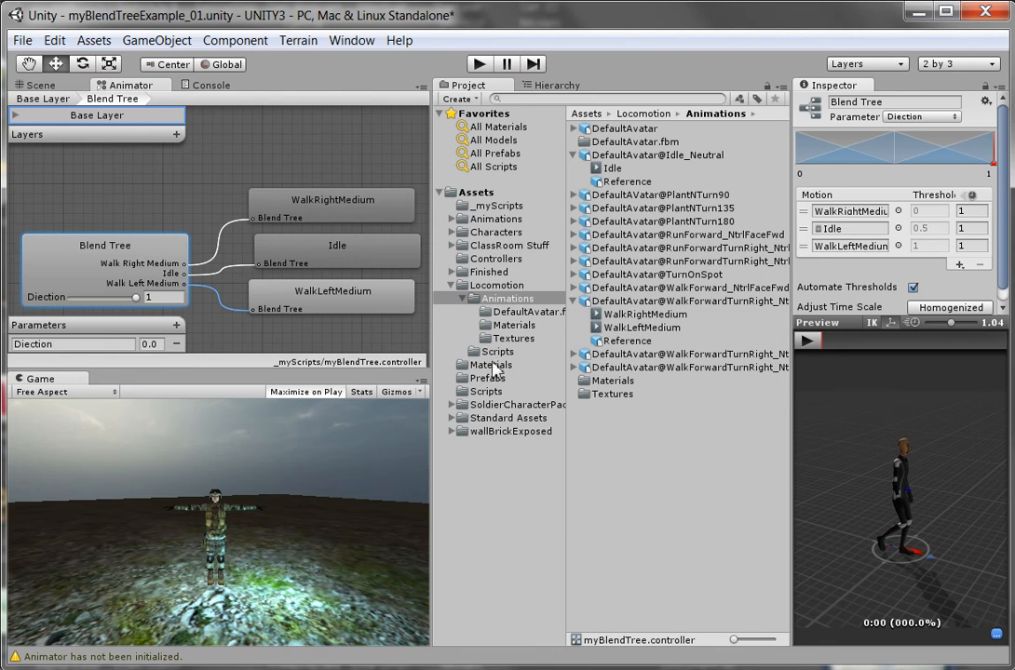
mouse_move(138, 302)
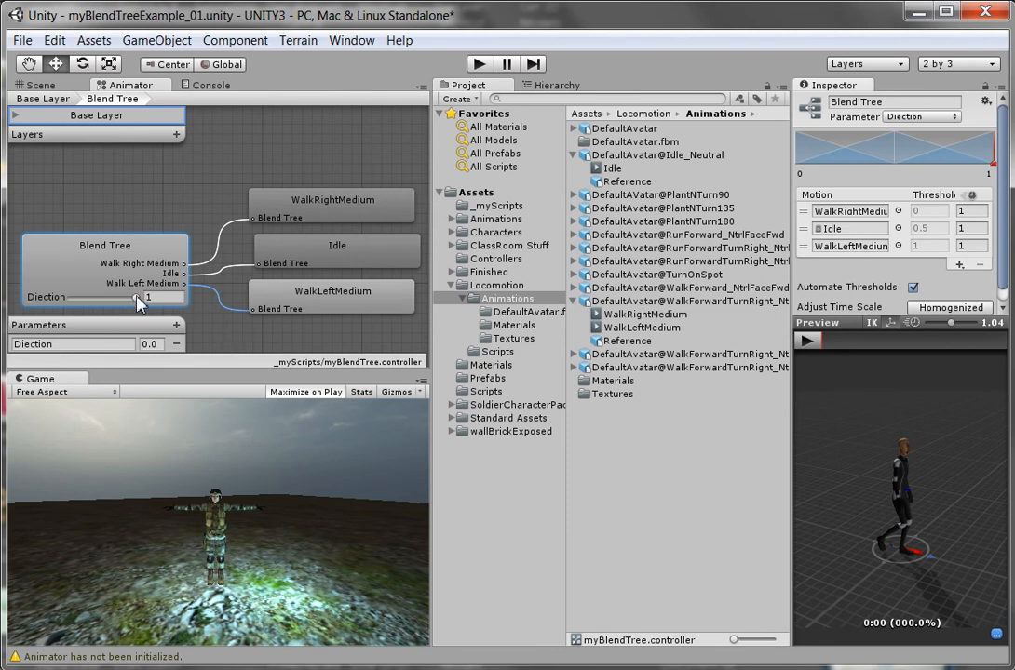
drag(145, 298, 119, 298)
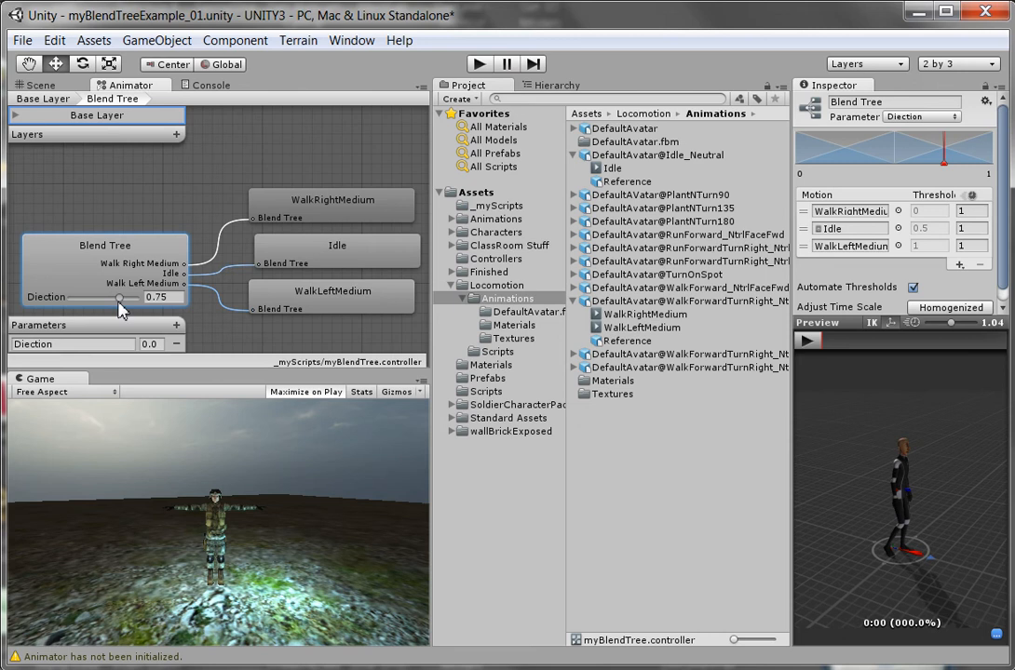
drag(119, 297, 104, 298)
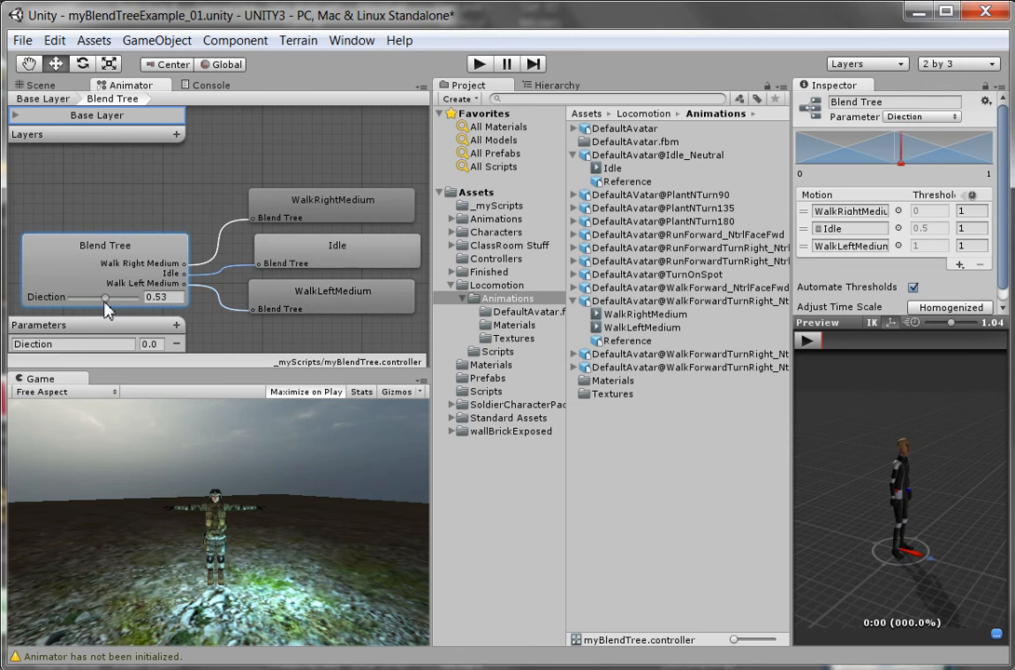
drag(105, 298, 71, 298)
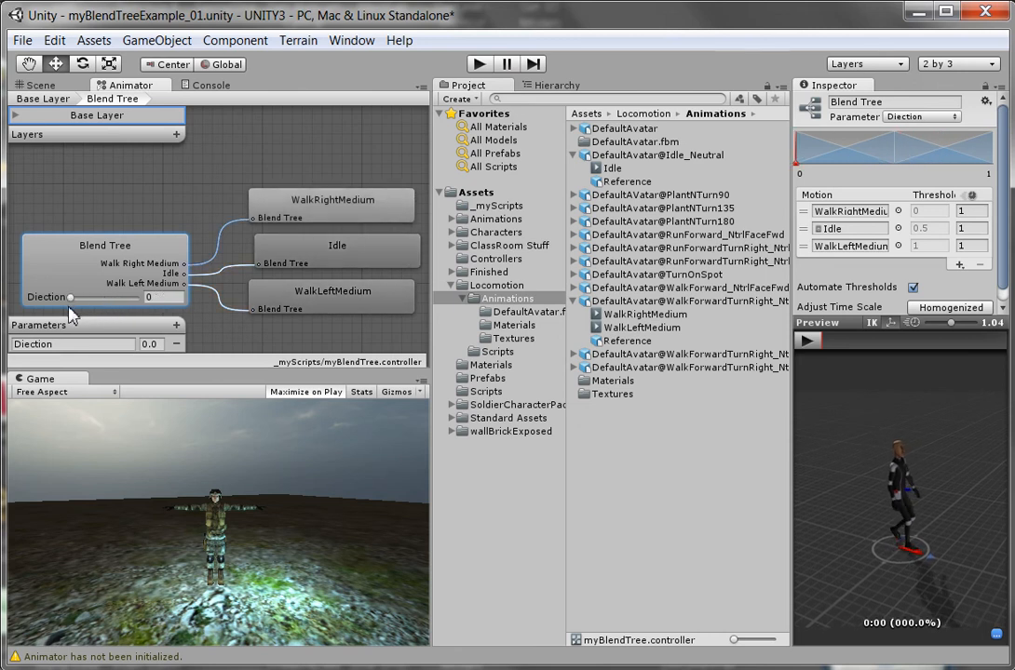
drag(70, 298, 84, 298)
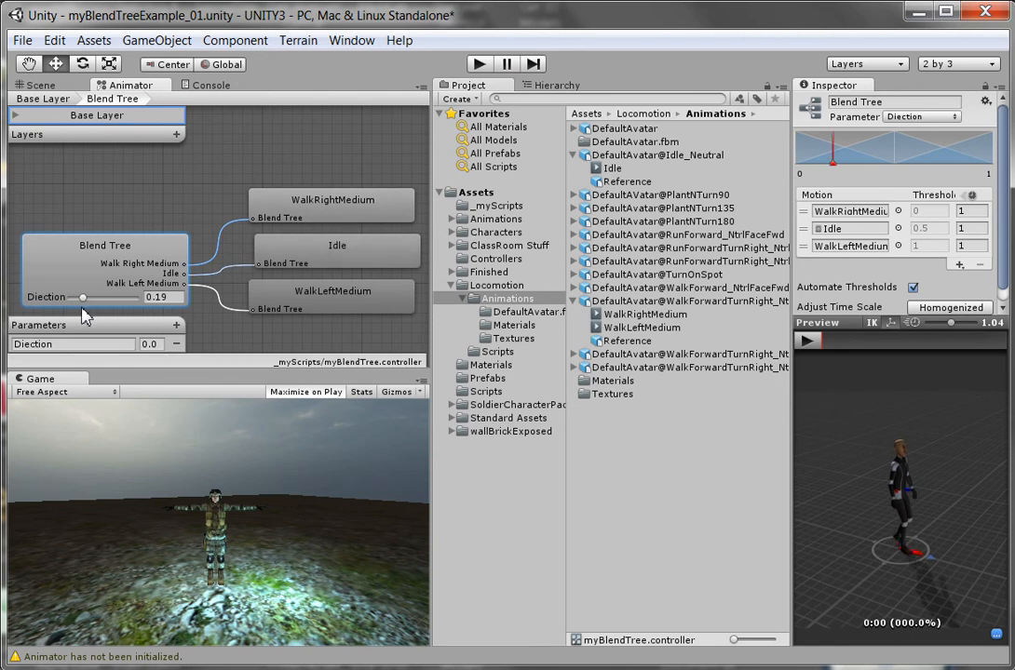
drag(82, 297, 134, 298)
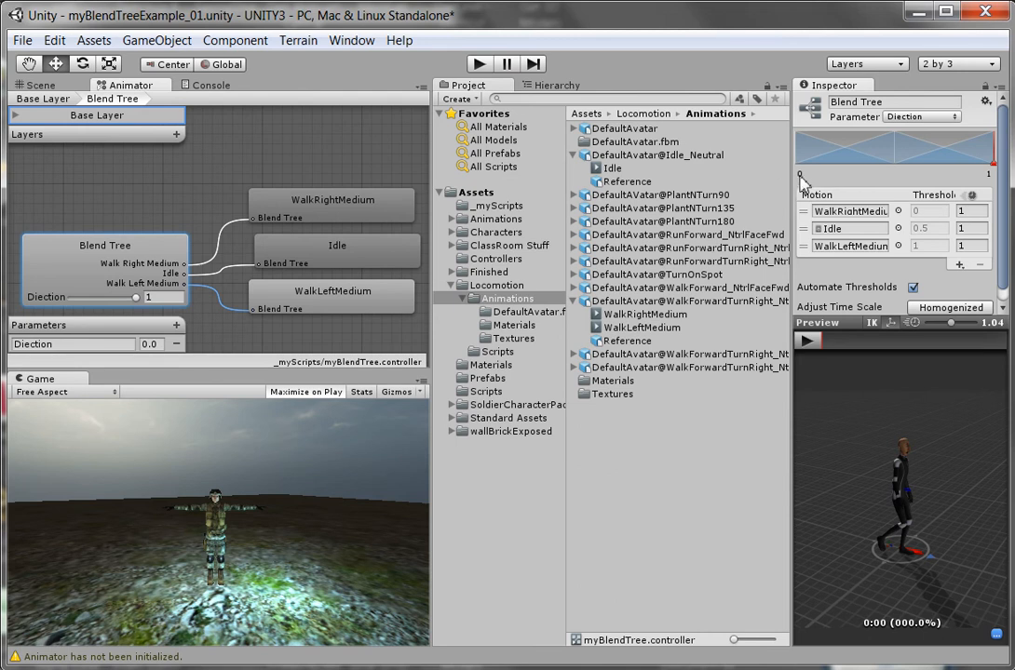
mouse_move(914, 173)
text(0)
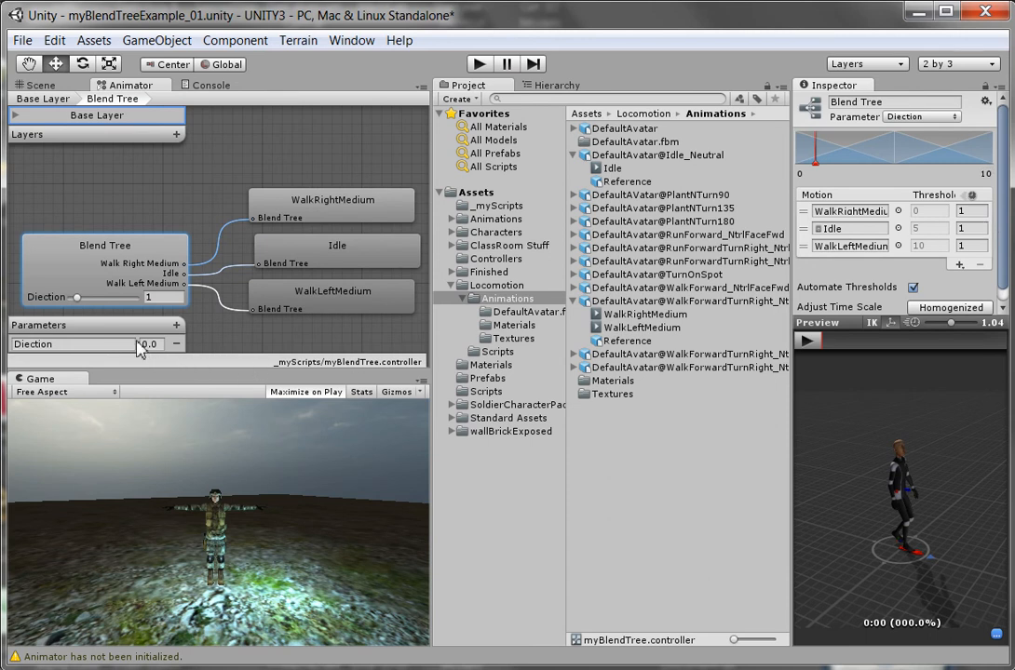
Step: Preview the blend across the 0–10 range, settling Direction around 5.2
drag(76, 298, 103, 298)
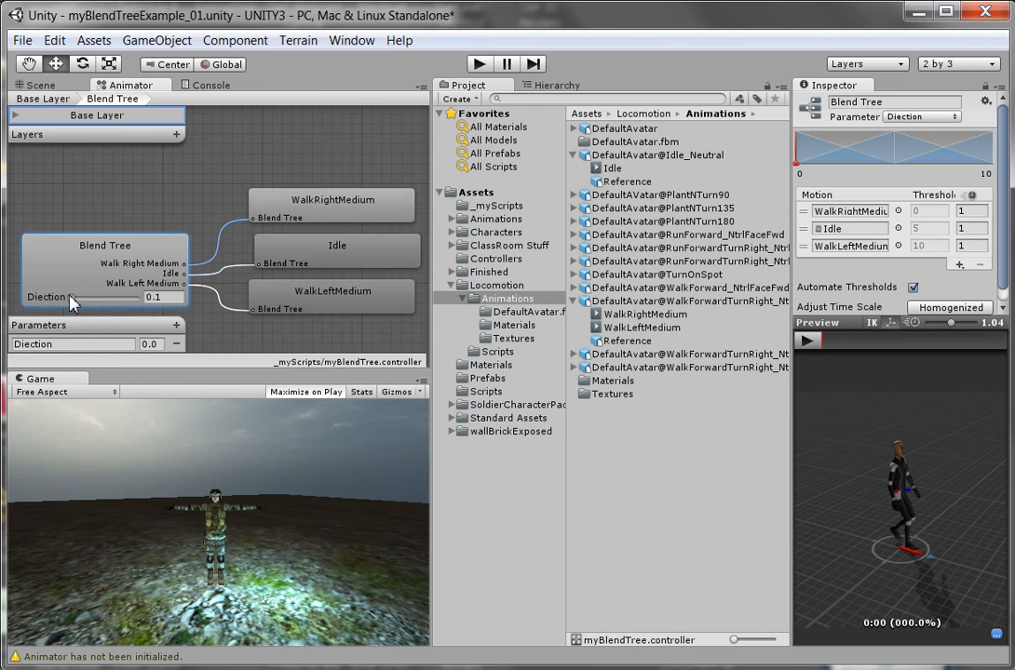
drag(73, 298, 126, 297)
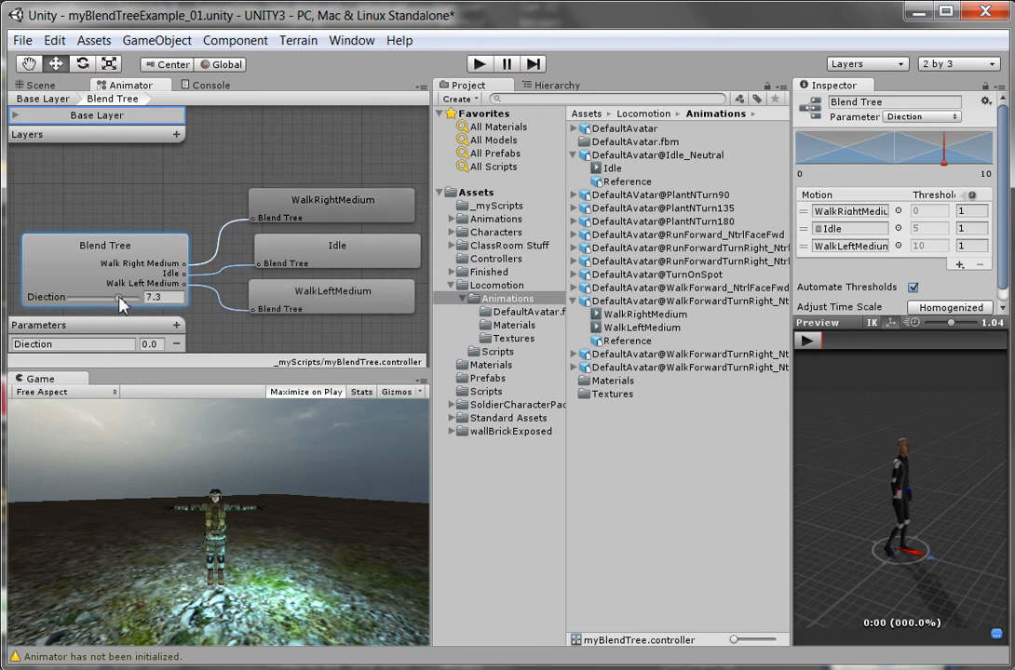
drag(119, 296, 115, 296)
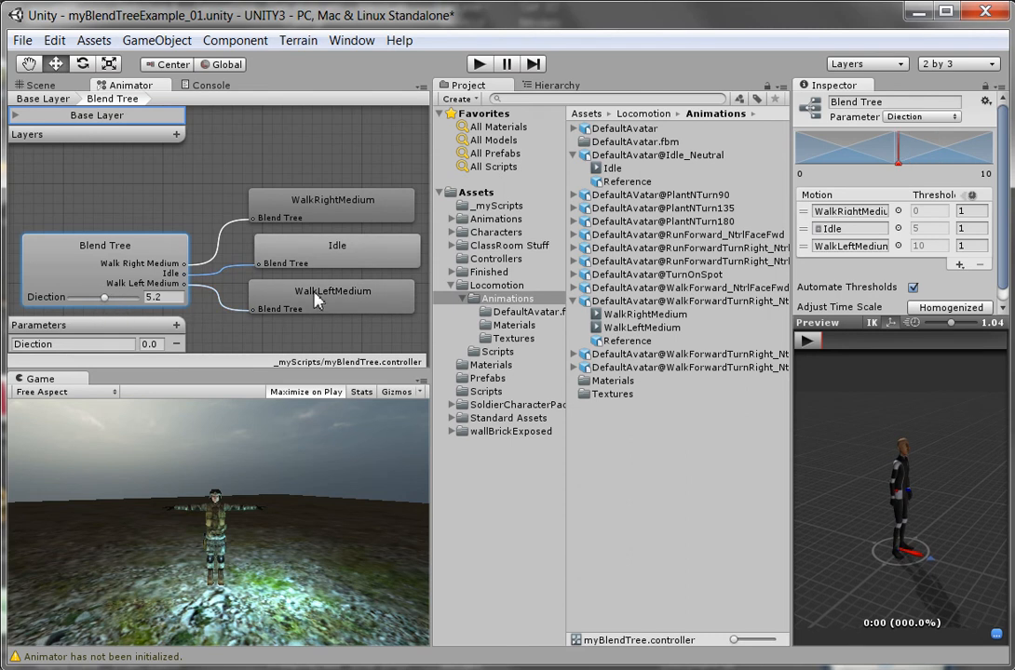
mouse_move(324, 317)
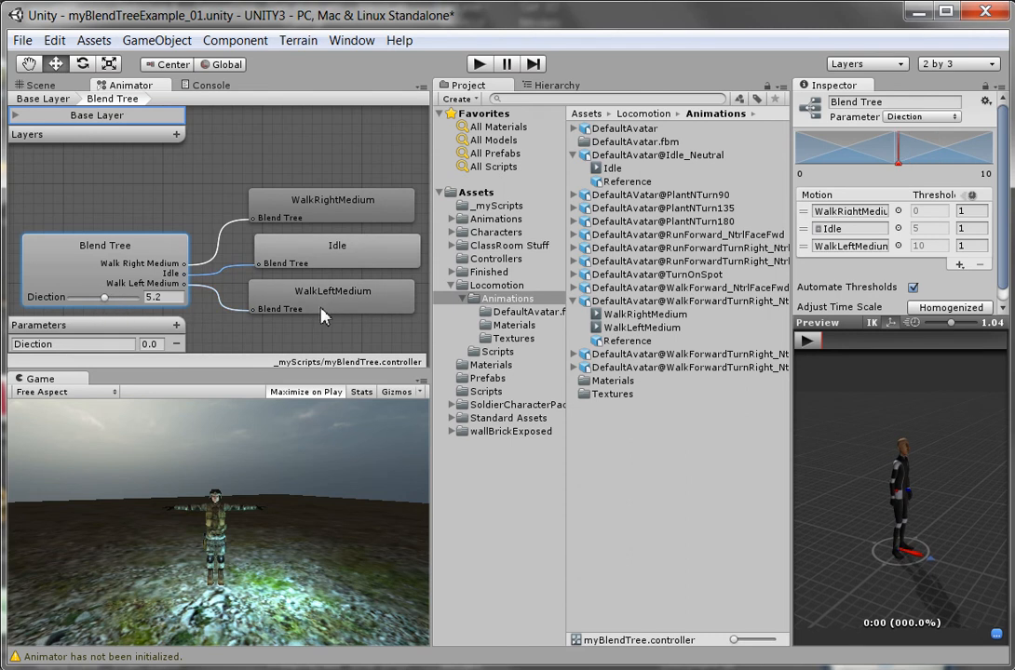
mouse_move(559, 145)
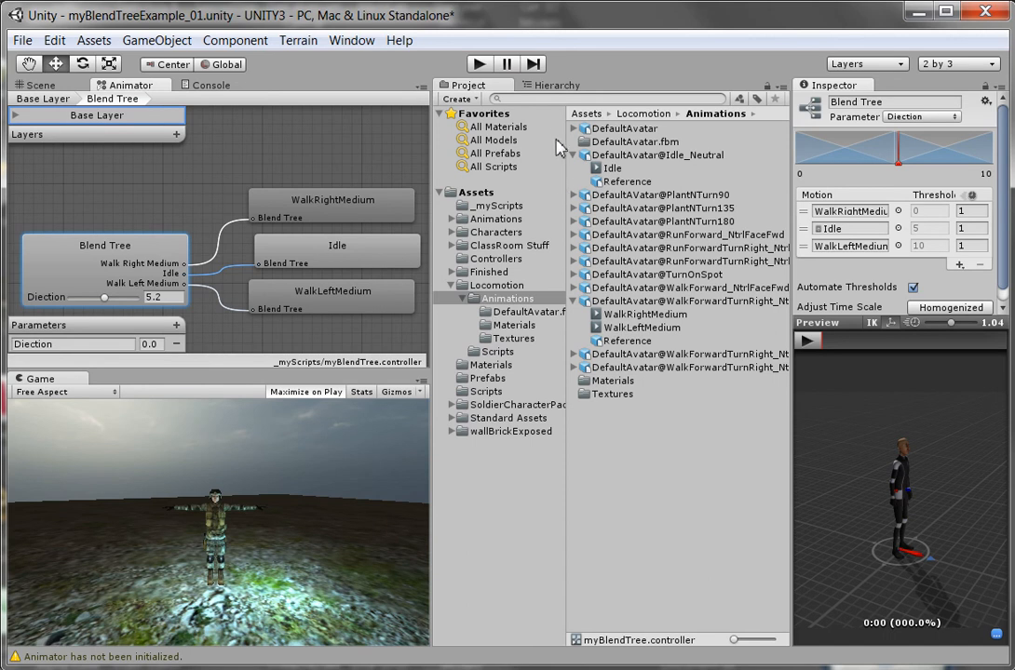
Step: Select the soldier in the Hierarchy to show its Animator and Blending script components
click(551, 86)
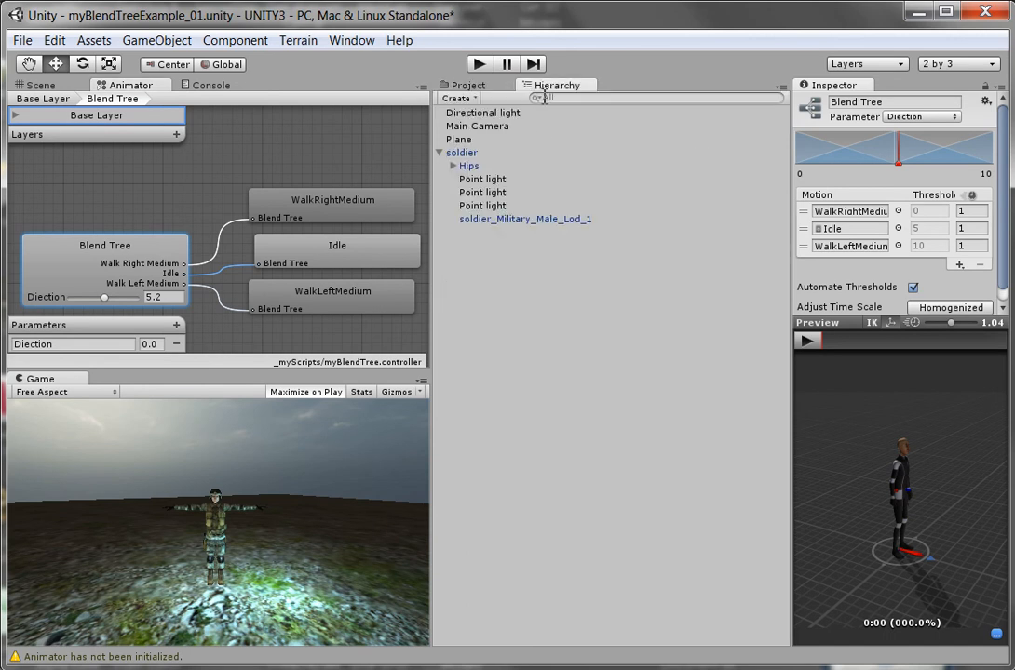
click(463, 153)
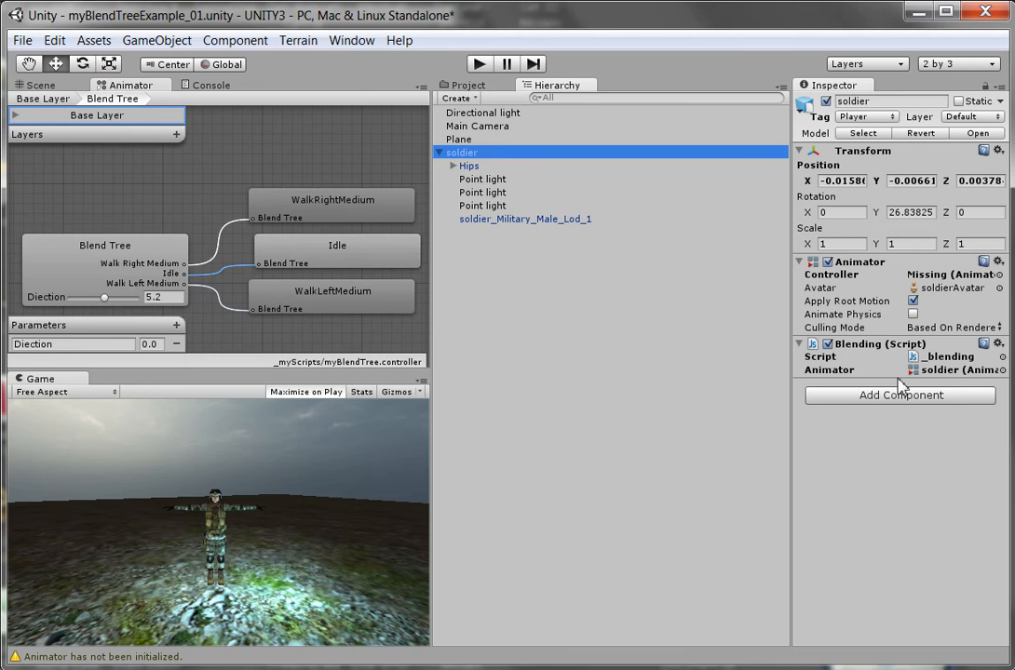
mouse_move(919, 373)
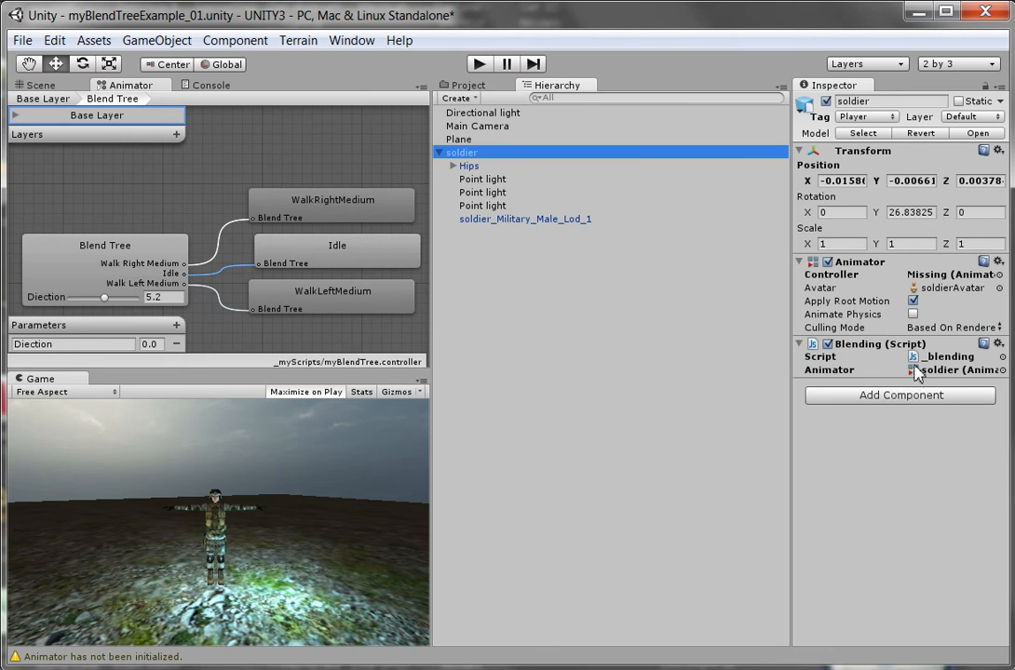
mouse_move(424, 160)
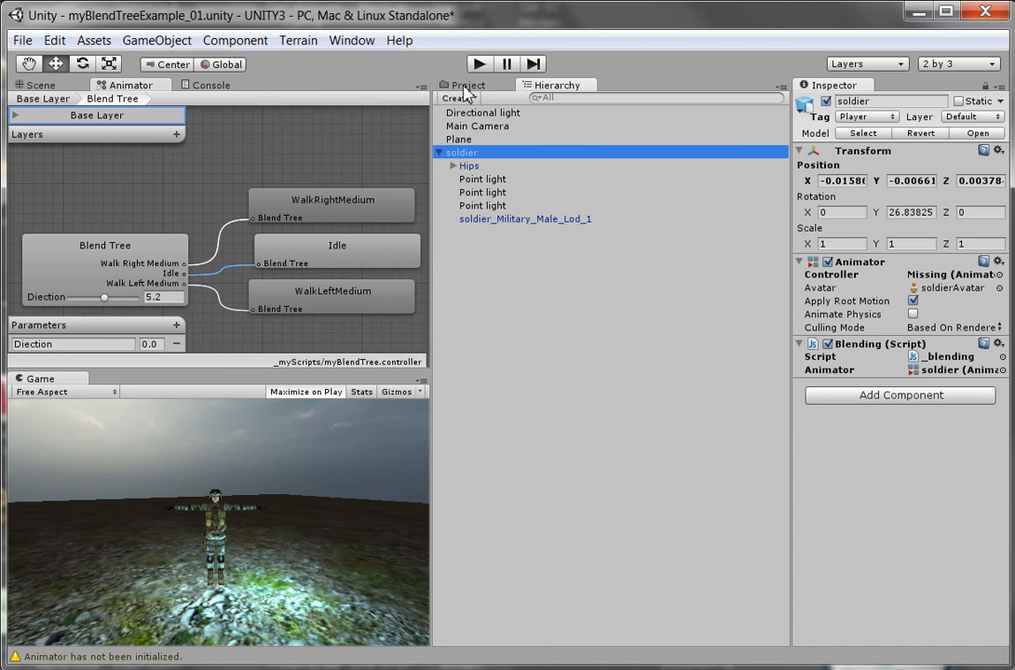
Step: Assign myBlendTree from _myScripts as the soldier's Animator controller
click(459, 86)
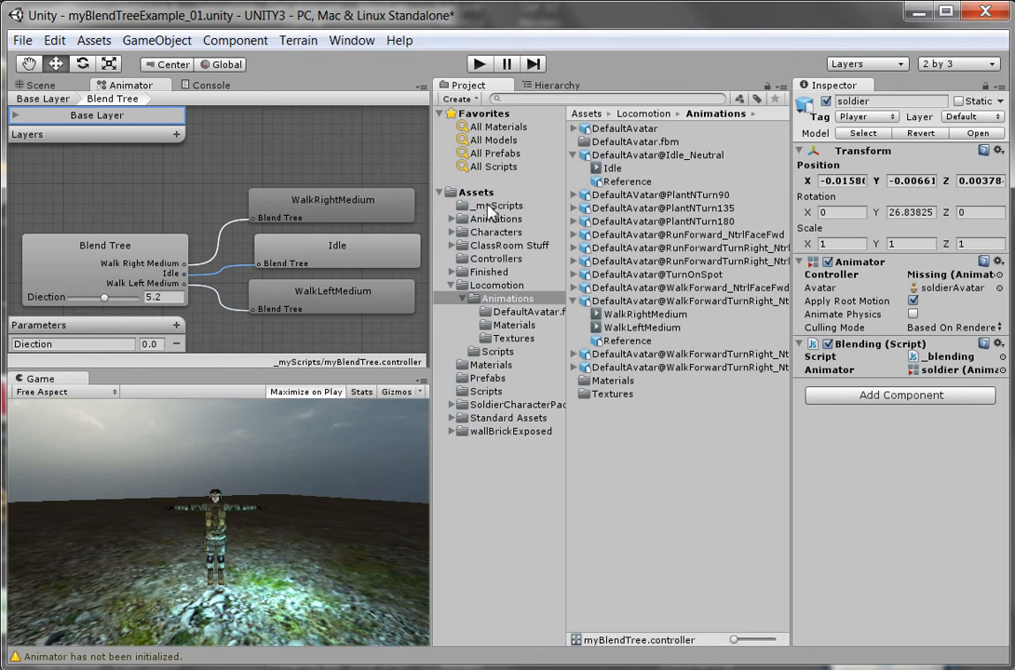
click(499, 205)
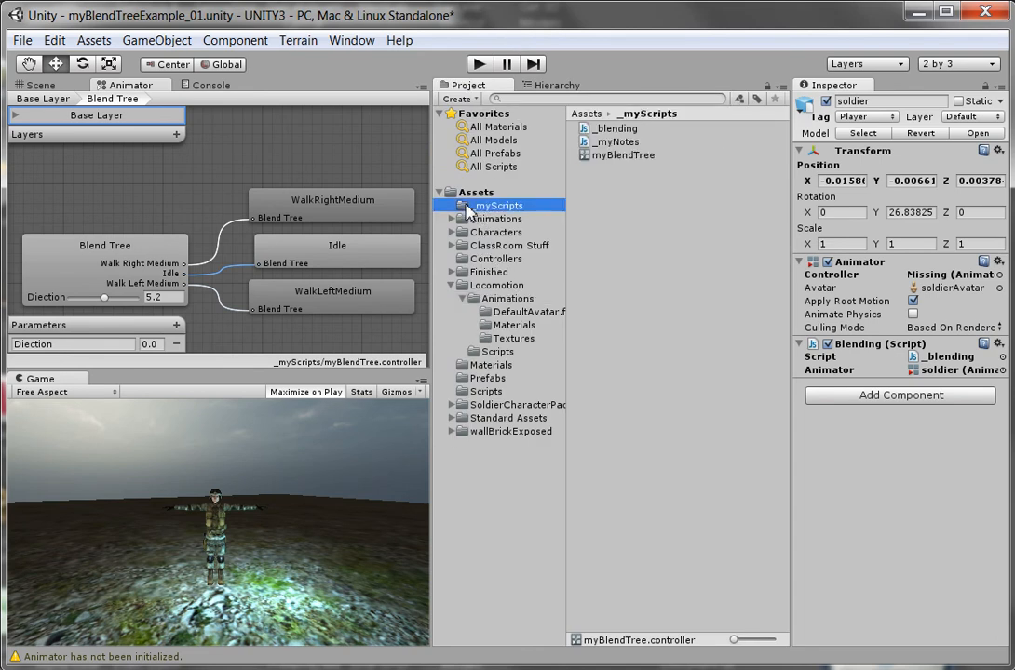
click(622, 155)
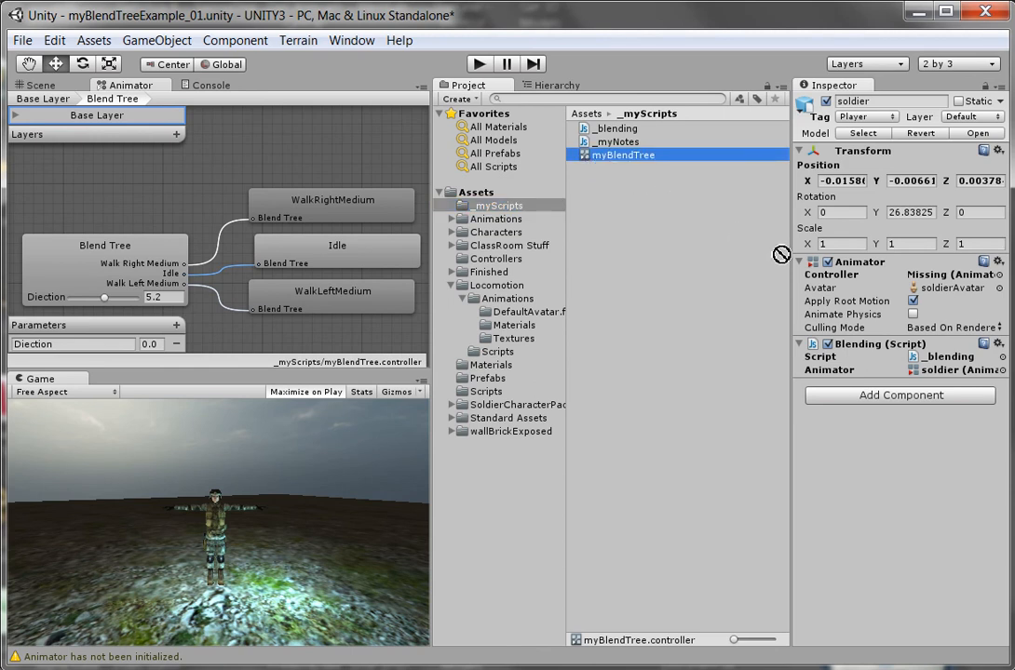
click(931, 275)
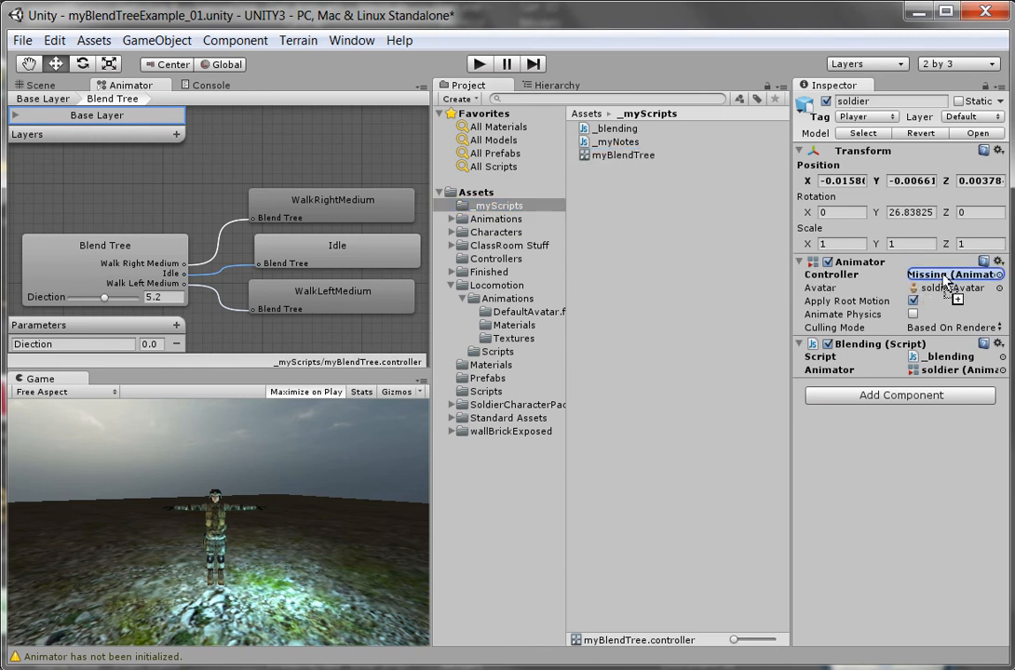
click(942, 275)
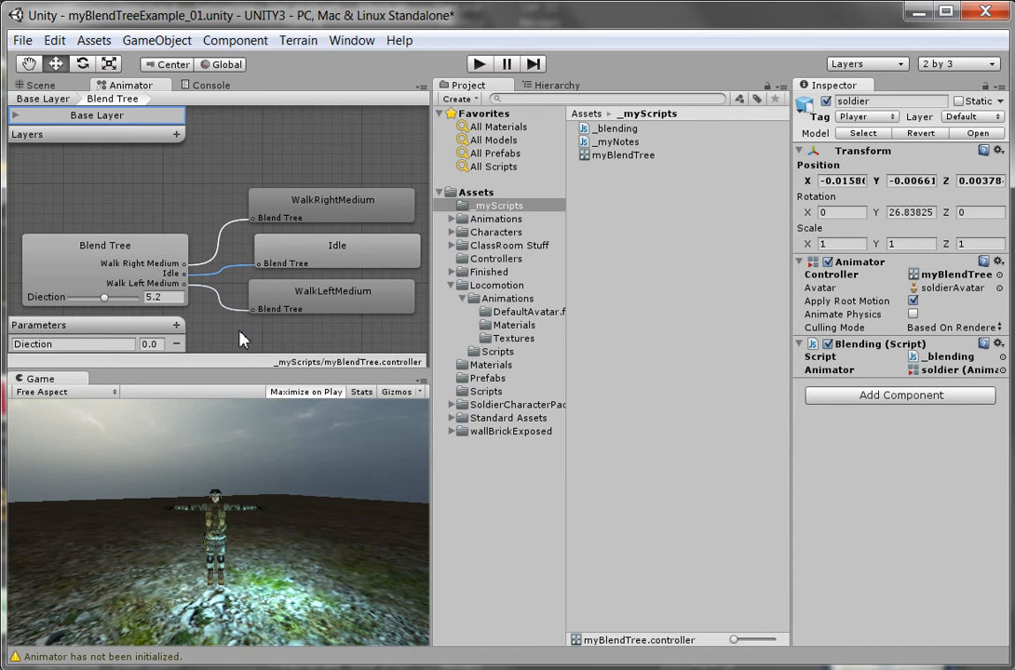
click(149, 343)
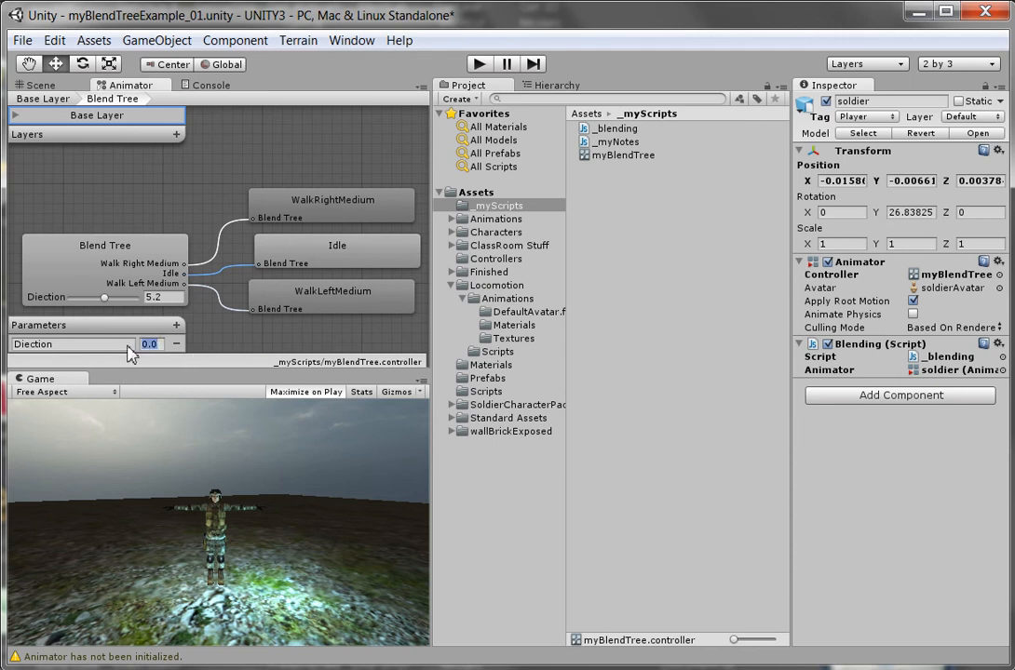
mouse_move(339, 393)
text(5)
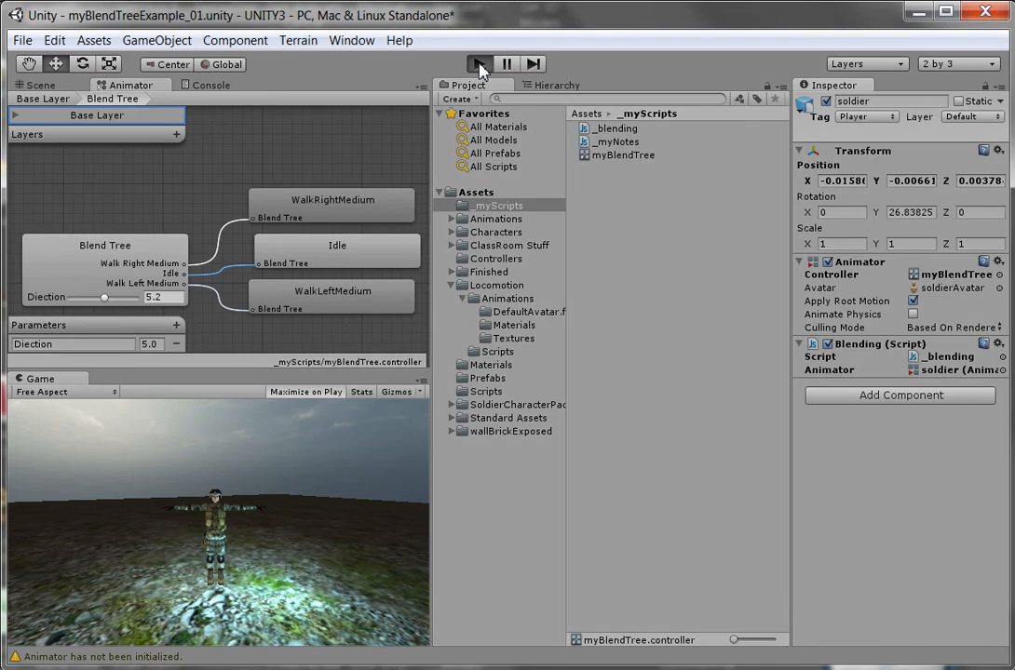
click(473, 63)
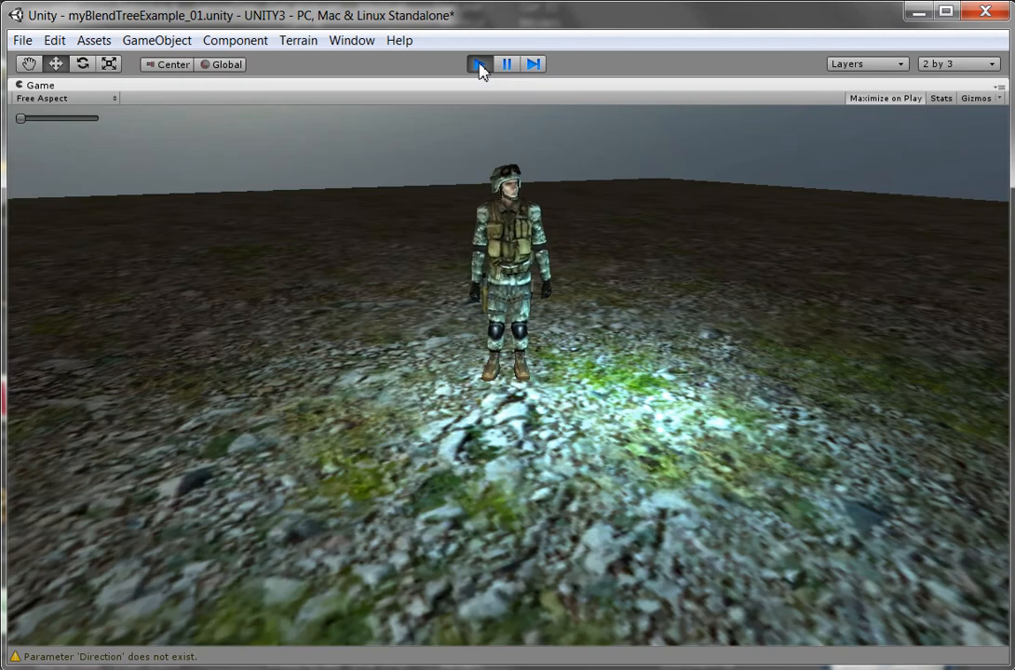
click(475, 63)
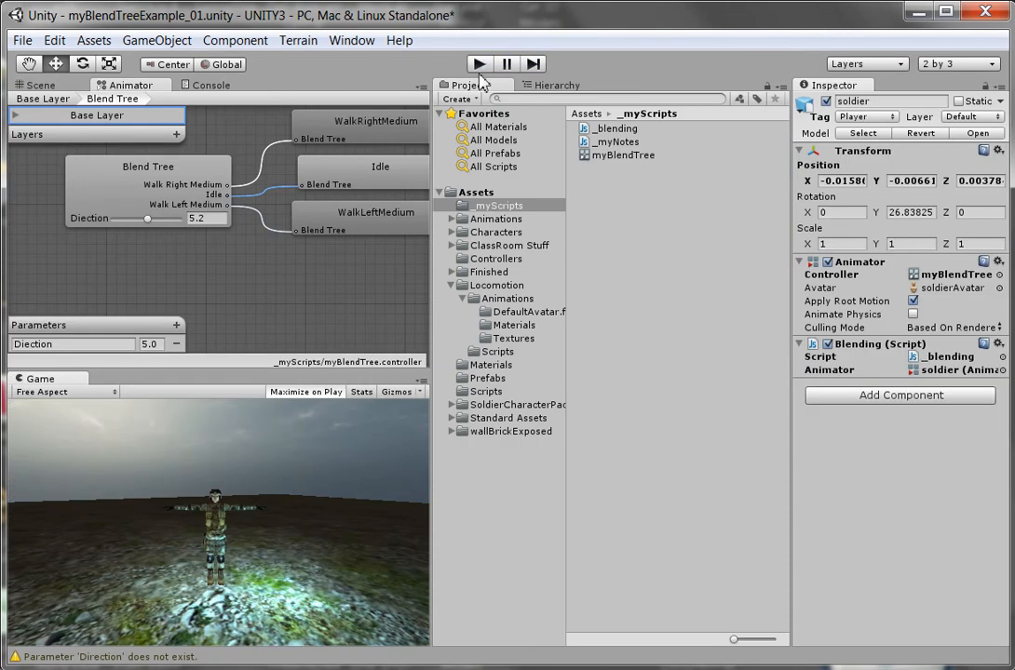
mouse_move(549, 97)
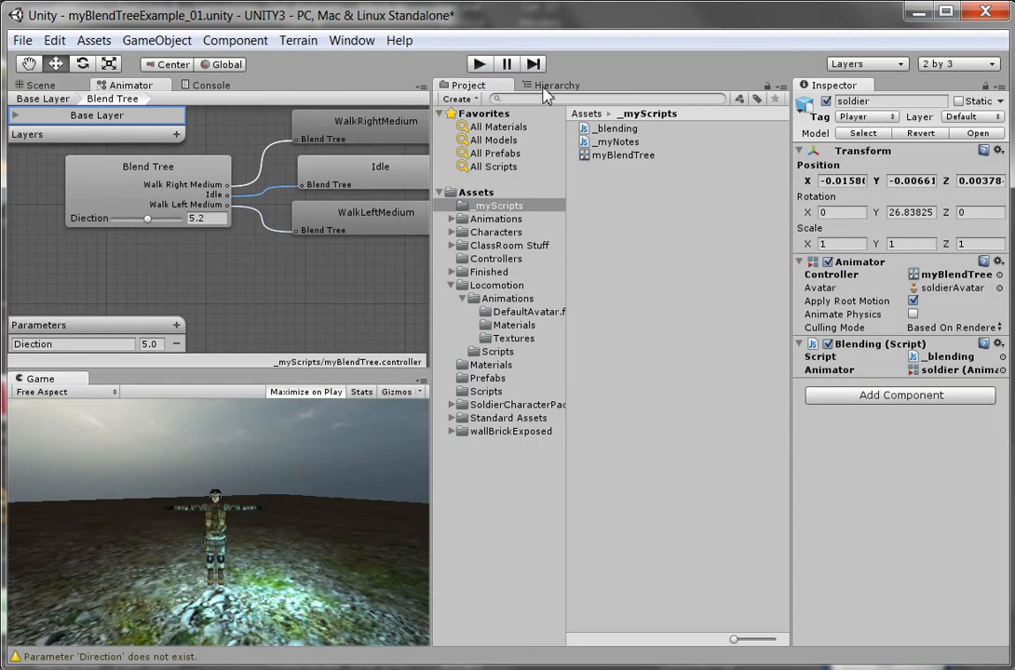
Step: Enable Loop Pose on the Idle clip of DefaultAvatar@Idle_Neutral and apply the import settings
click(549, 82)
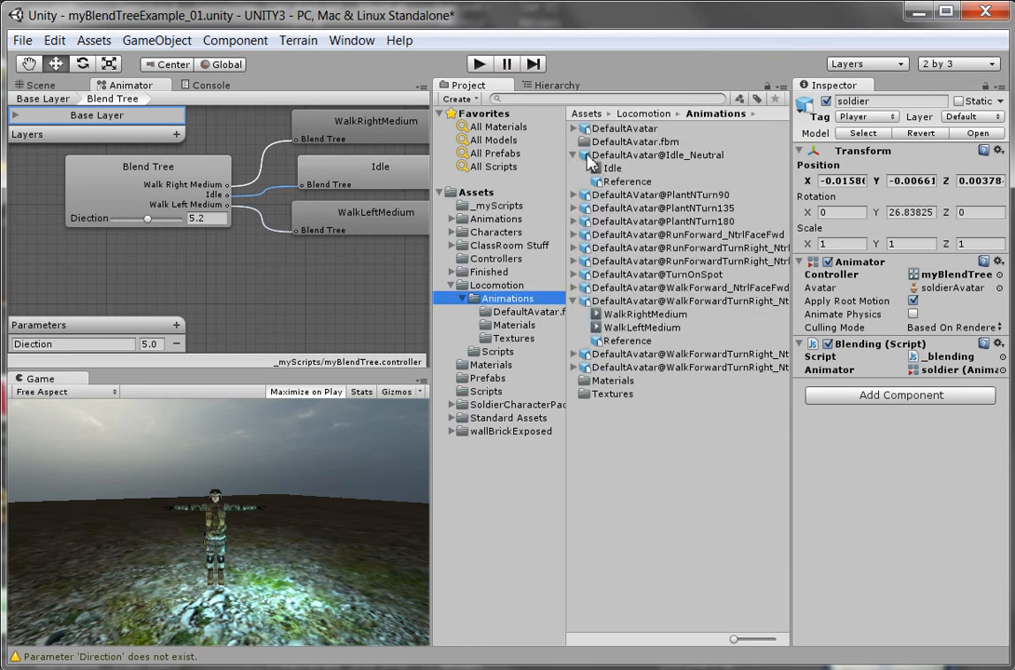
click(663, 155)
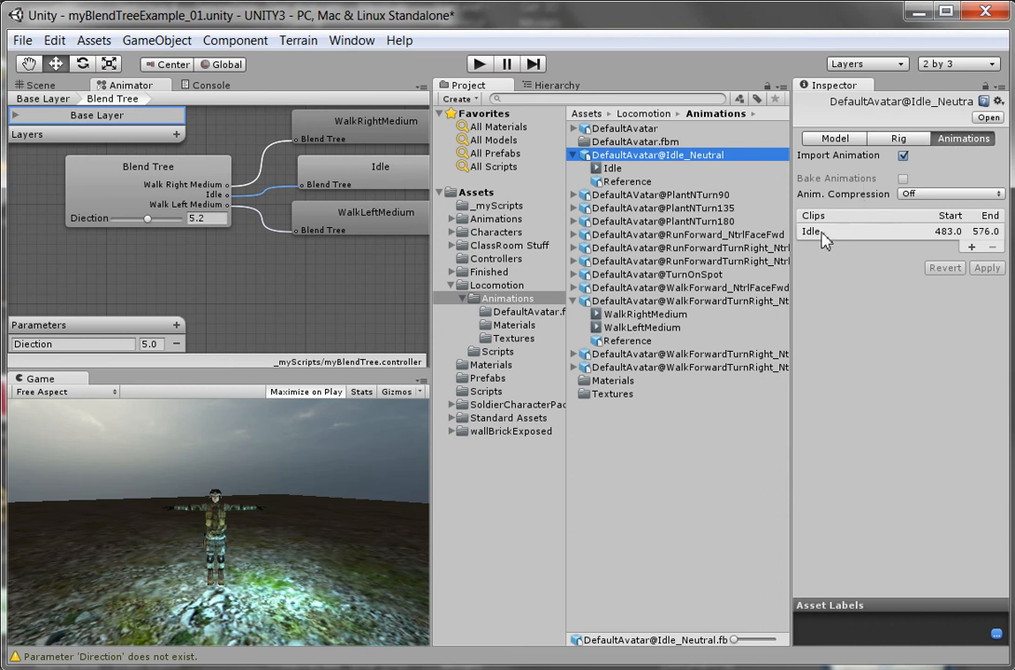
mouse_move(846, 234)
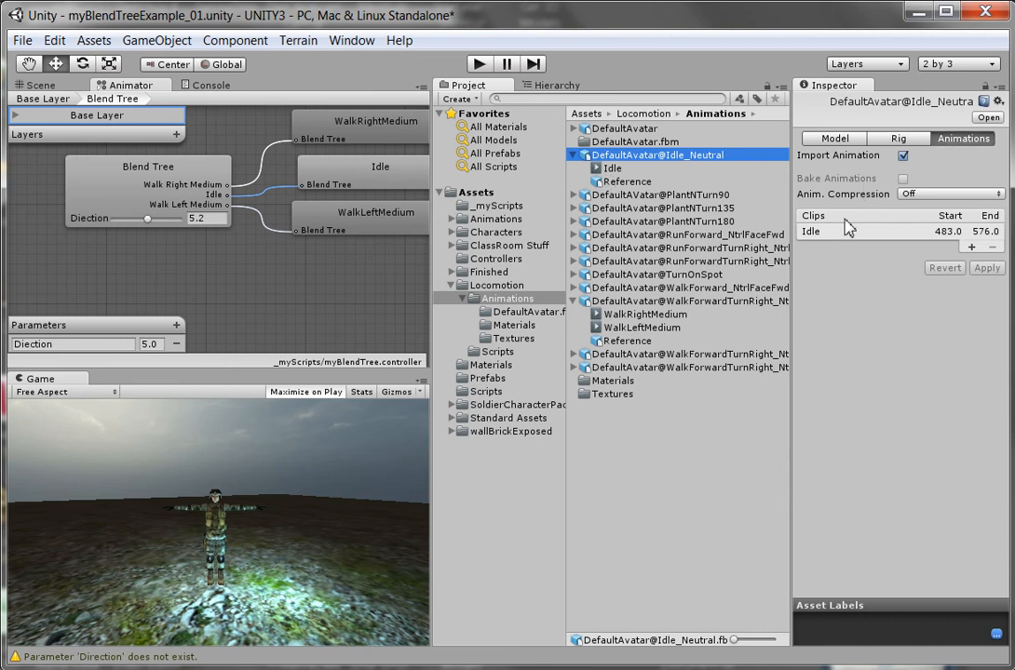
click(812, 231)
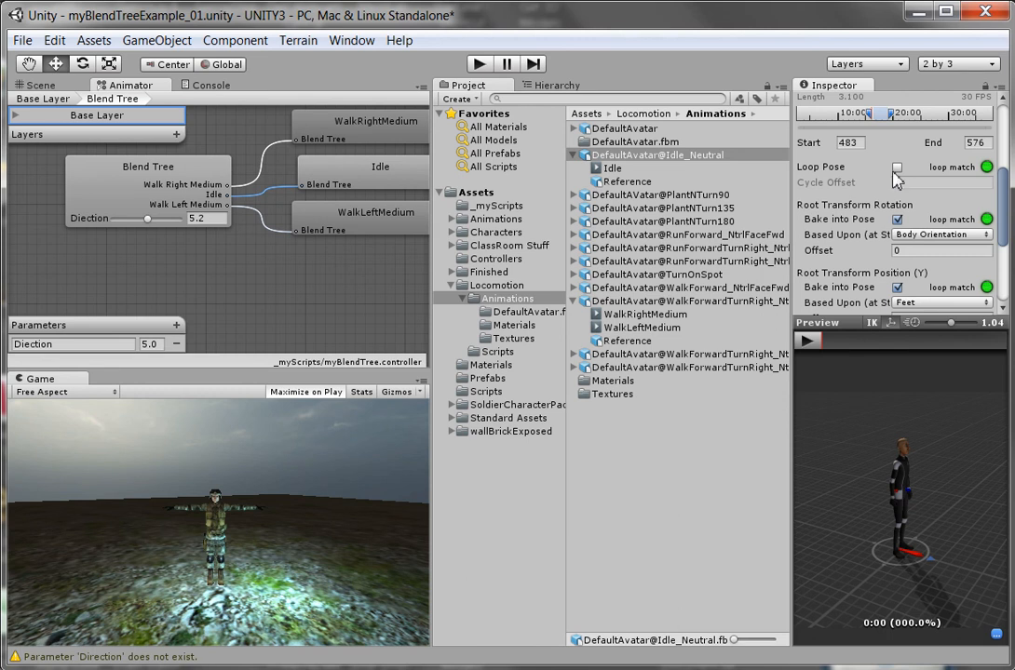
click(896, 168)
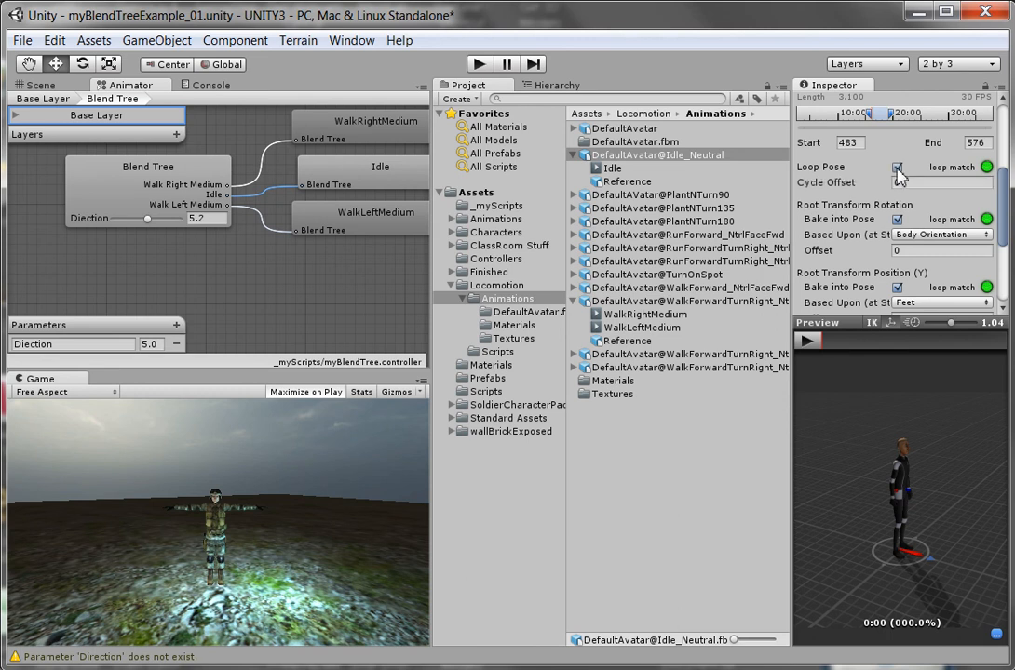
scroll(down, 3)
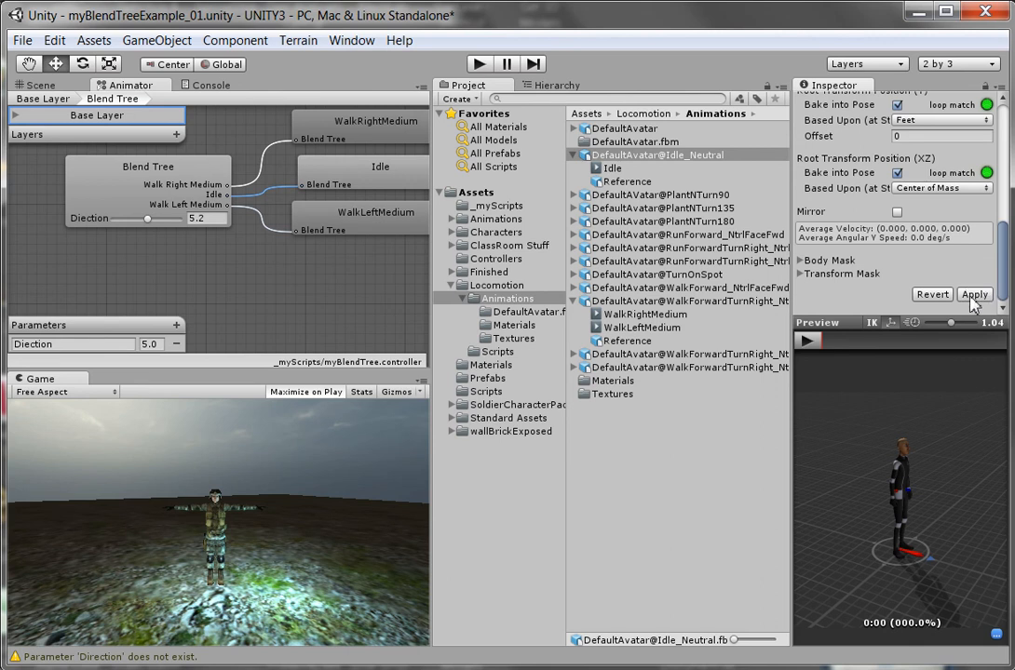
click(987, 294)
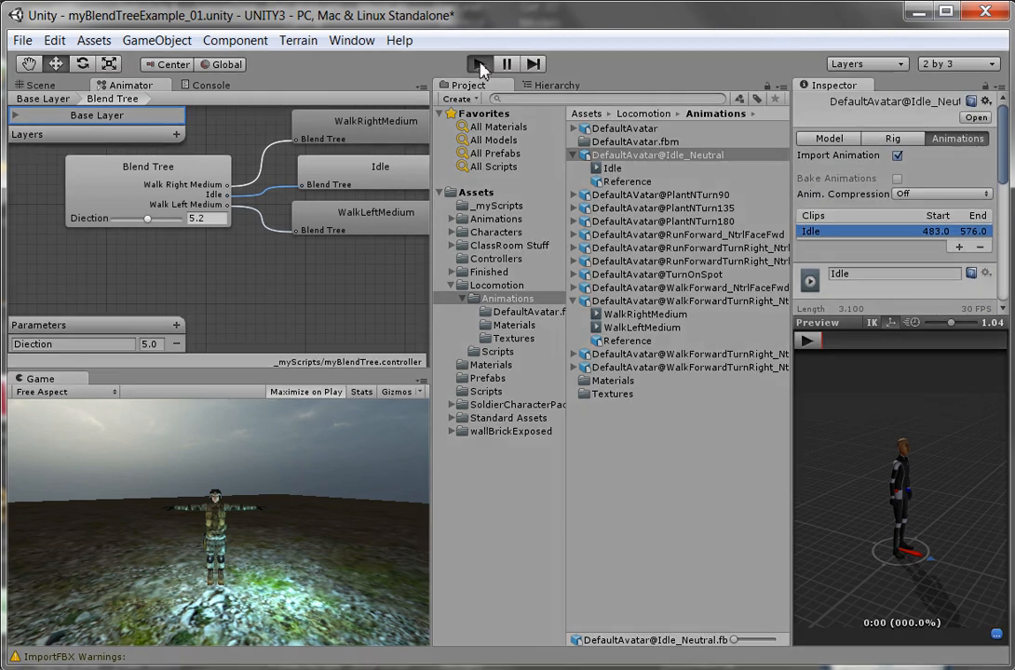
Step: Run the scene to watch the soldier idle, then stop the test
click(476, 62)
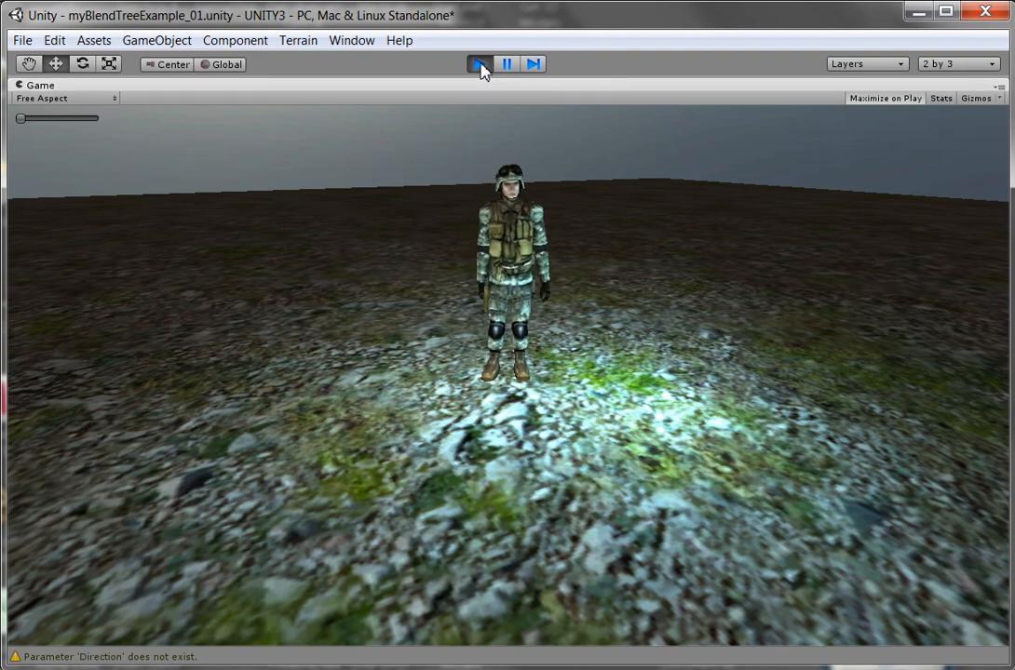
click(471, 63)
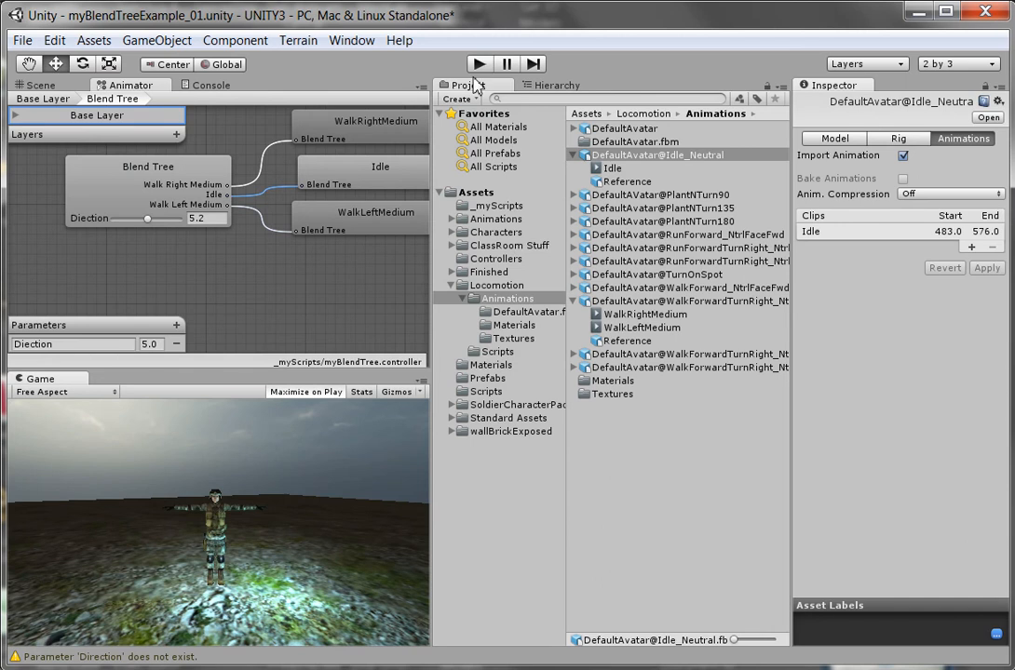
mouse_move(320, 190)
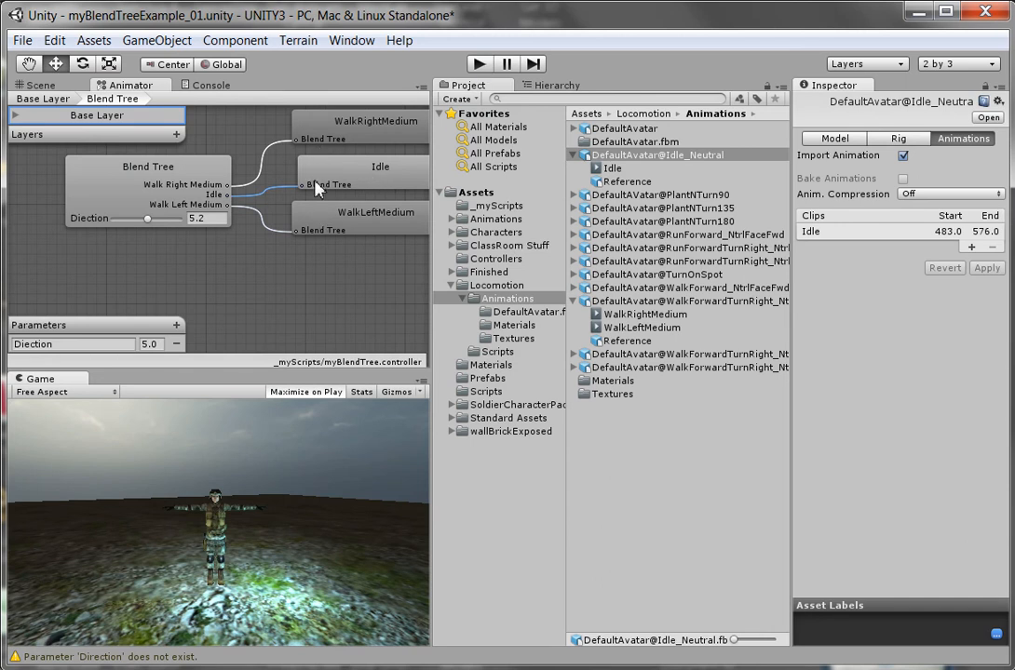
mouse_move(231, 302)
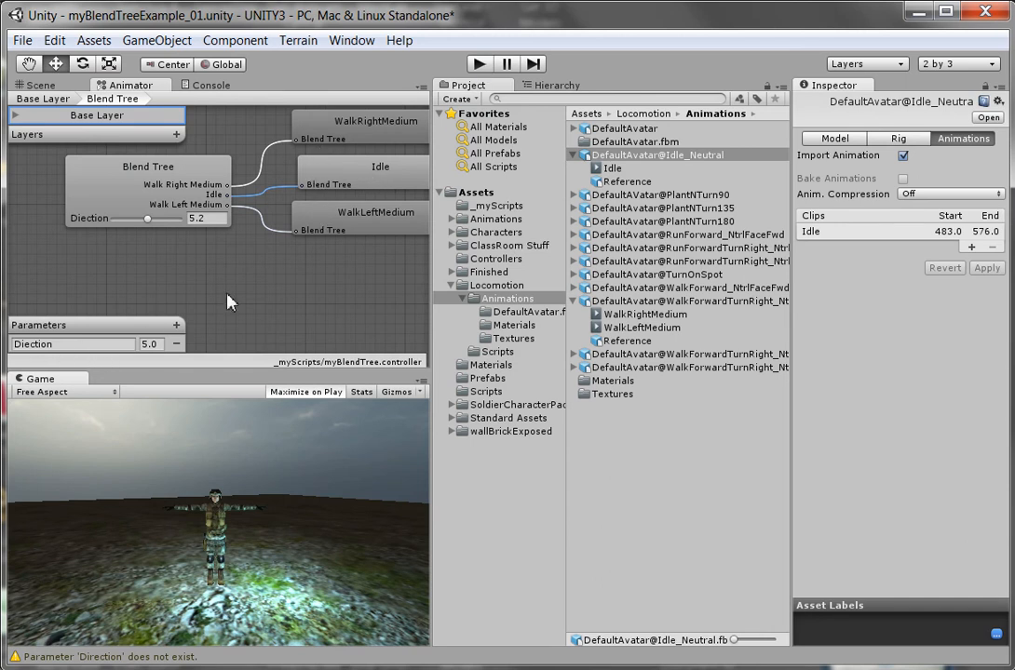
Step: Open the _blending script from the _myScripts folder in MonoDevelop
click(499, 205)
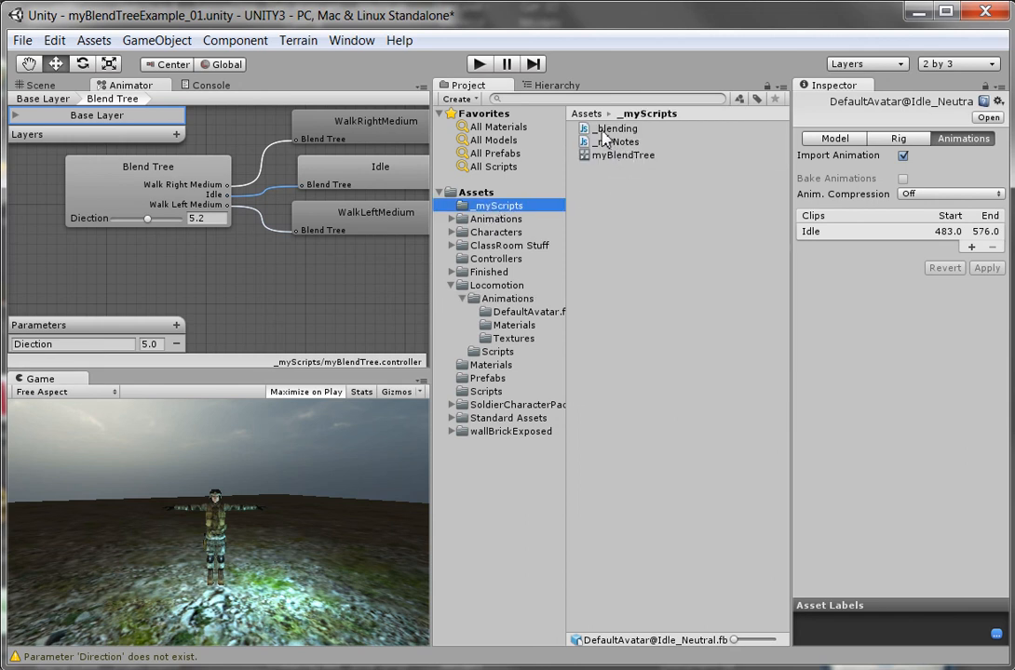
click(612, 128)
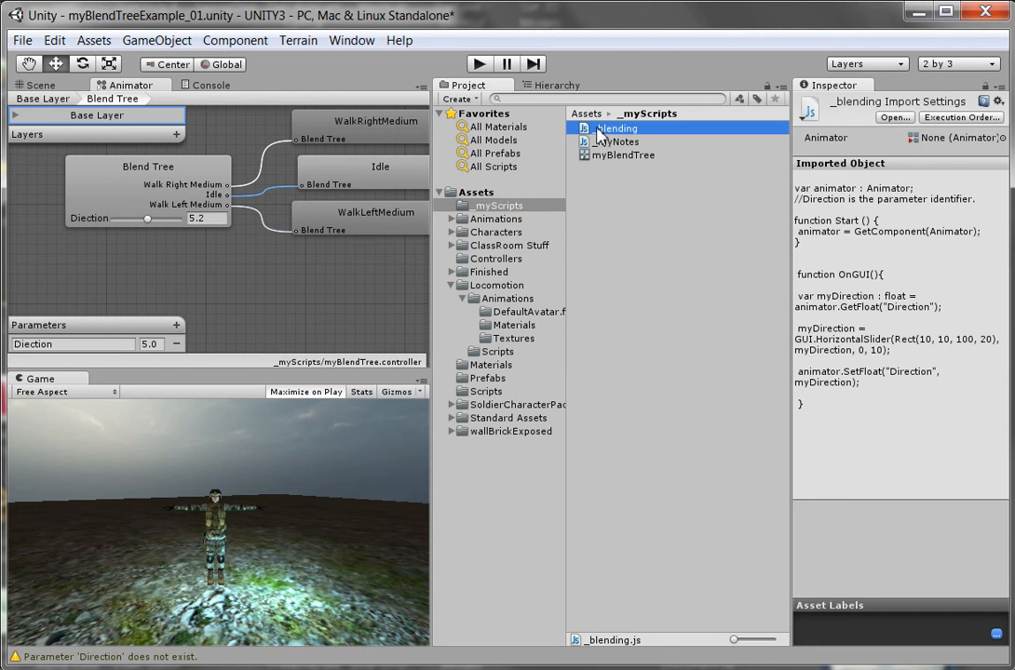
double_click(612, 126)
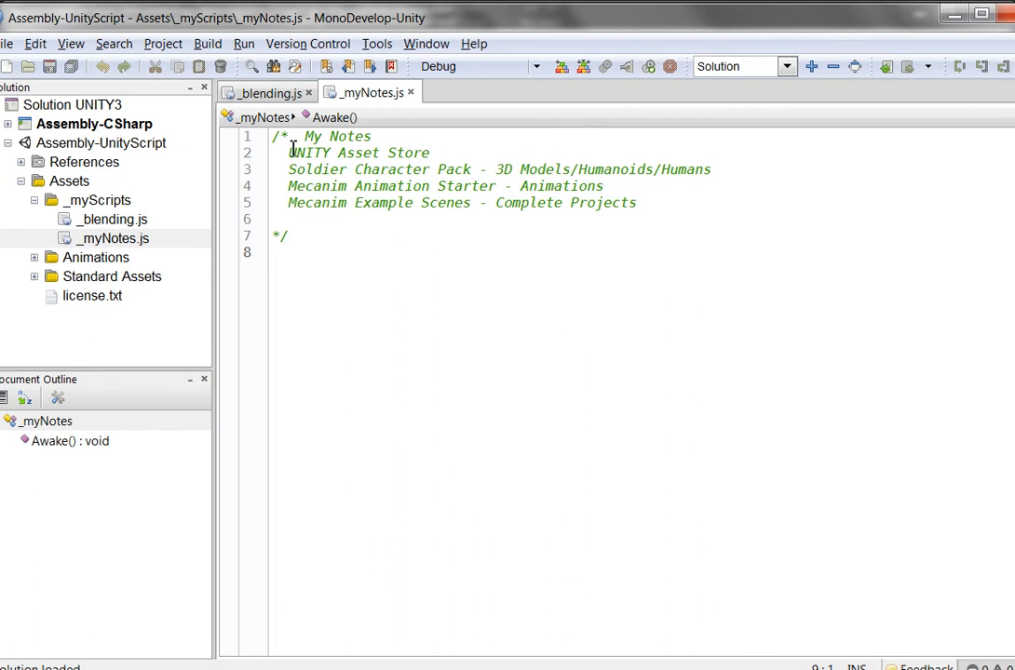
Step: Review _blending.js: the Animator variable, GetComponent in Start, and the OnGUI slider setting Direction
click(268, 90)
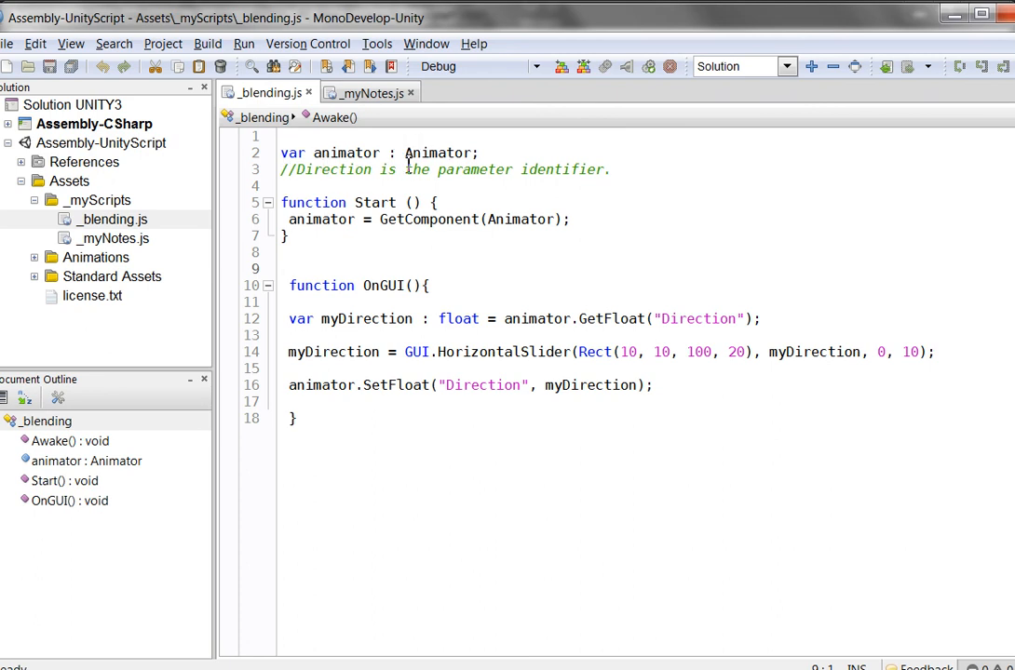
double_click(437, 152)
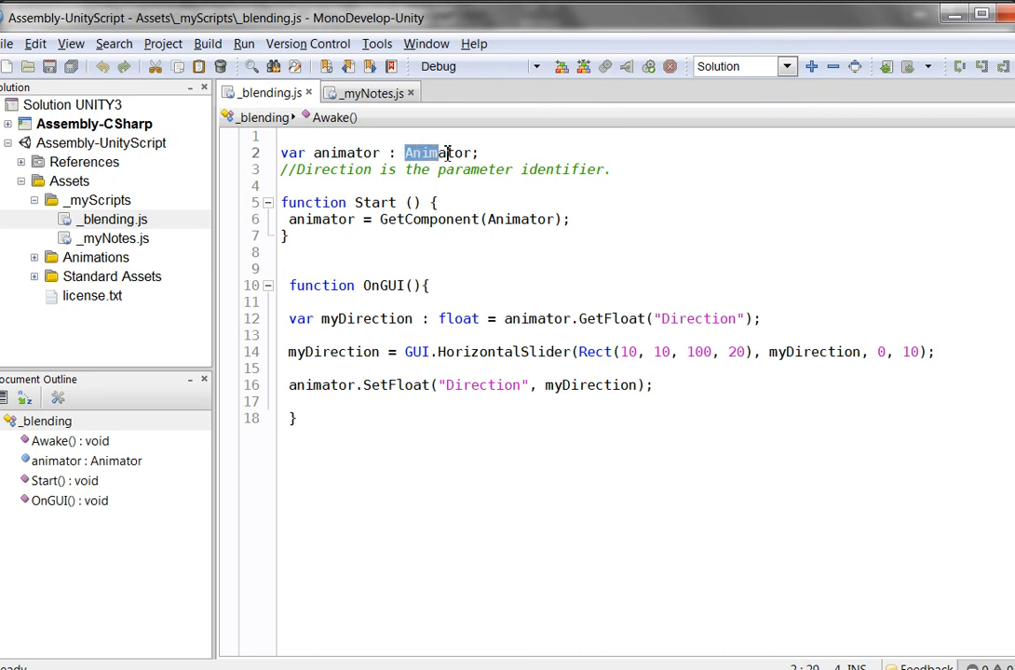
double_click(436, 152)
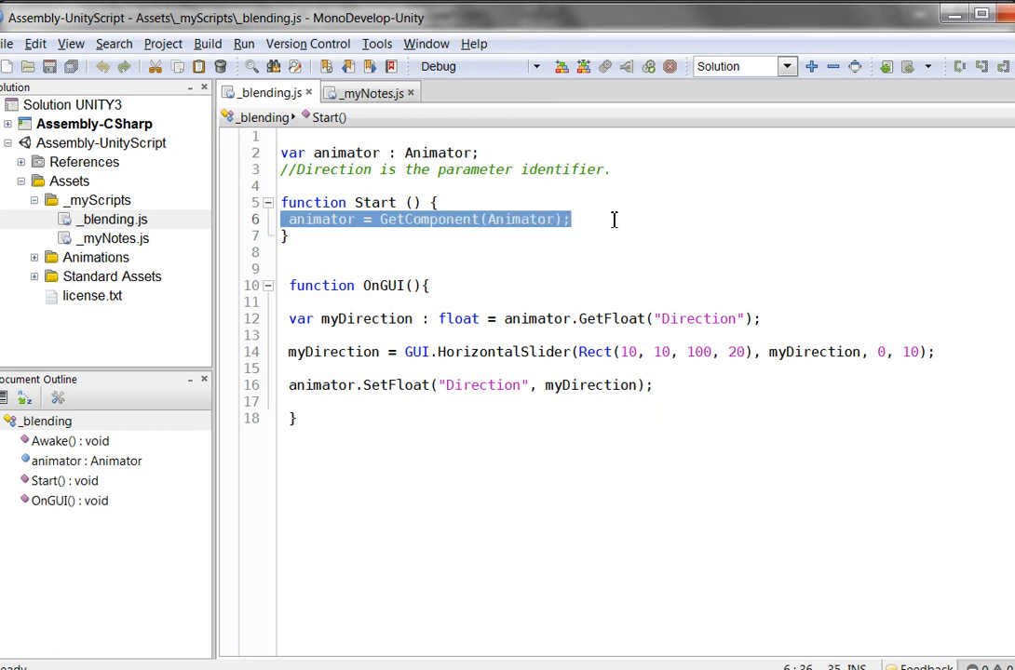
click(573, 219)
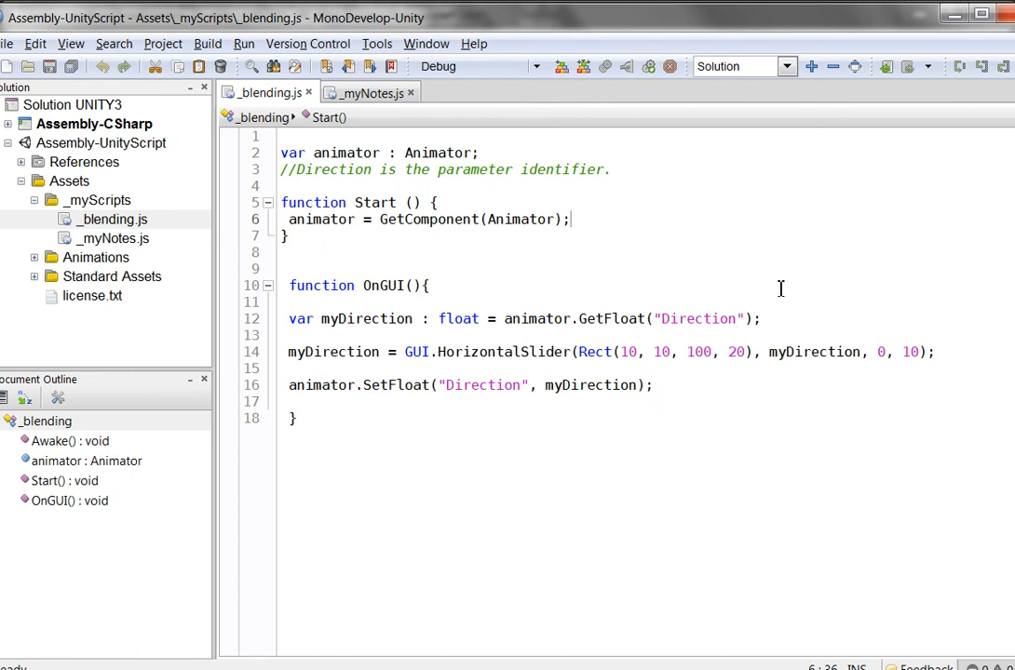
mouse_move(313, 365)
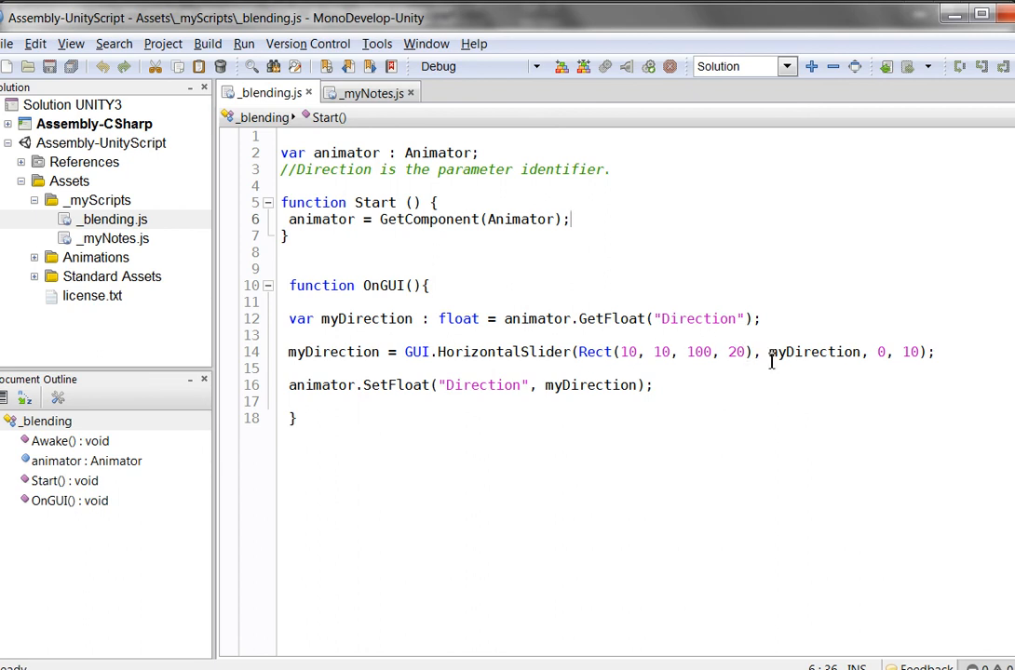
mouse_move(828, 351)
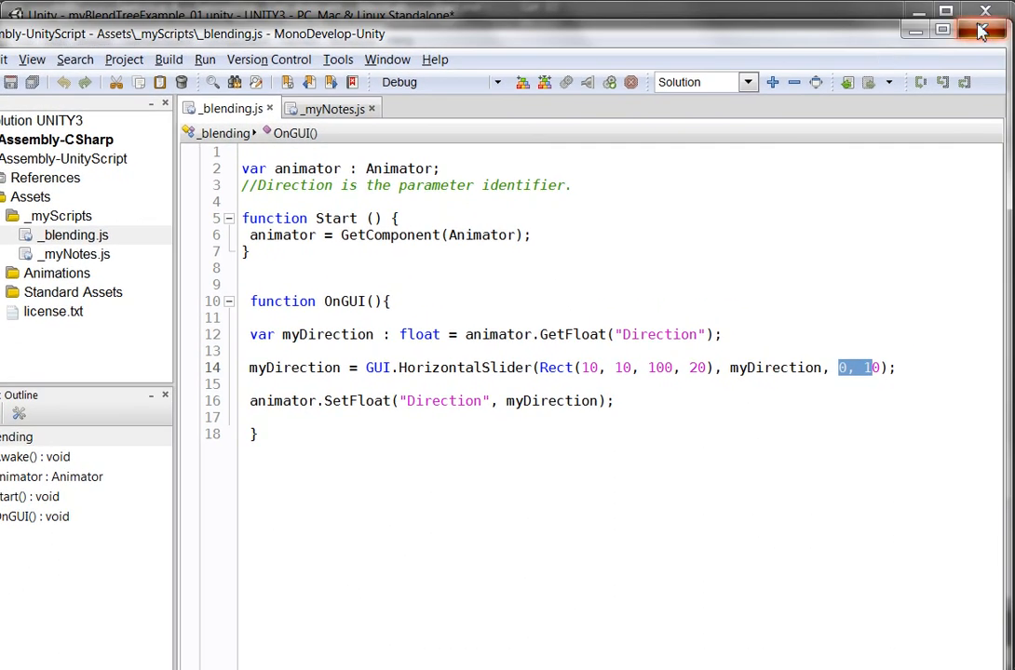
Step: Return to Unity and select the soldier in the Hierarchy to inspect its Animator and Blending script
click(984, 30)
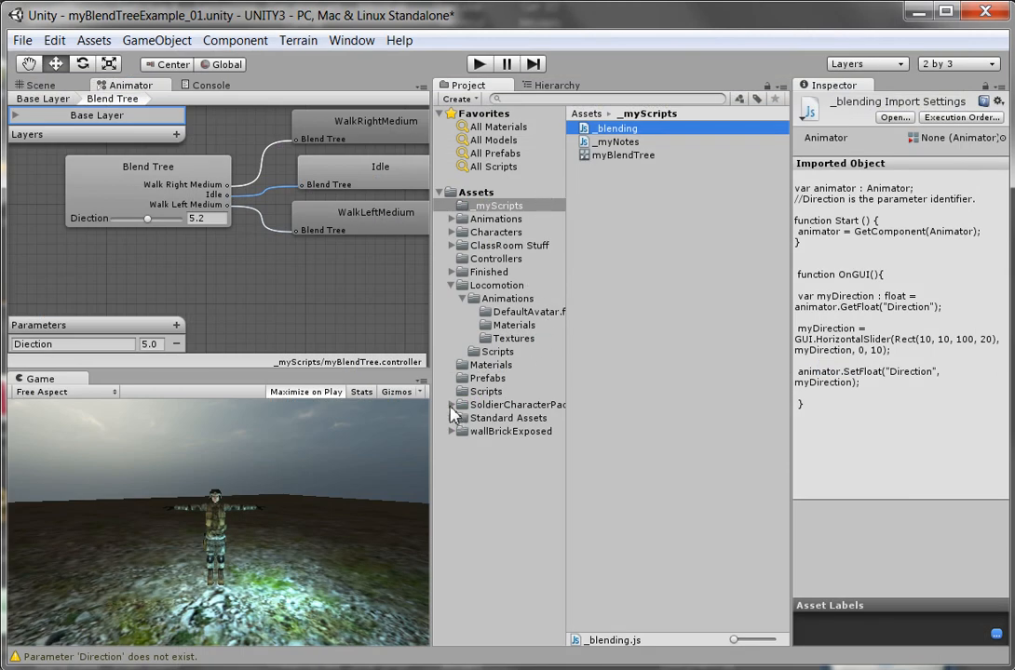
click(451, 404)
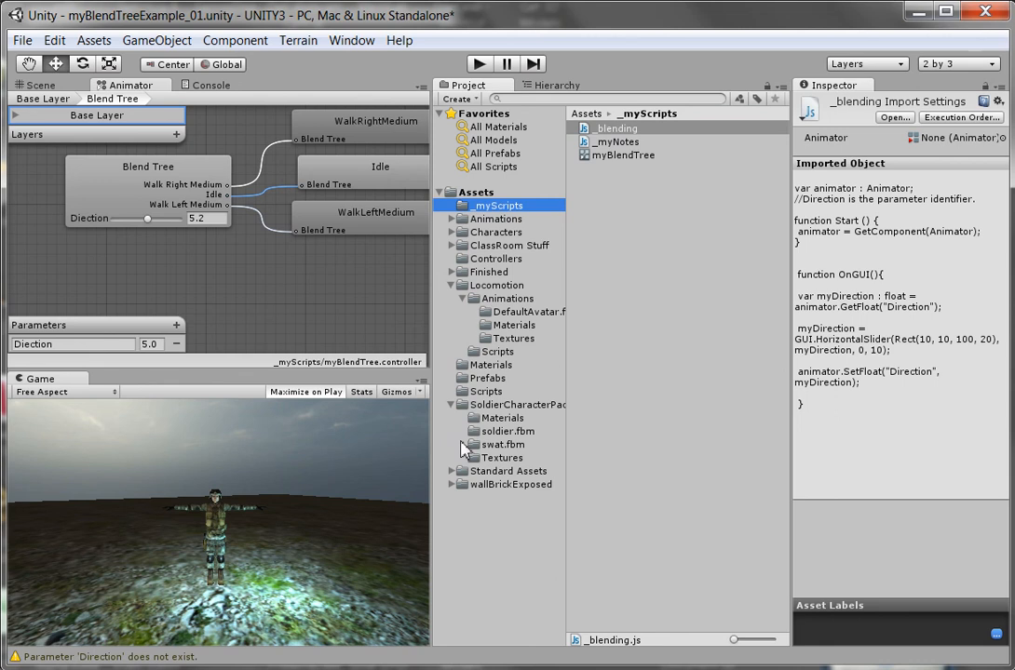
click(499, 432)
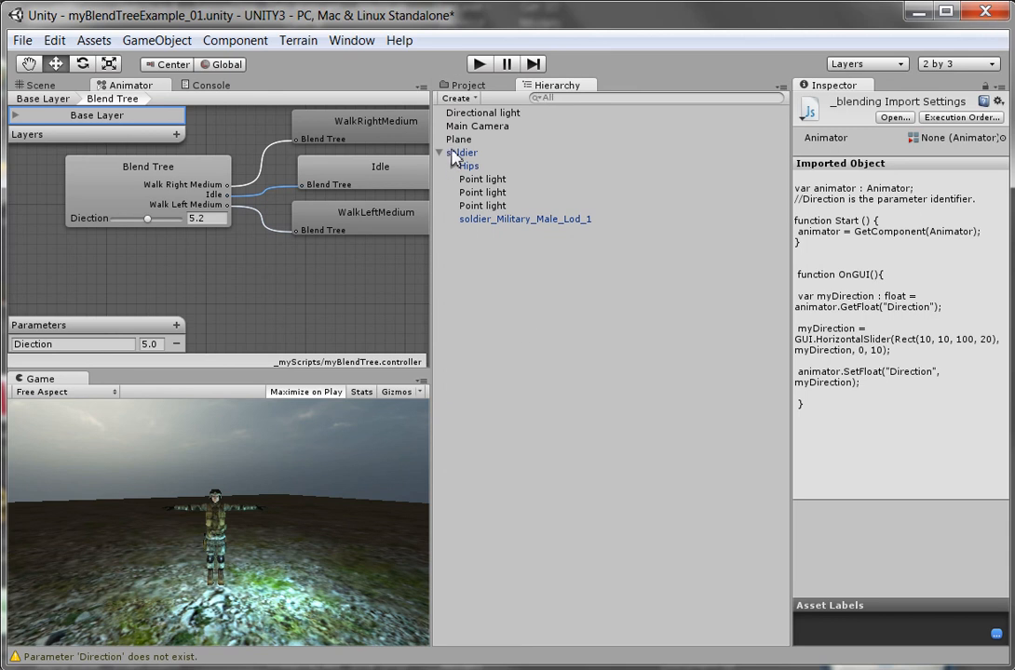
click(460, 152)
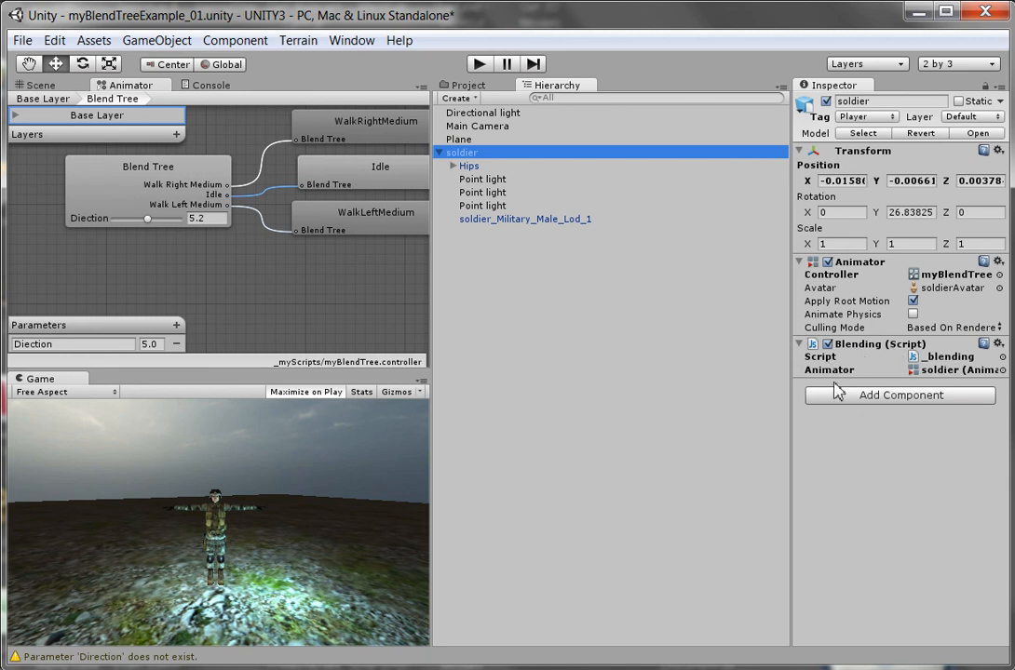
mouse_move(948, 400)
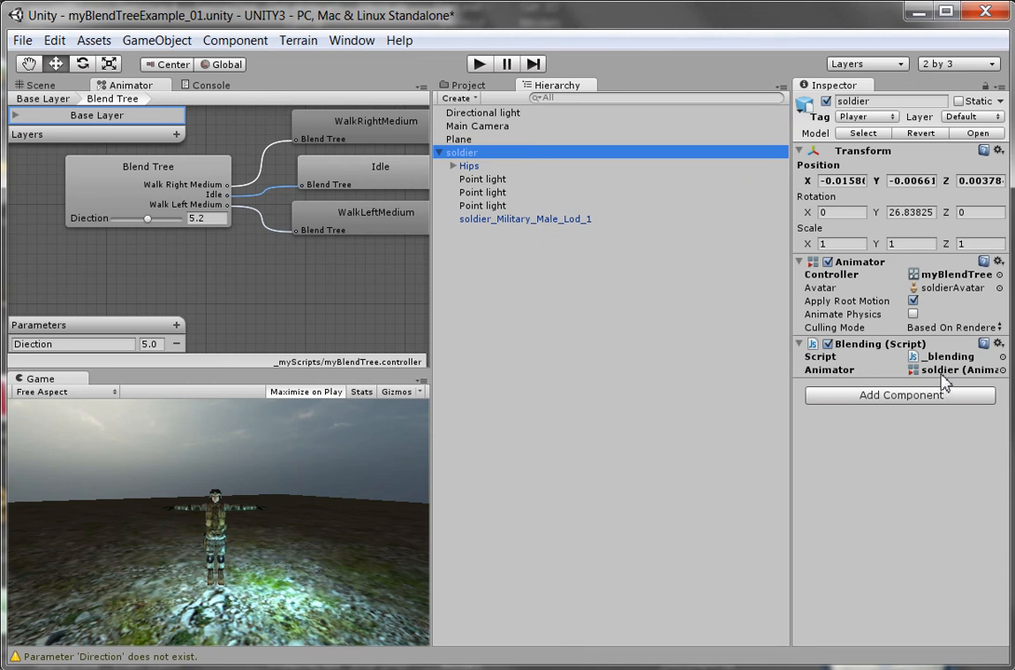
mouse_move(871, 391)
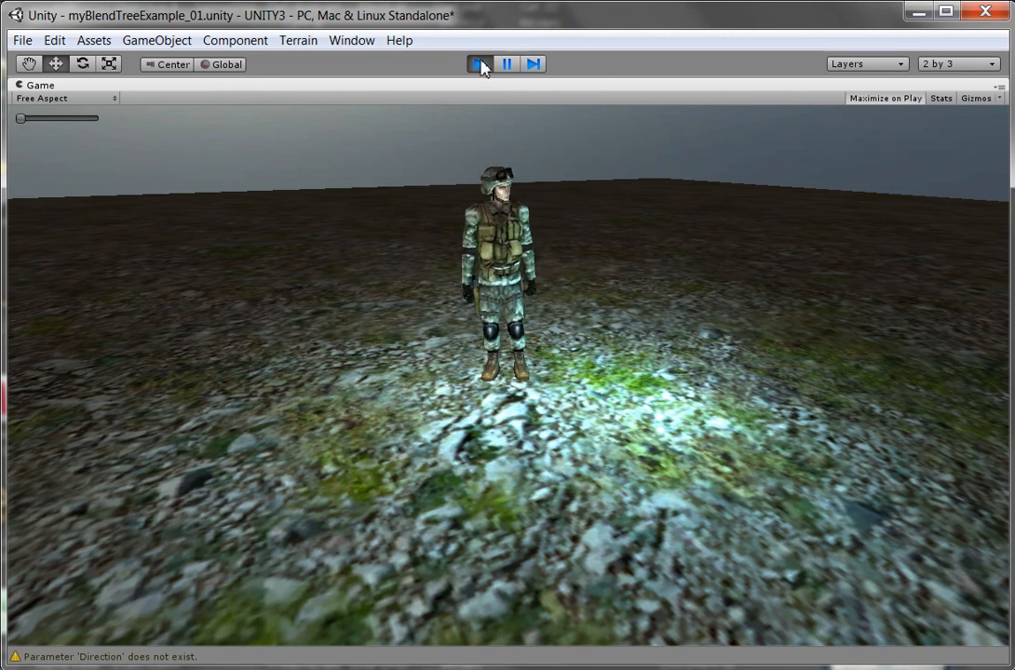
click(477, 63)
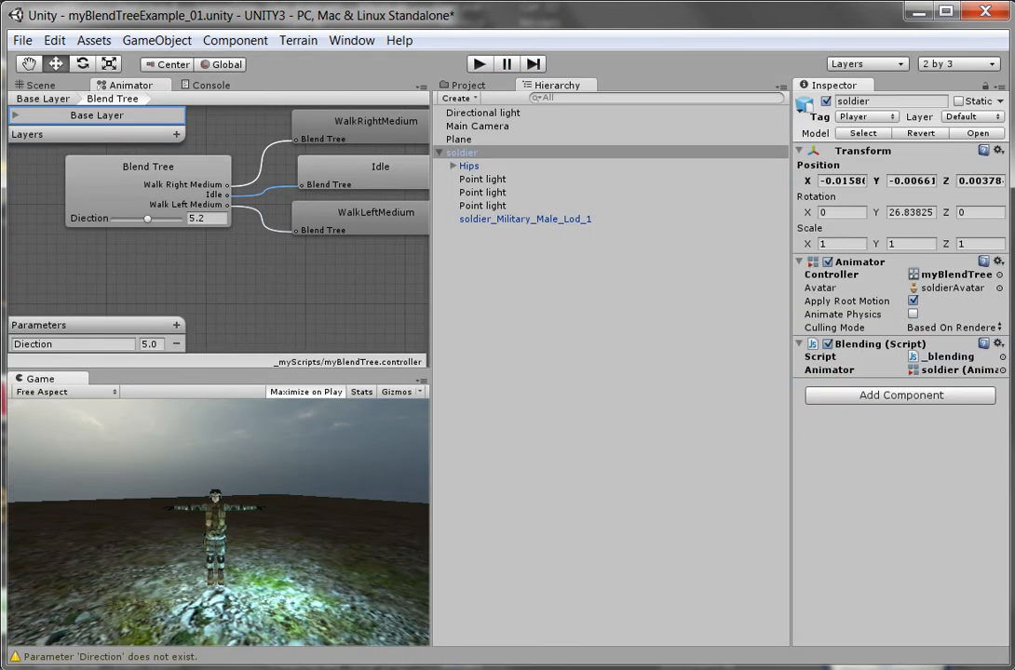